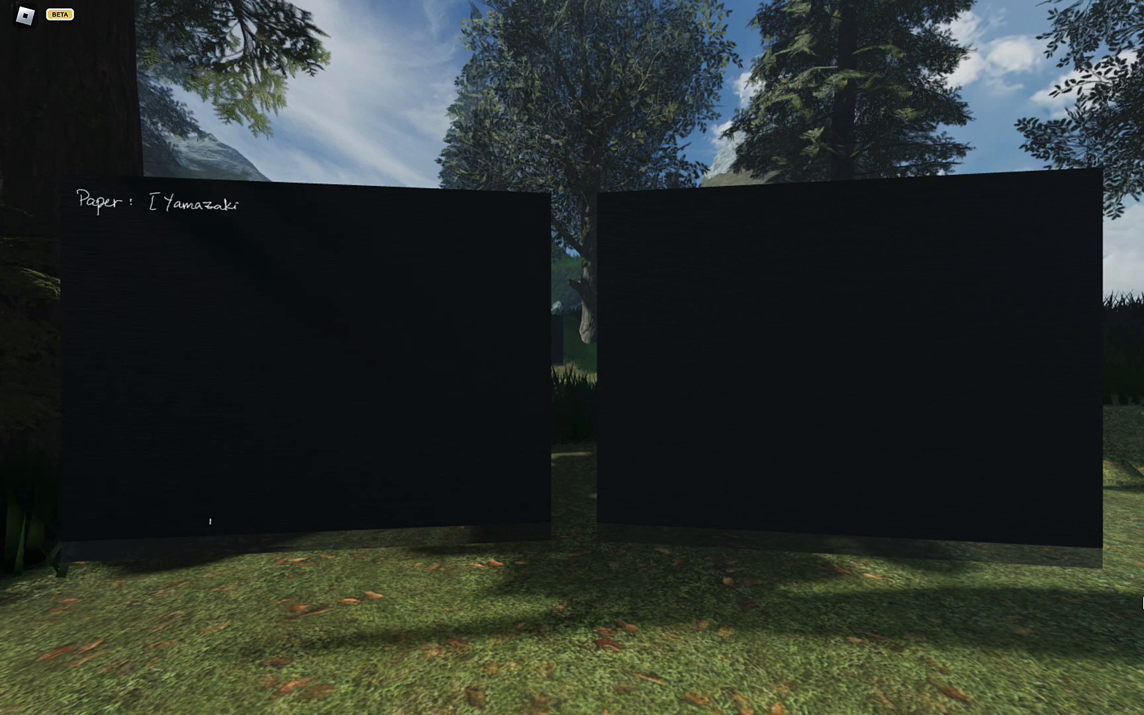
# Finish the citation as [Yamazaki, Aoyagi, Watanabe, 2010] on the left board
pyautogui.write(', 1')
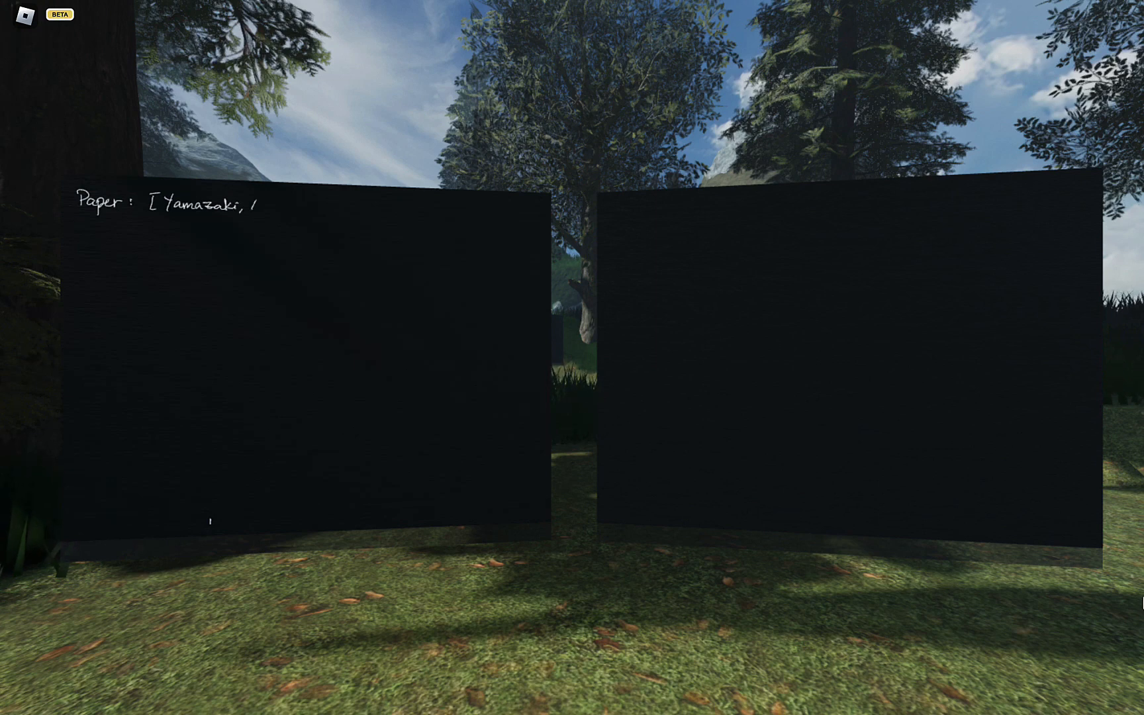
pyautogui.write('Aoyagi')
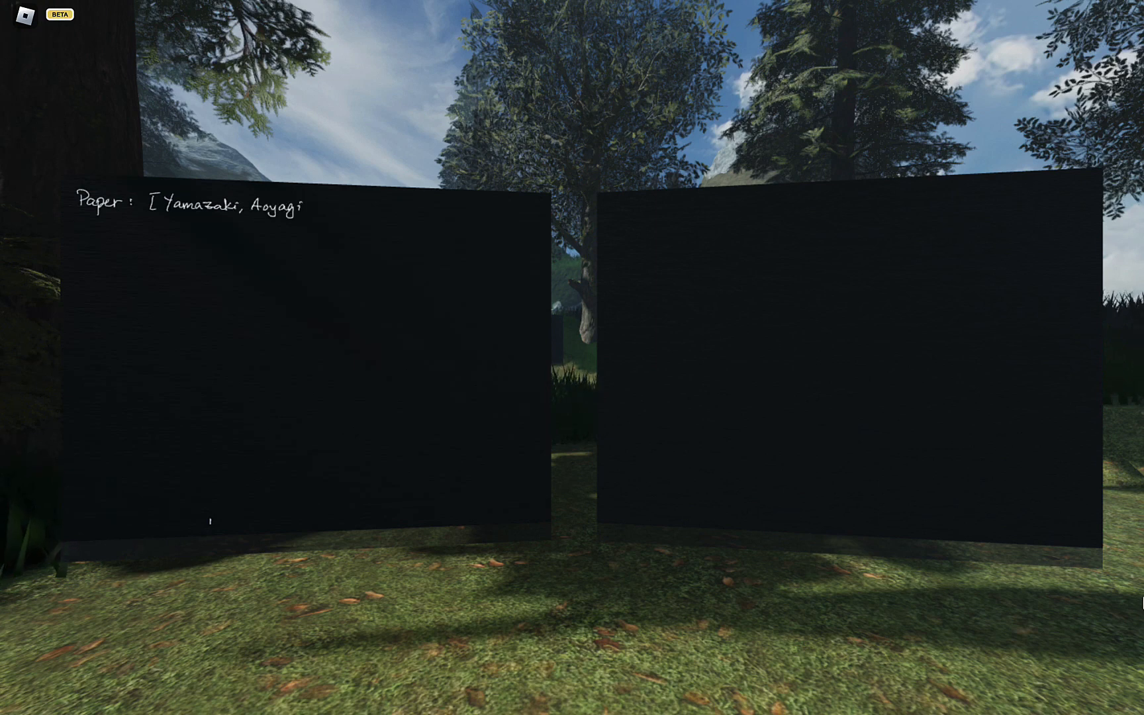
pyautogui.write(', Watai')
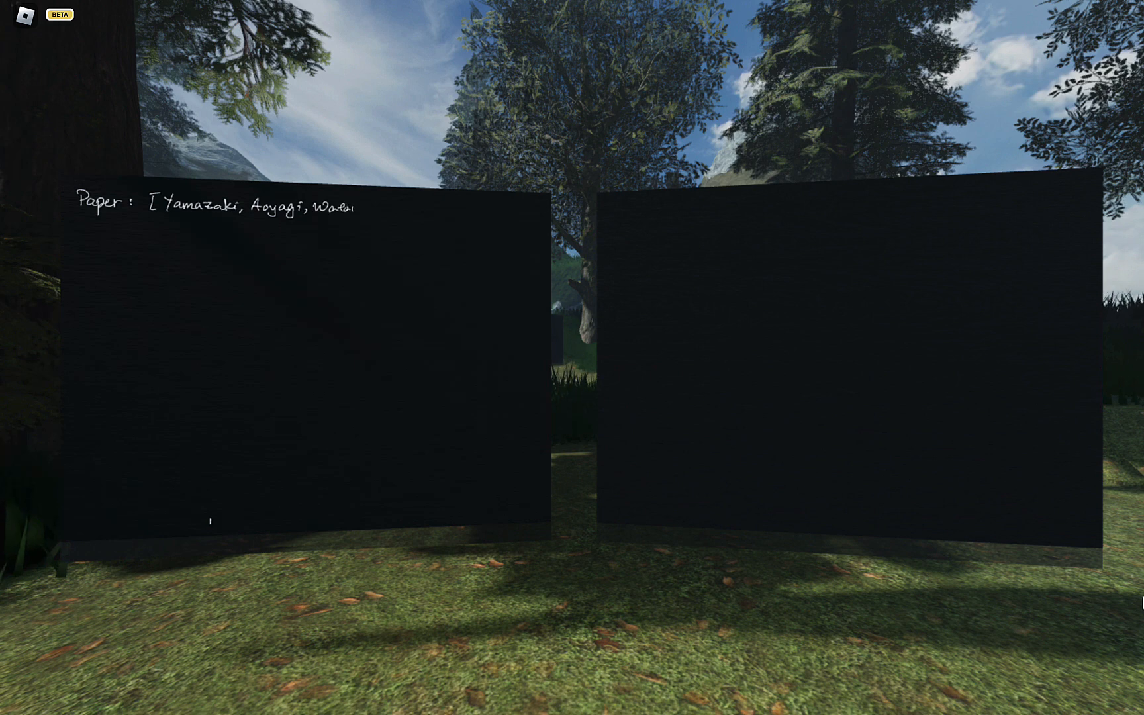
pyautogui.write('abe,')
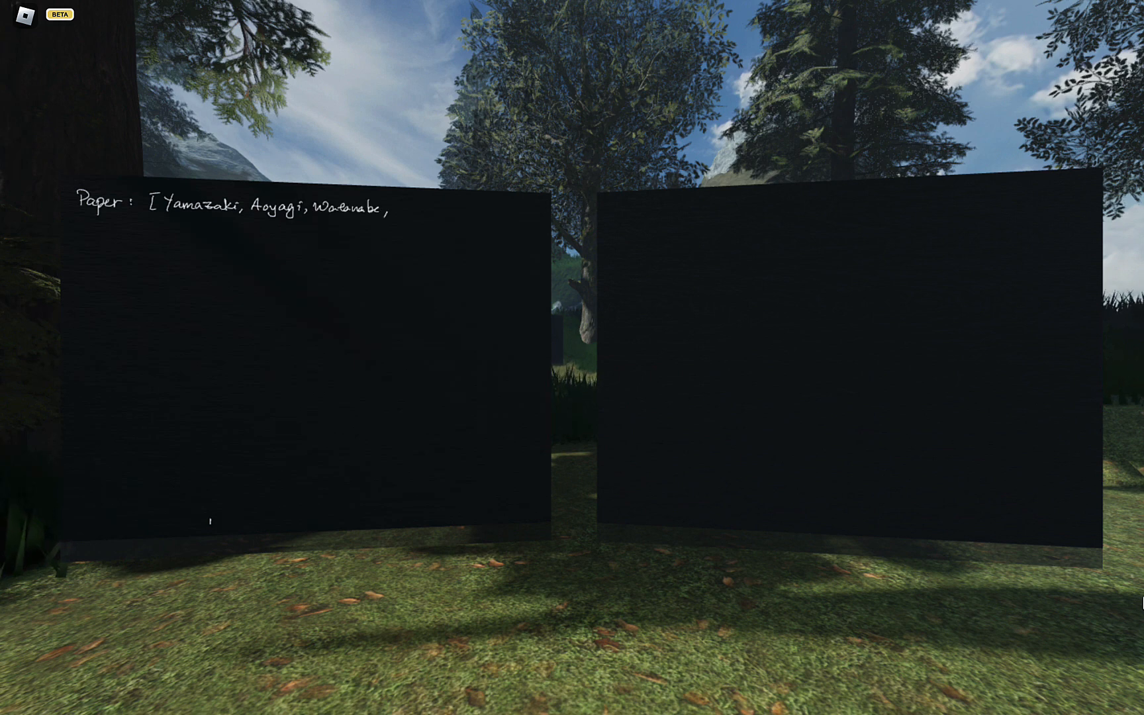
pyautogui.write('20')
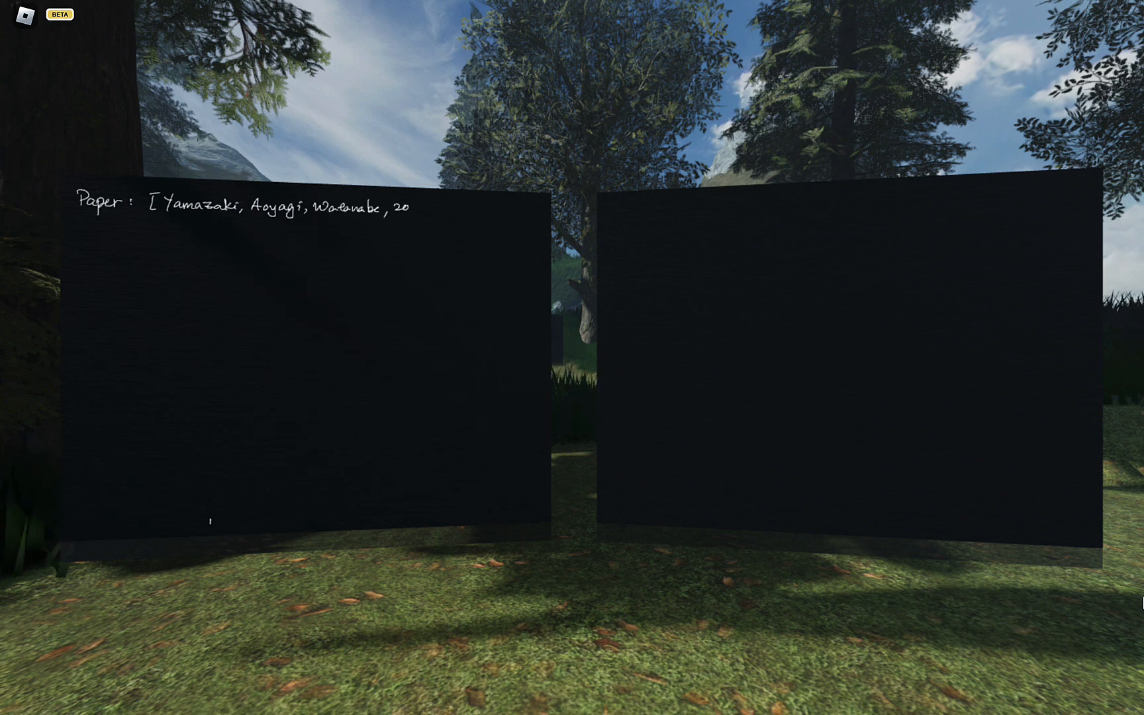
pyautogui.write('10]')
pyautogui.write('"Ana')
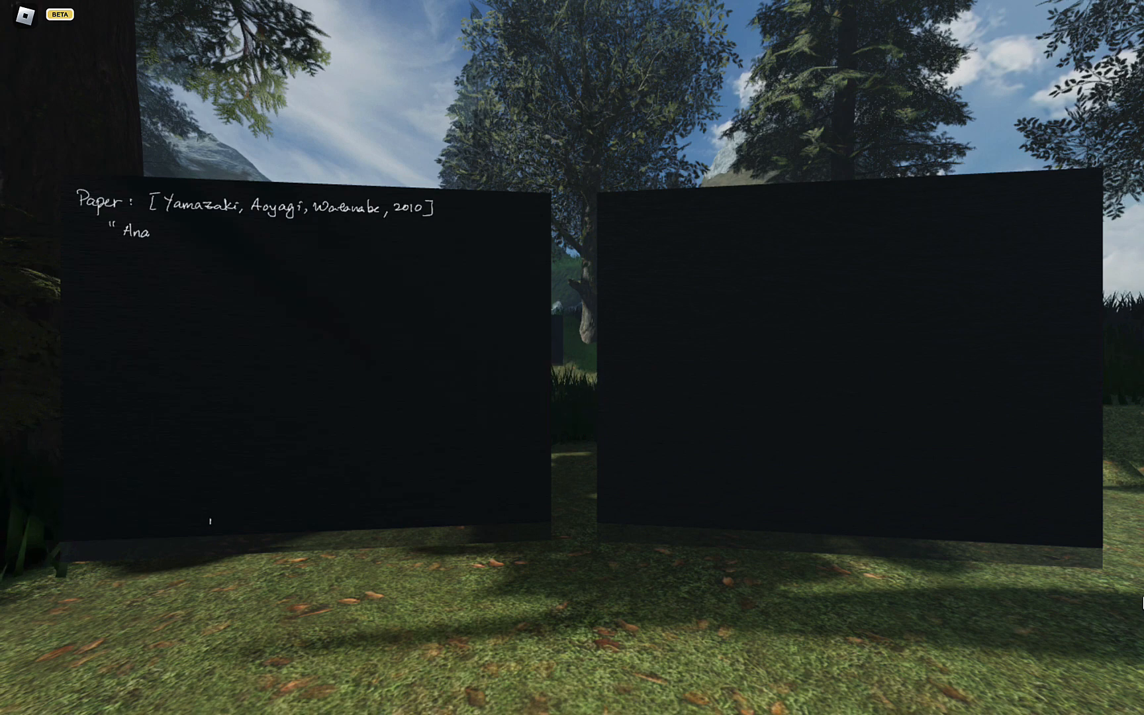
# Write the quoted title "Asymptotic analysis of Bg with Newton..." beneath the citation
pyautogui.write('Aey,')
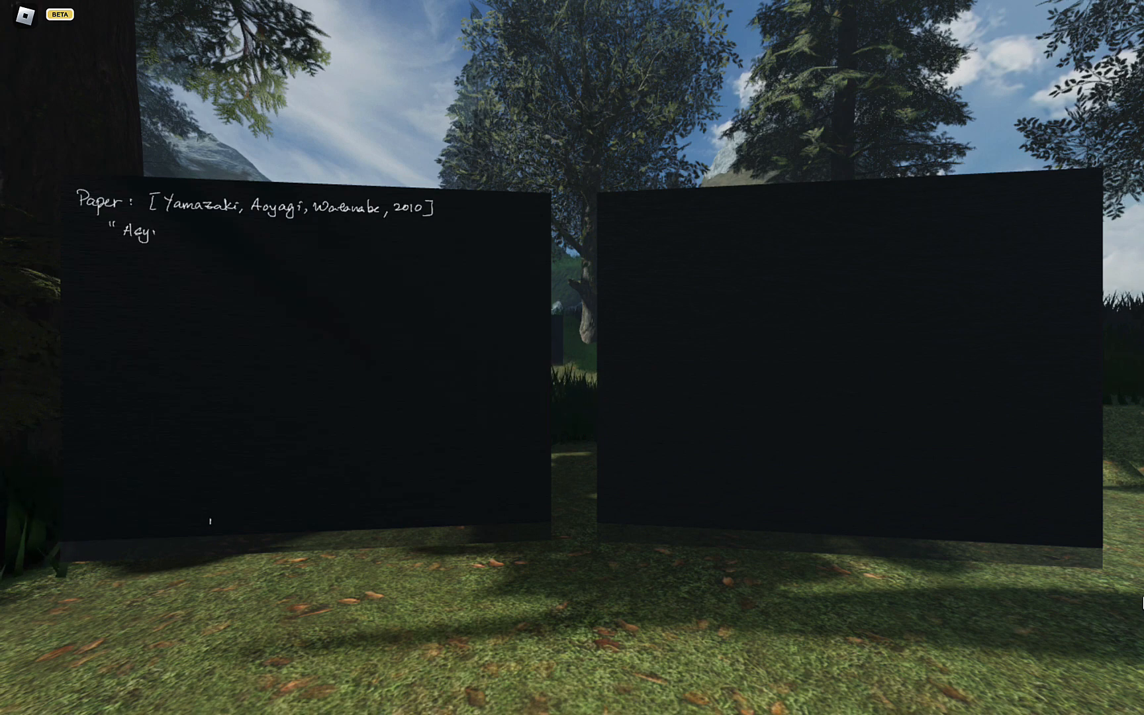
pyautogui.write('Asymptotic')
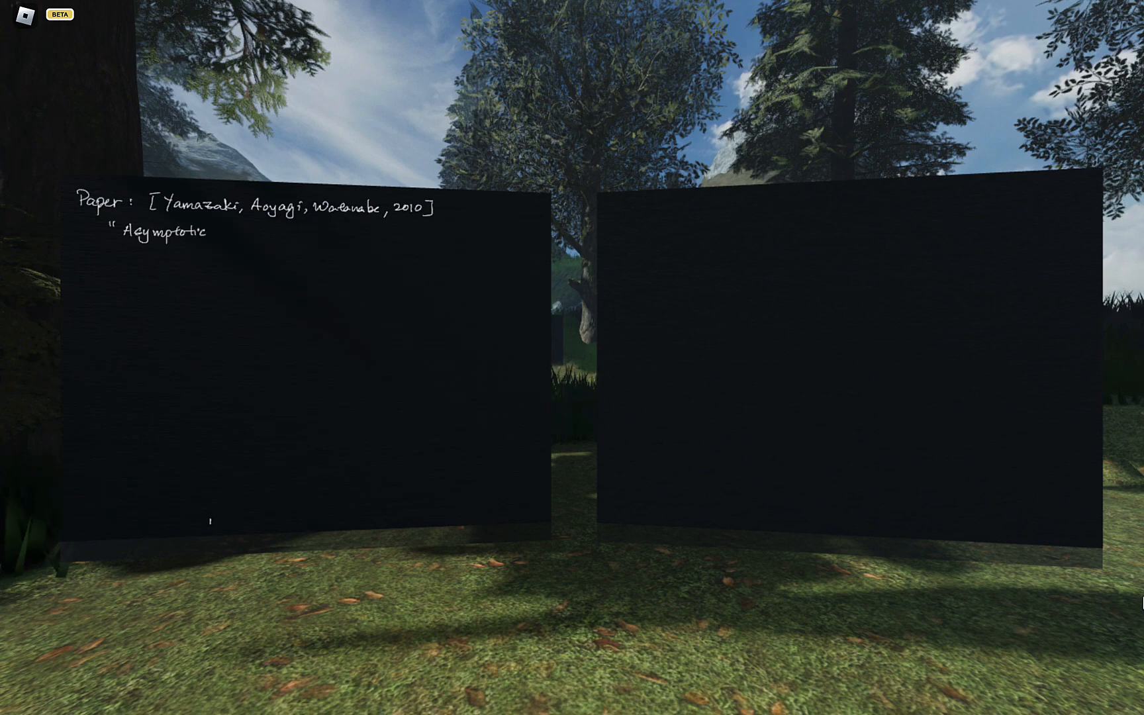
pyautogui.write('ano')
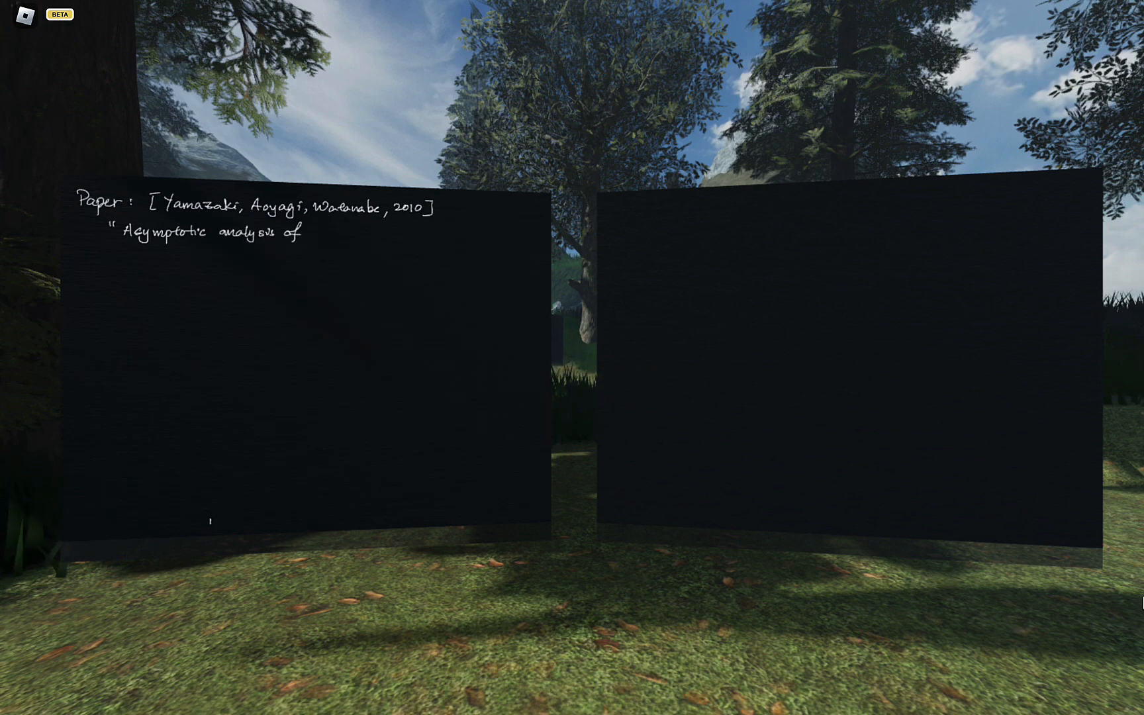
pyautogui.write('Bg')
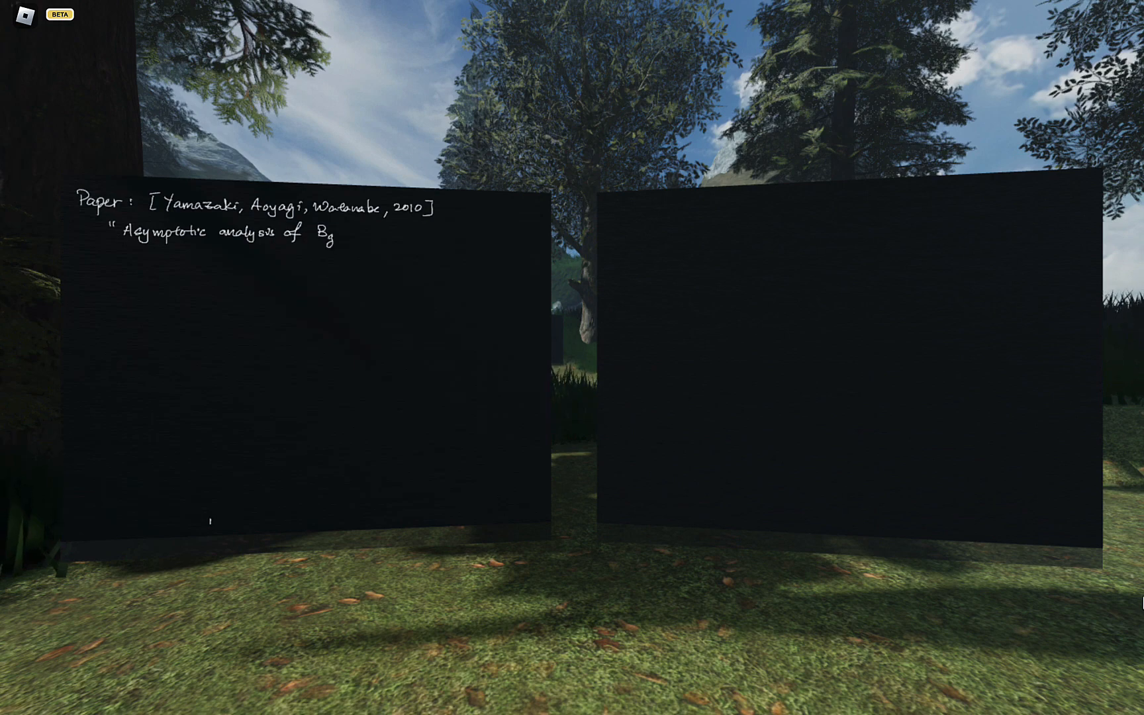
pyautogui.write('wi')
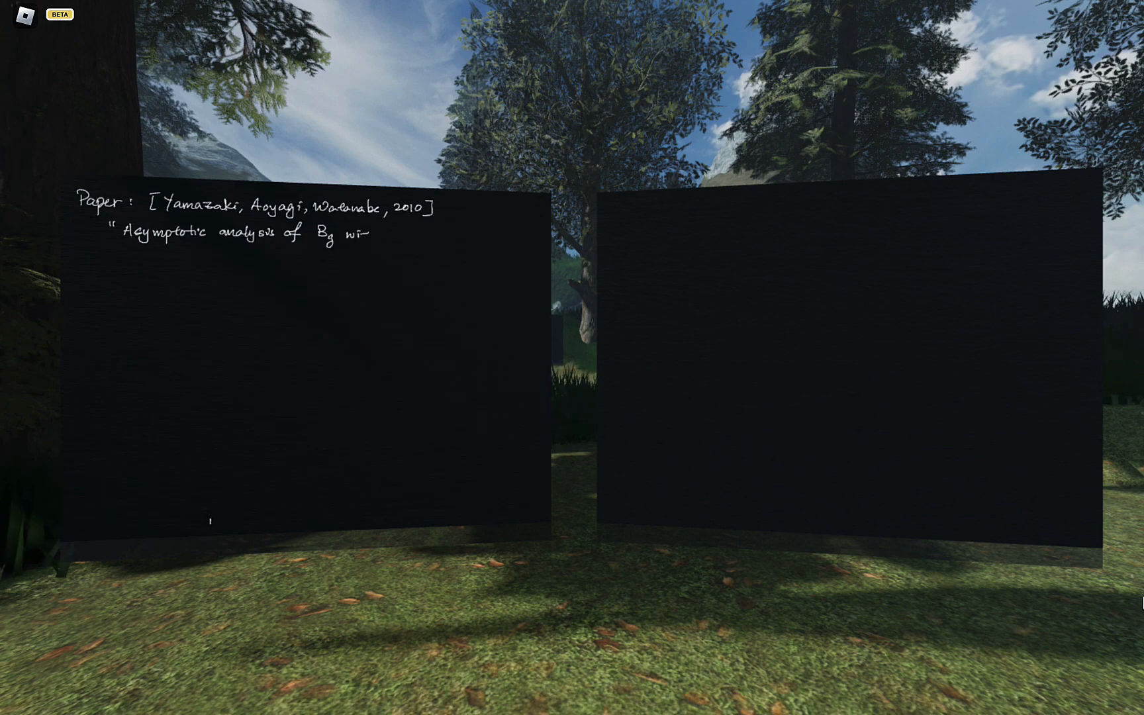
pyautogui.write('with New')
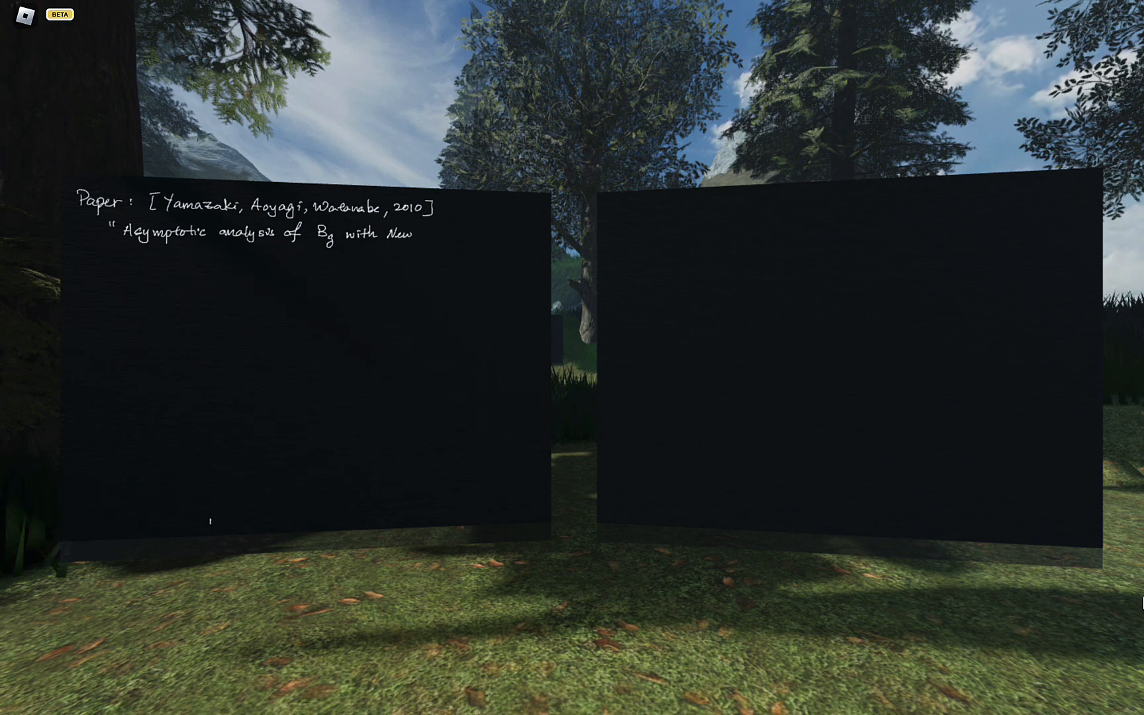
pyautogui.write('Newton do')
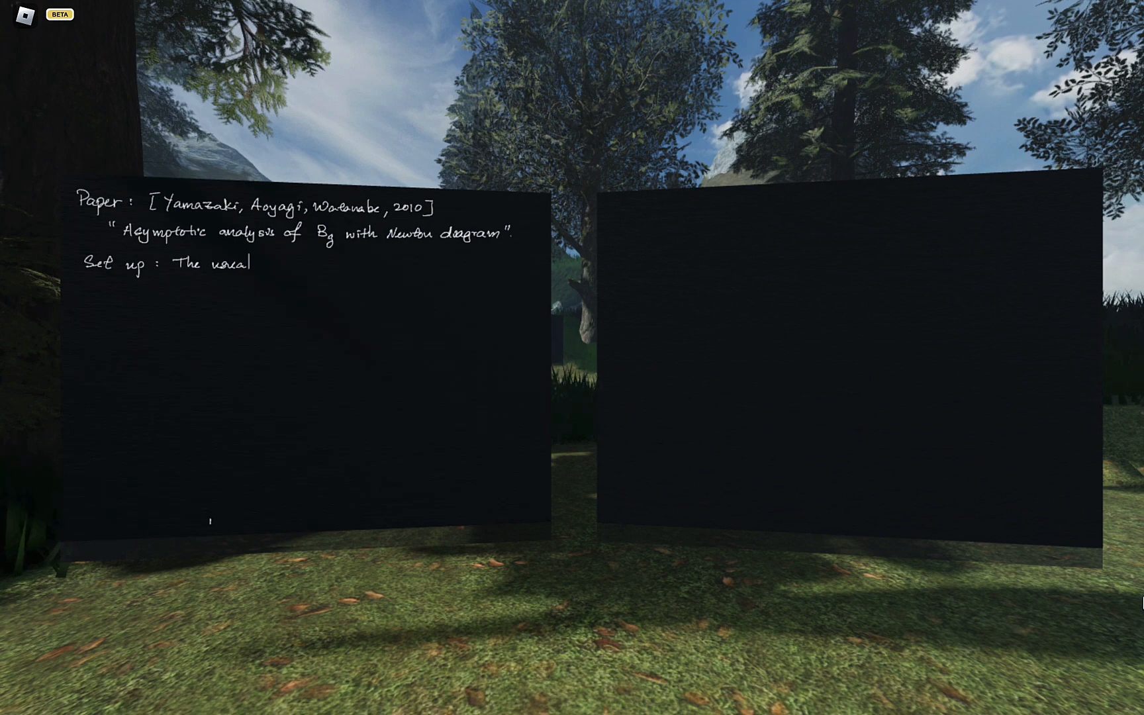
# Extend the setup line with the model p(x|w), true density q(x) and prior φ(w)
pyautogui.write('model')
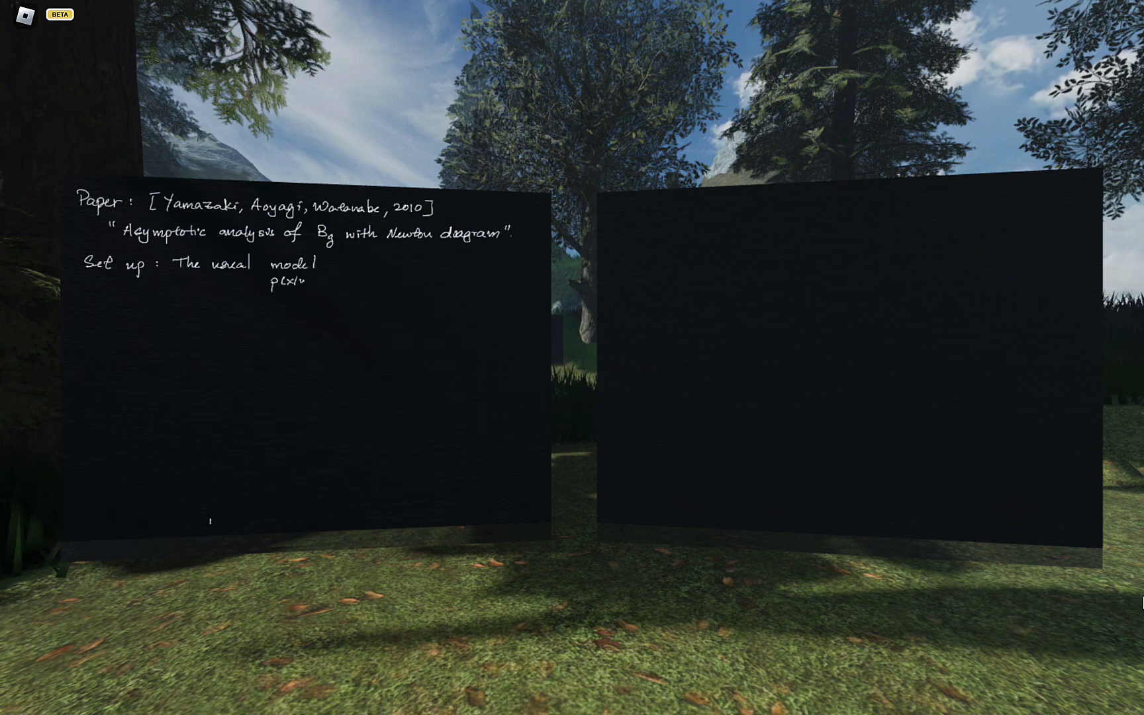
pyautogui.write(', true density, prior')
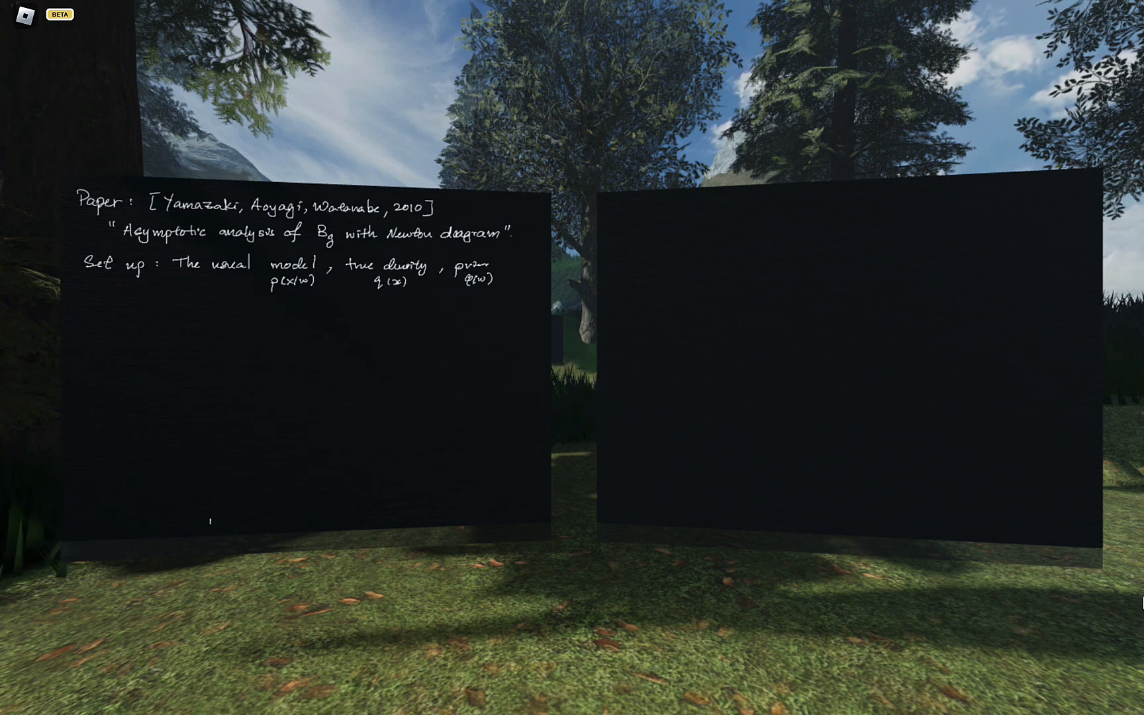
# Write "and let H(w) be a polynomial that is equivalent", underlining "polynomial"
pyautogui.write('and')
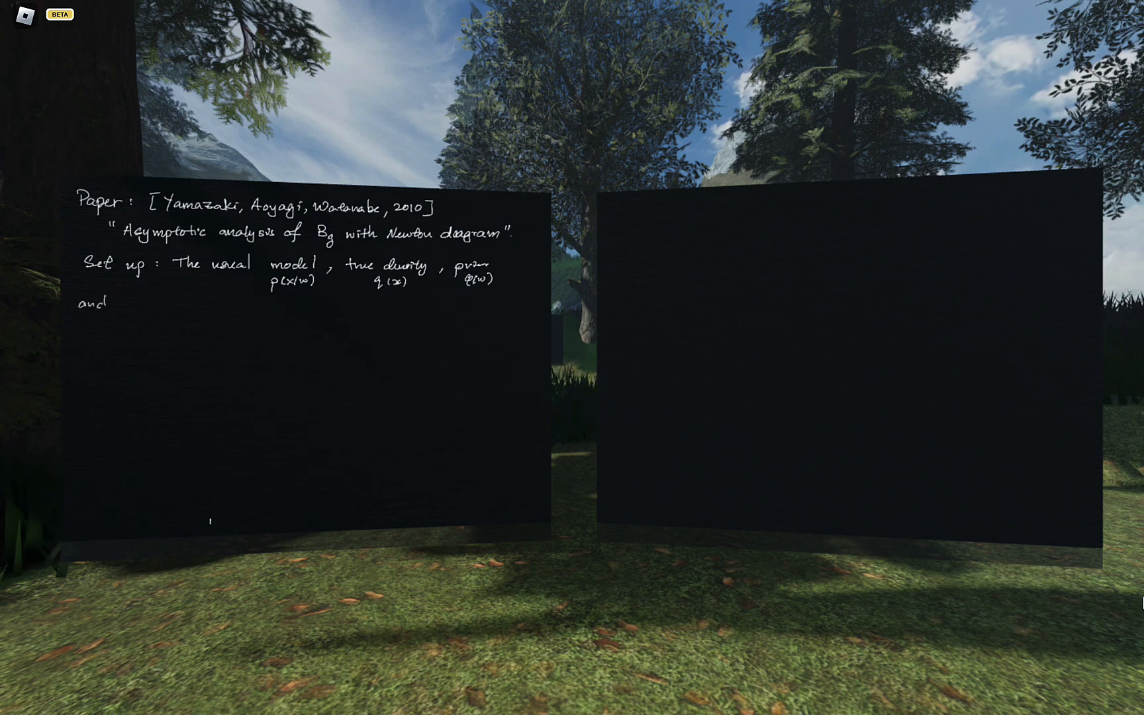
pyautogui.write('let')
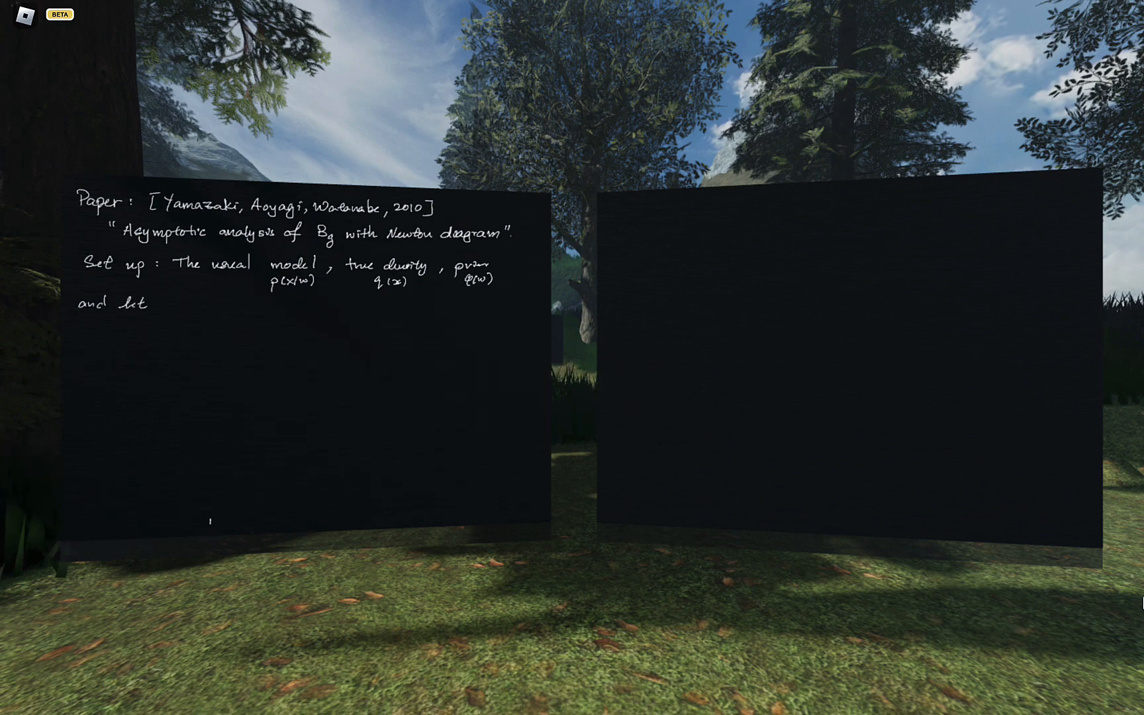
pyautogui.write('H1')
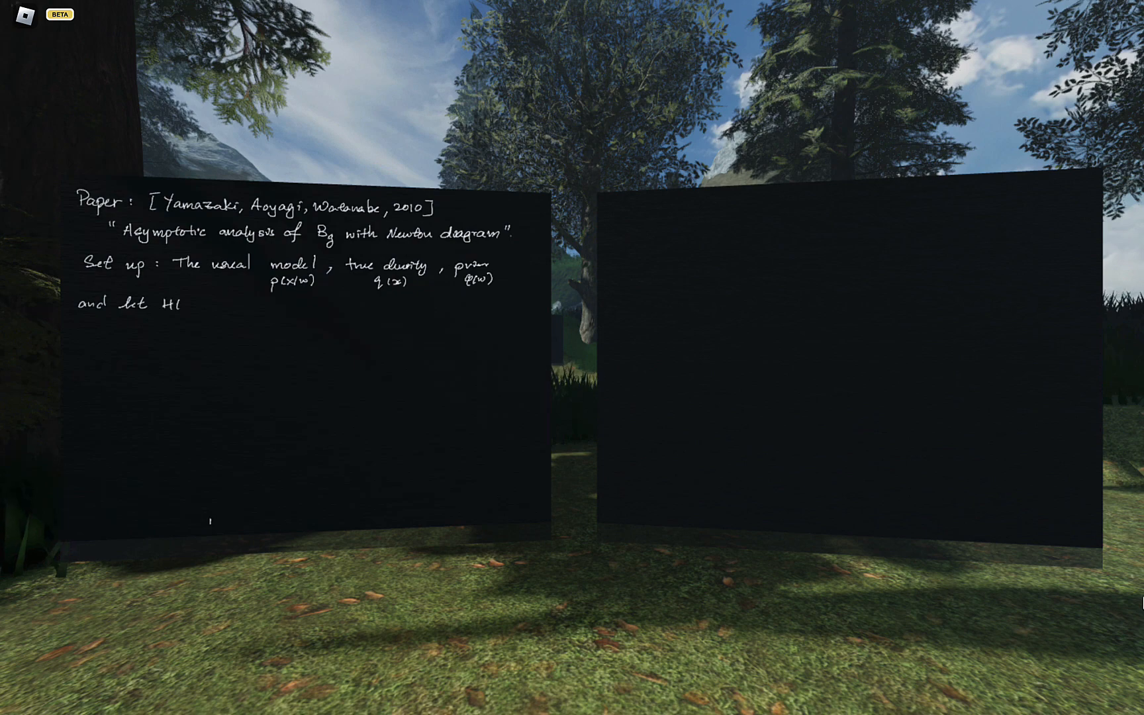
pyautogui.write('(w)')
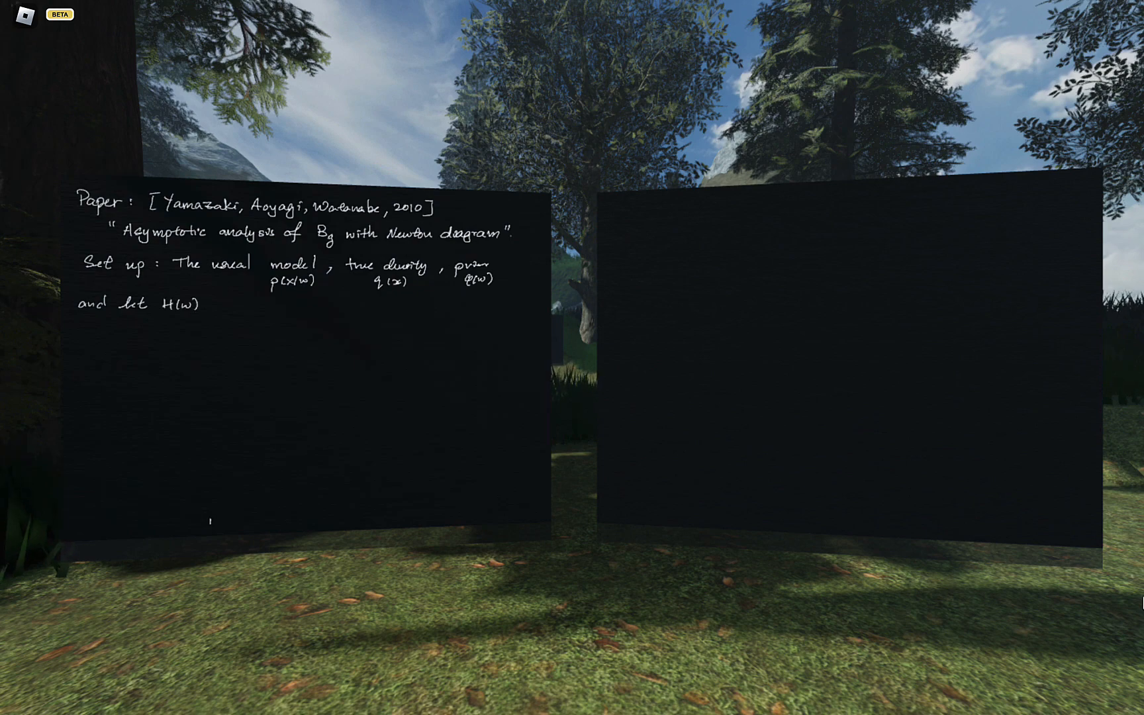
pyautogui.write('be')
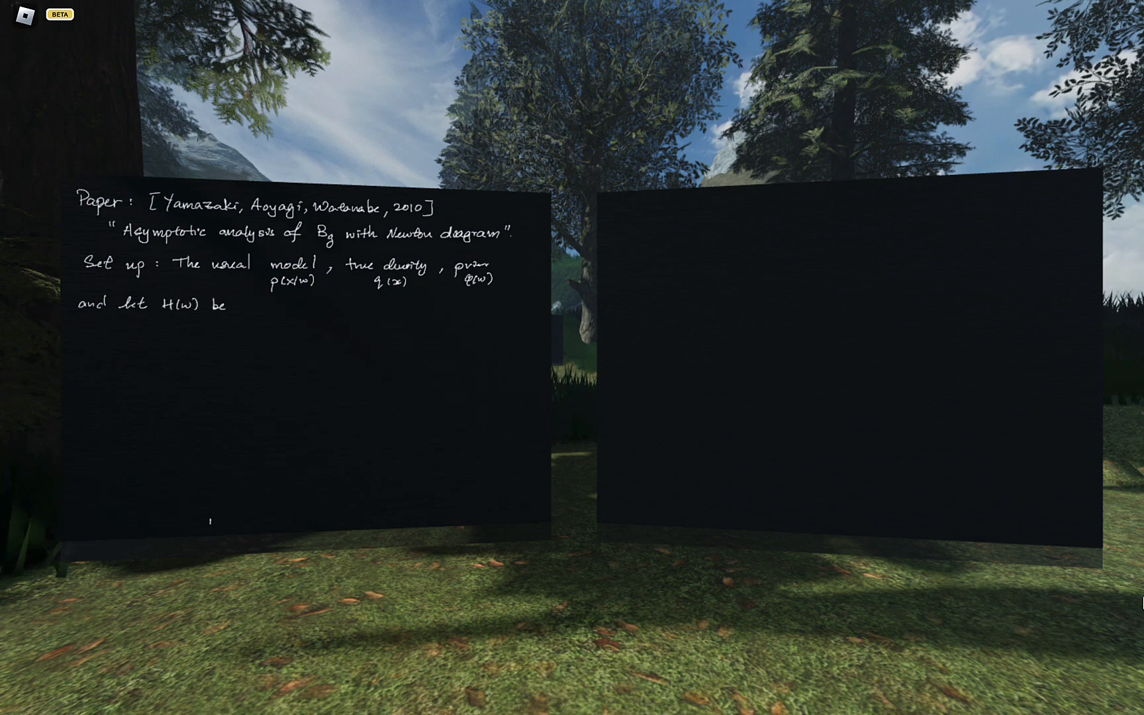
pyautogui.write('a p.')
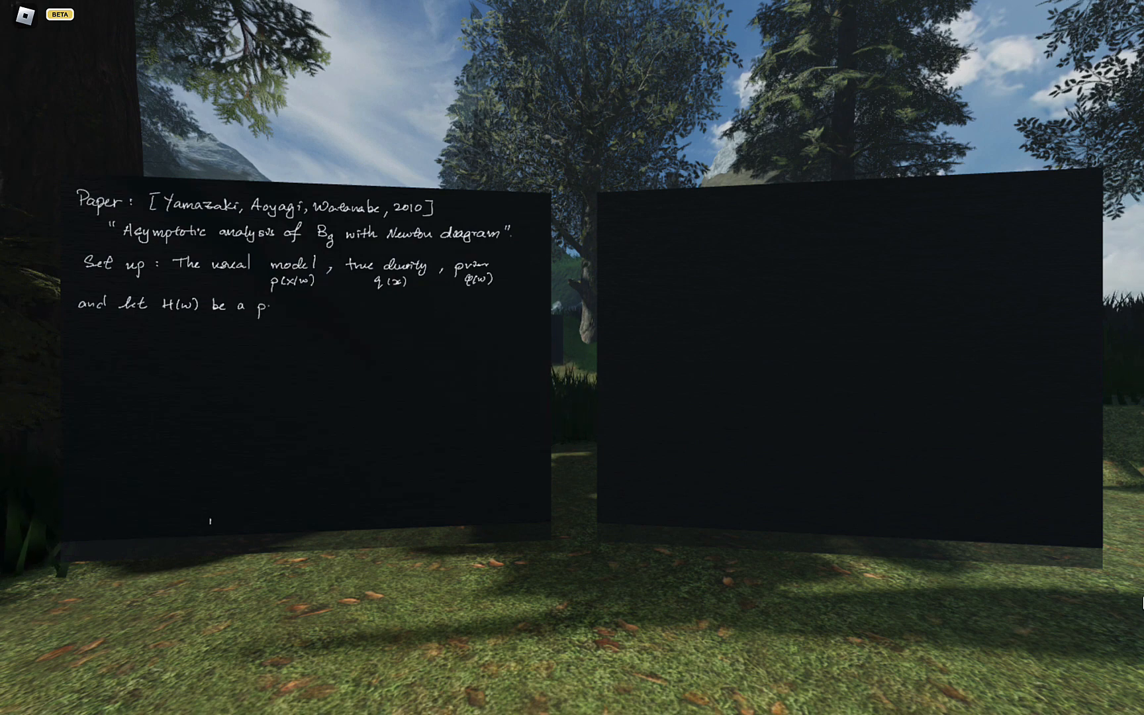
pyautogui.write('olynon')
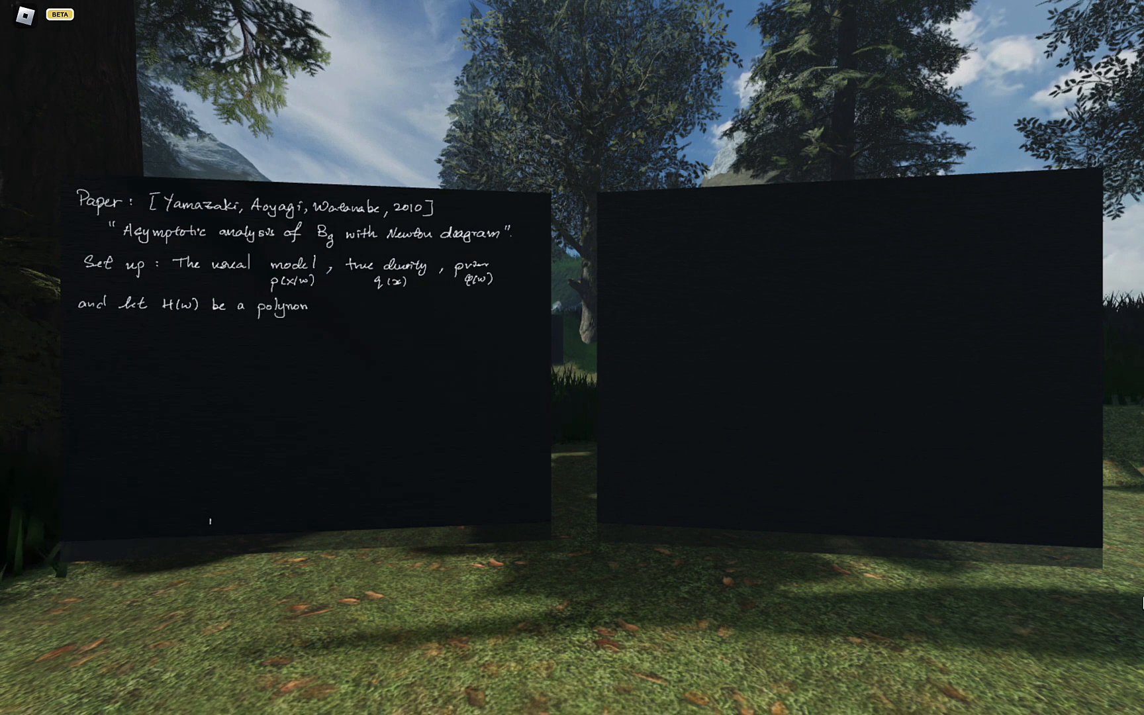
pyautogui.write('ial')
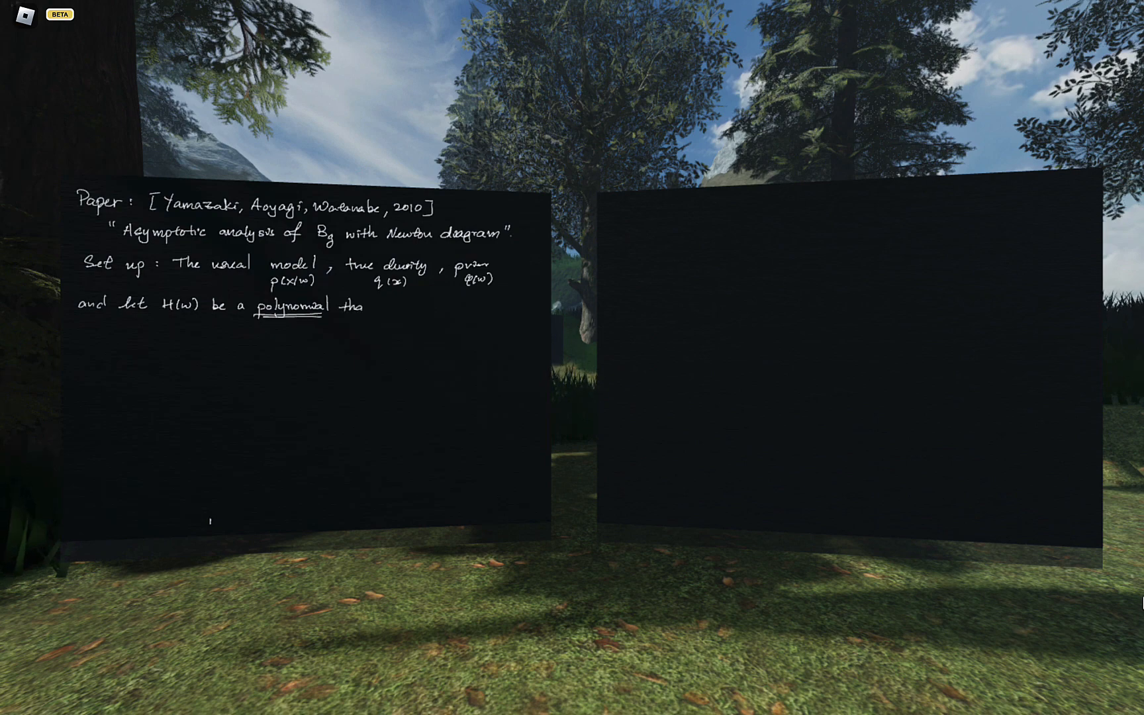
pyautogui.write('that is eq')
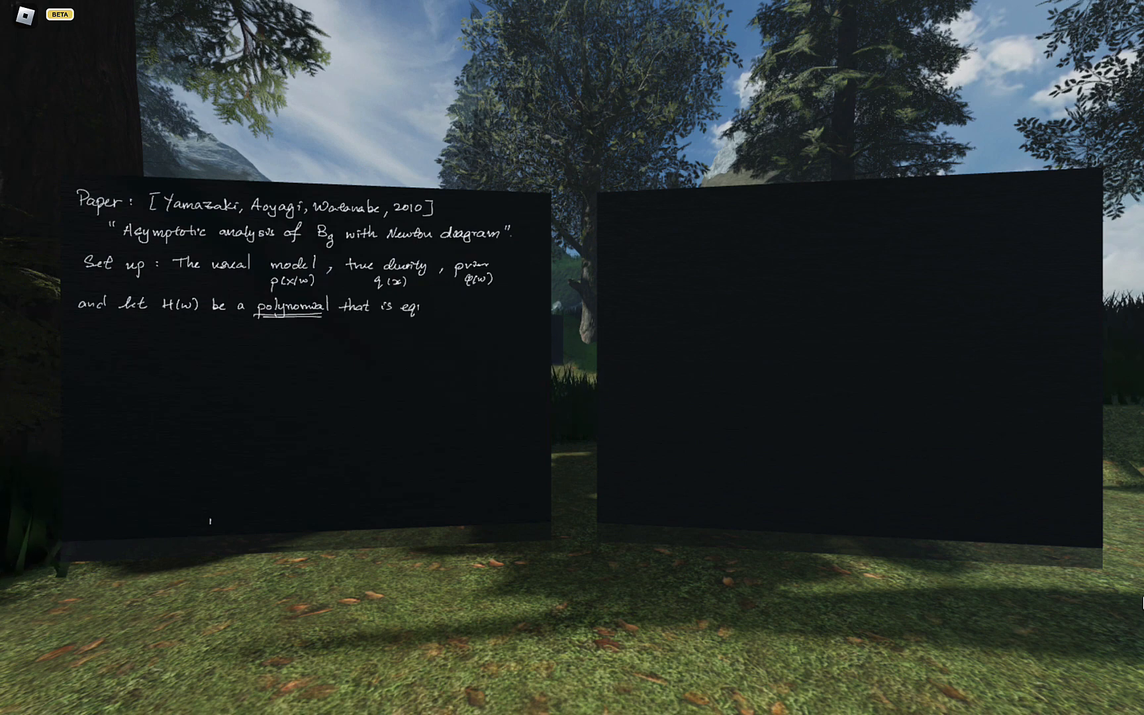
pyautogui.write('equivalent')
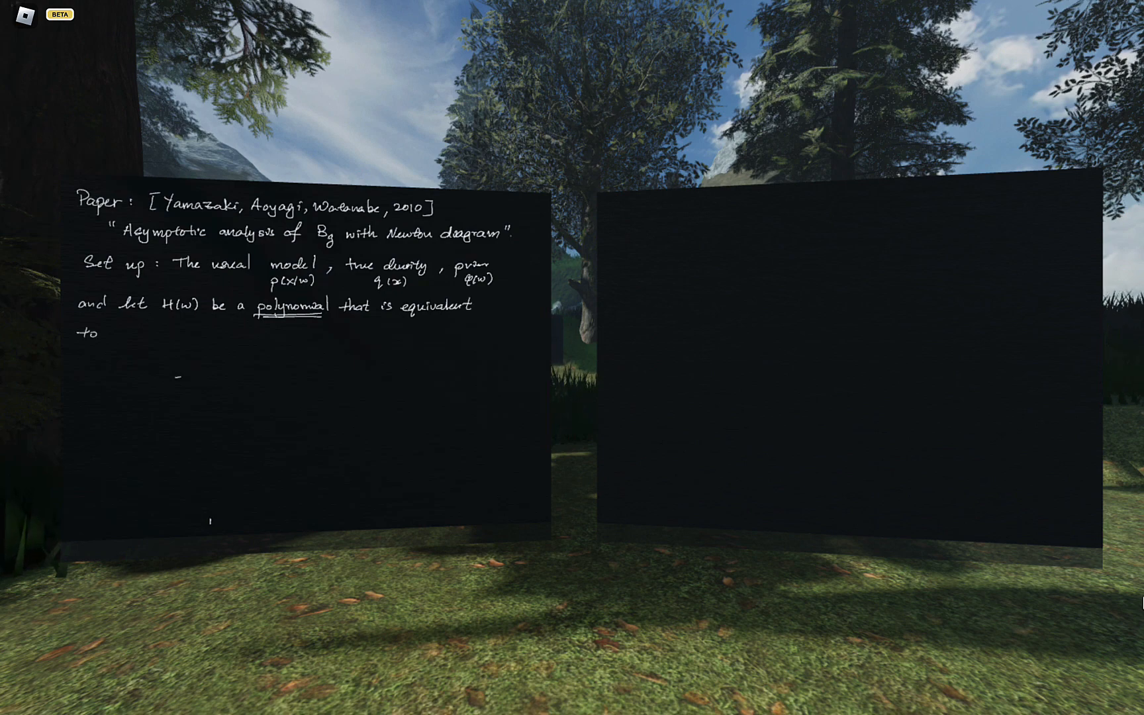
# Close the sentence with w ↦ D_KL(q(x)||p(x|w))
pyautogui.write('w ↦')
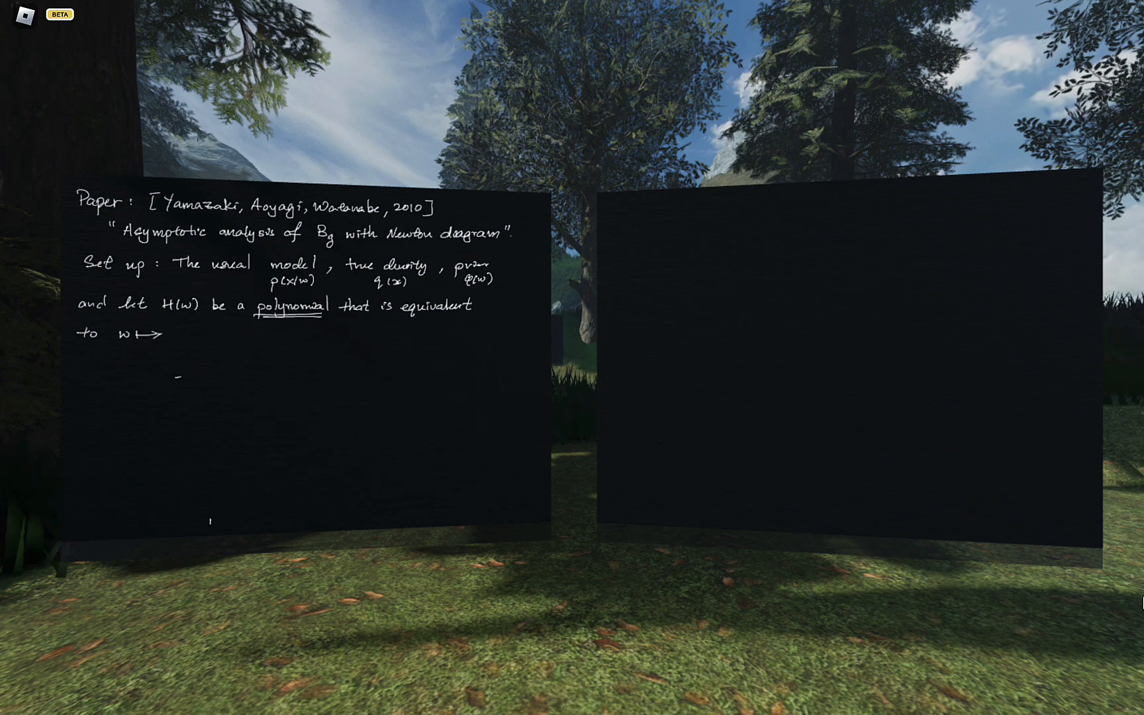
pyautogui.write('D')
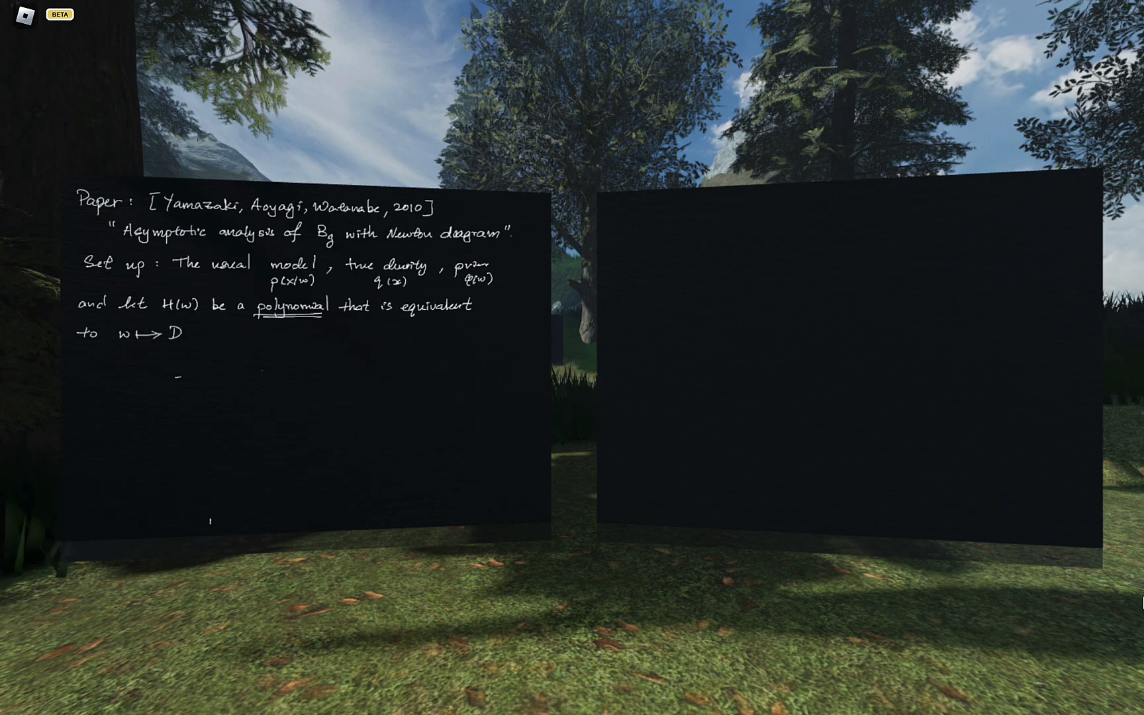
pyautogui.write('DkL(q(x)||')
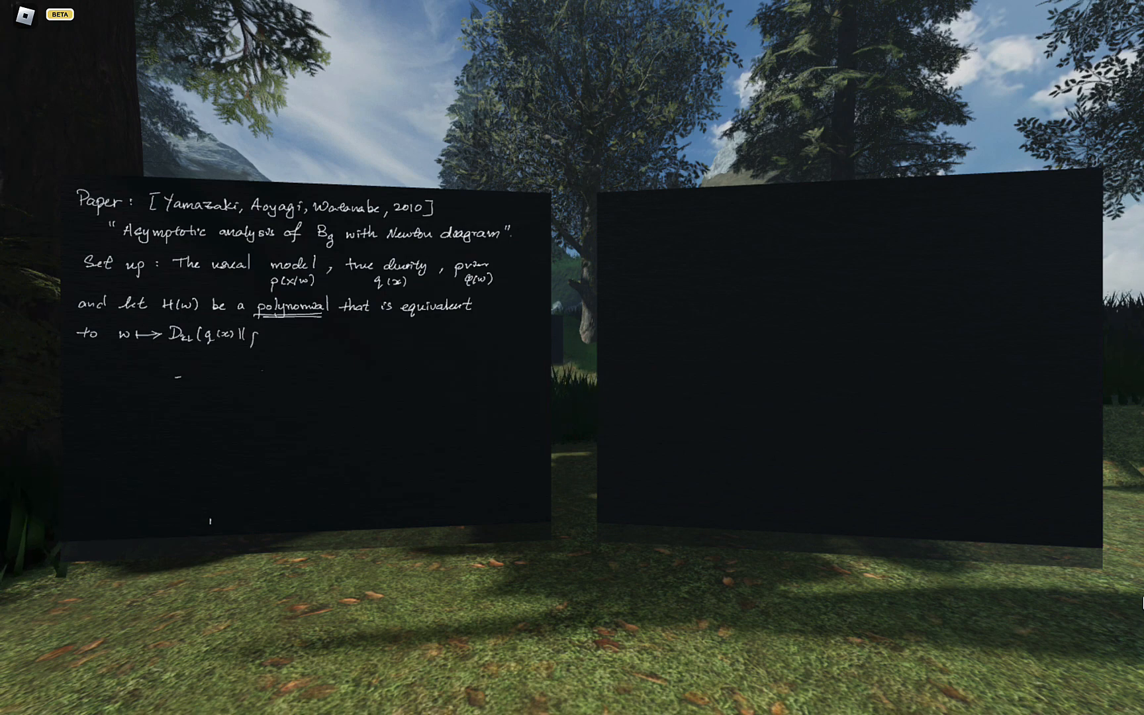
pyautogui.write('p(w)')
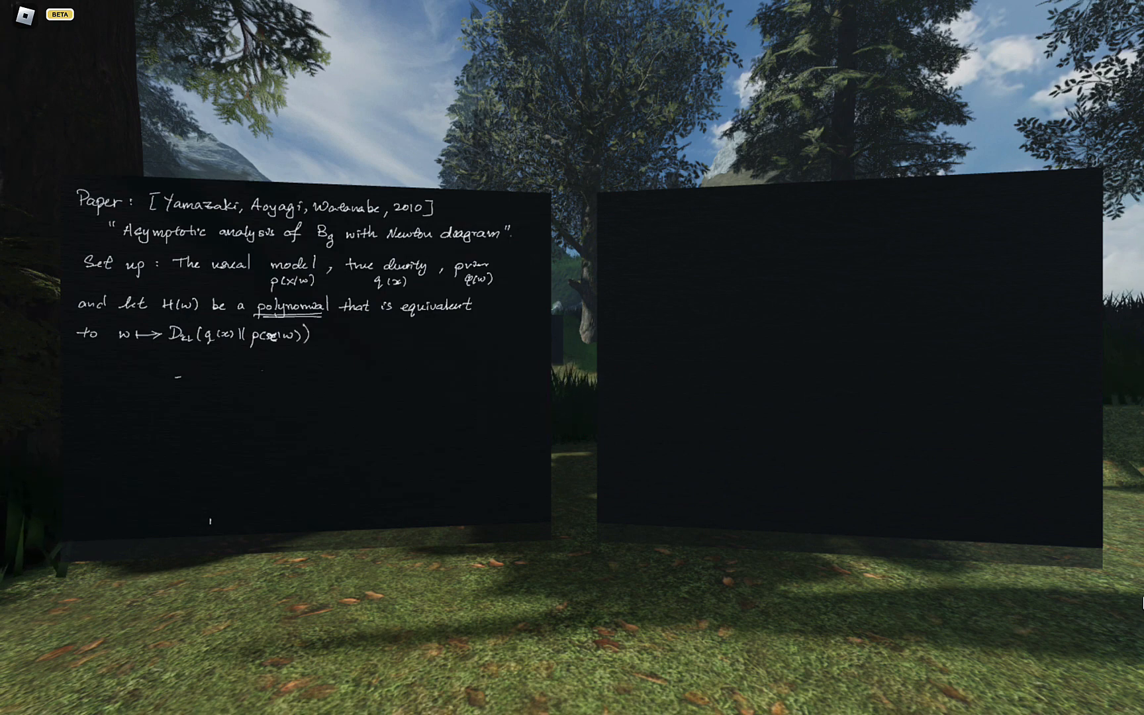
pyautogui.write('.')
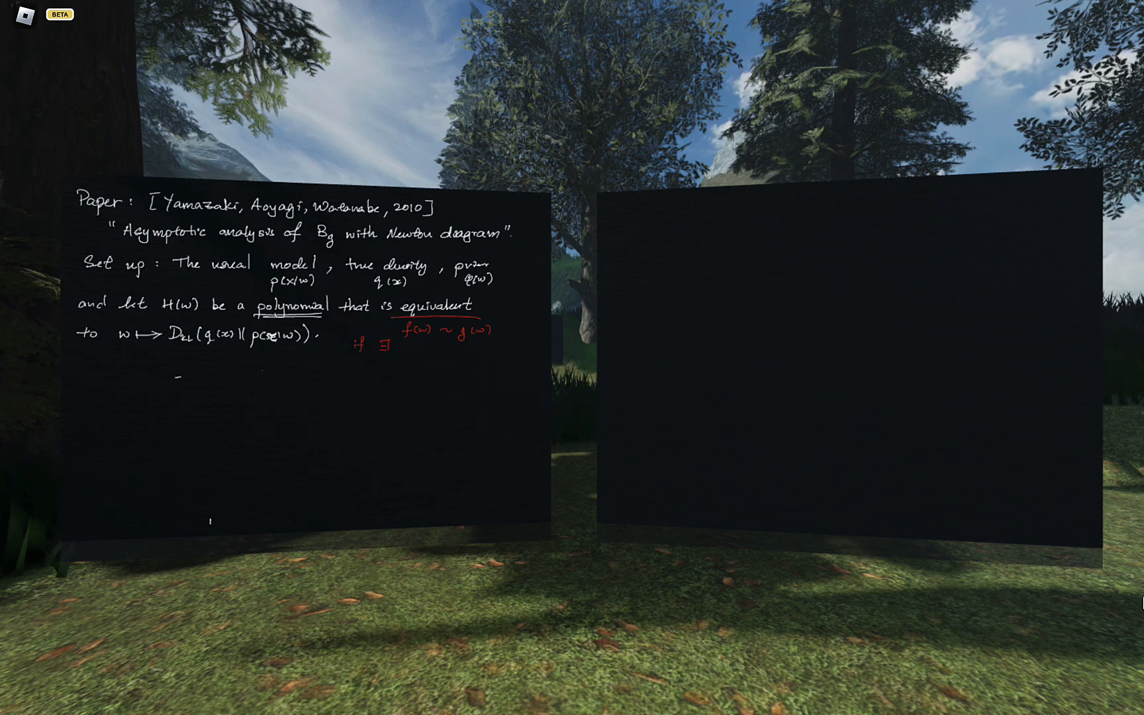
# Add the red note defining equivalence f(w) ~ g(w) with constants ε, c1, c2 > 0
pyautogui.write('e, c.')
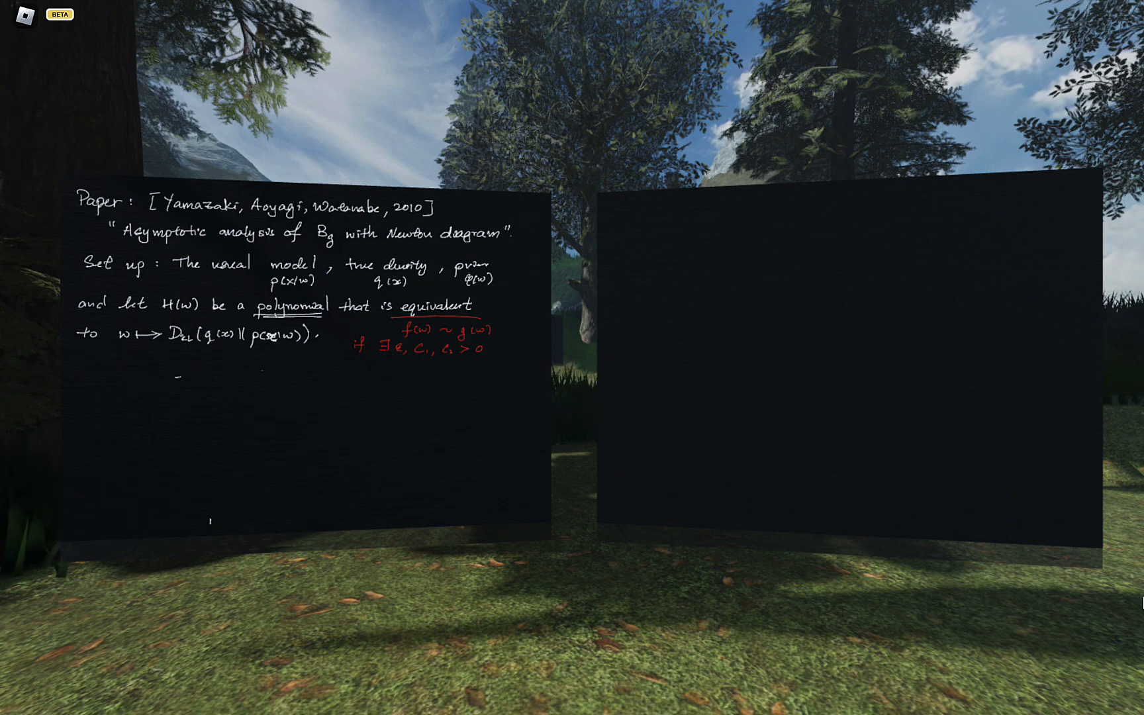
pyautogui.write('of')
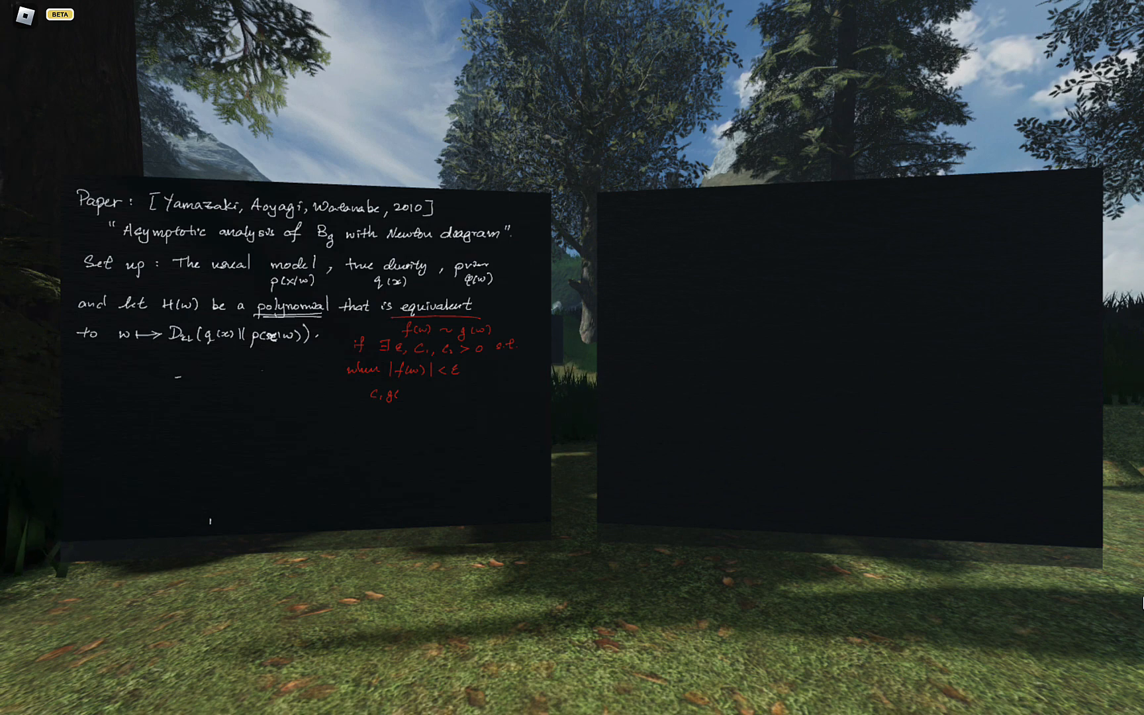
pyautogui.write('(w) <')
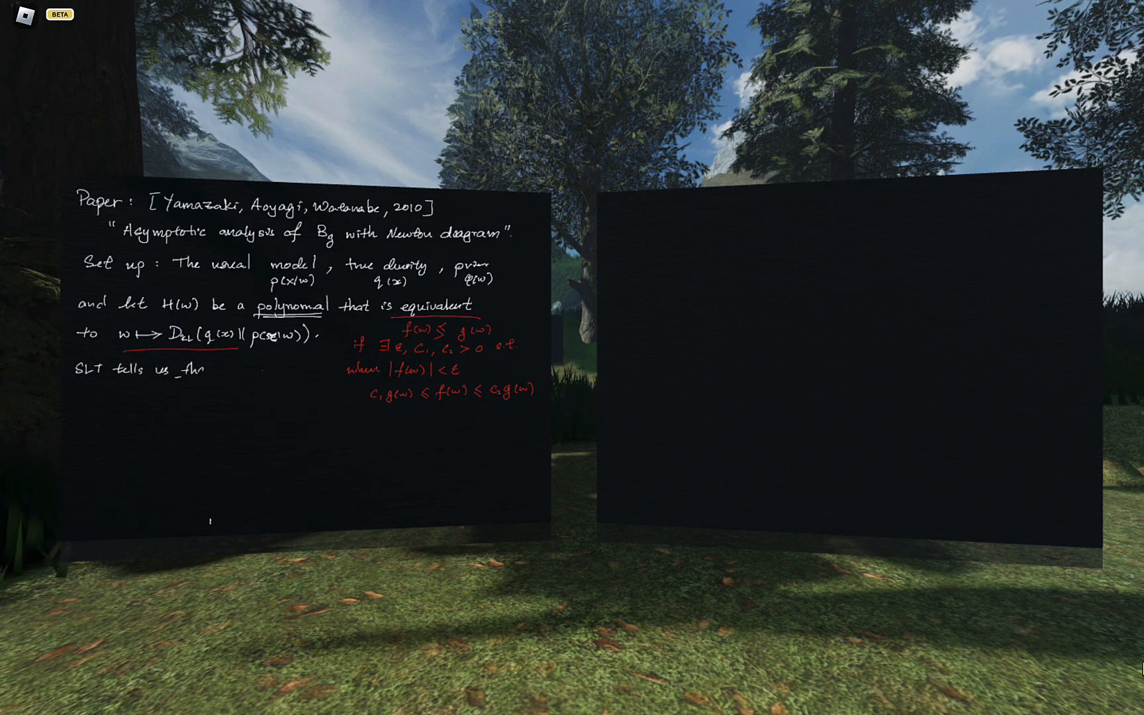
# Note that (λ, m) is the largest pole of the zeta function and begin ζ(z) = ∫ H(w)^z
pyautogui.write('hat')
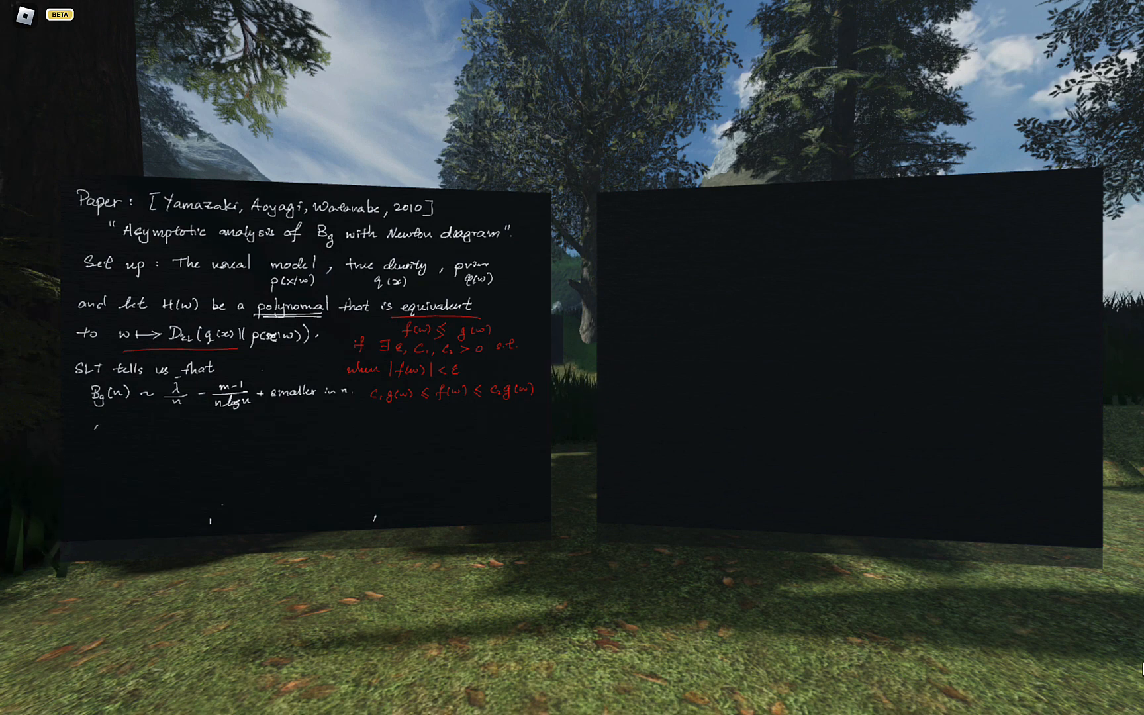
pyautogui.write('(λ, m) .')
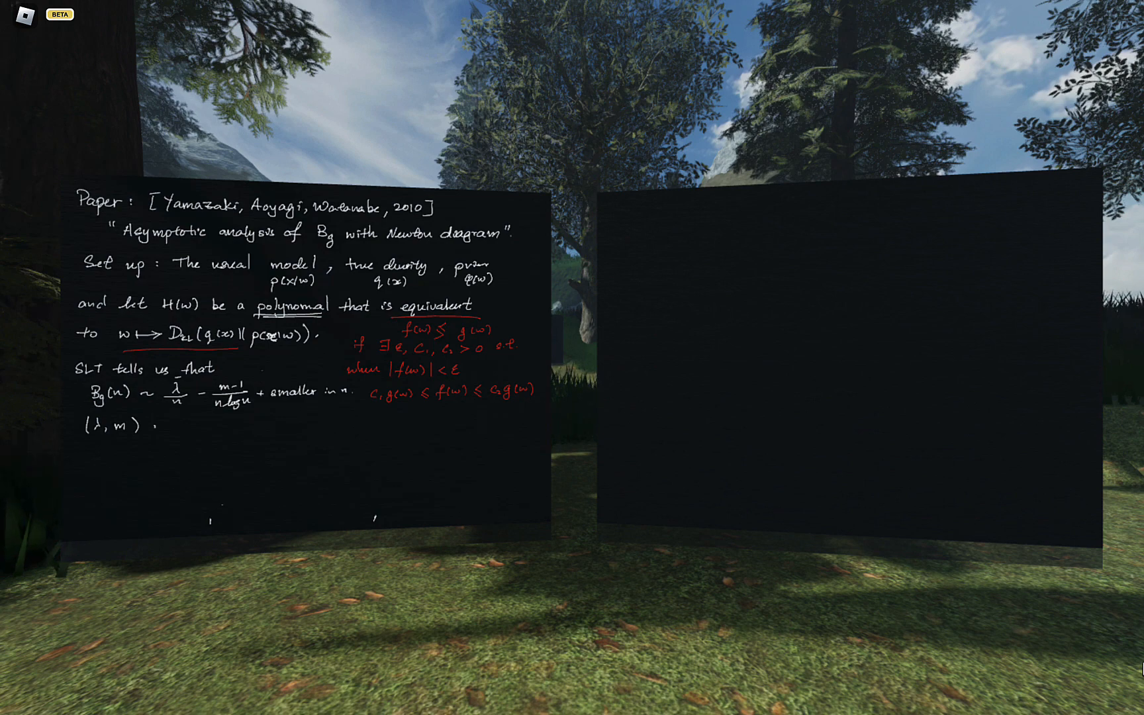
pyautogui.write('is the largest pole')
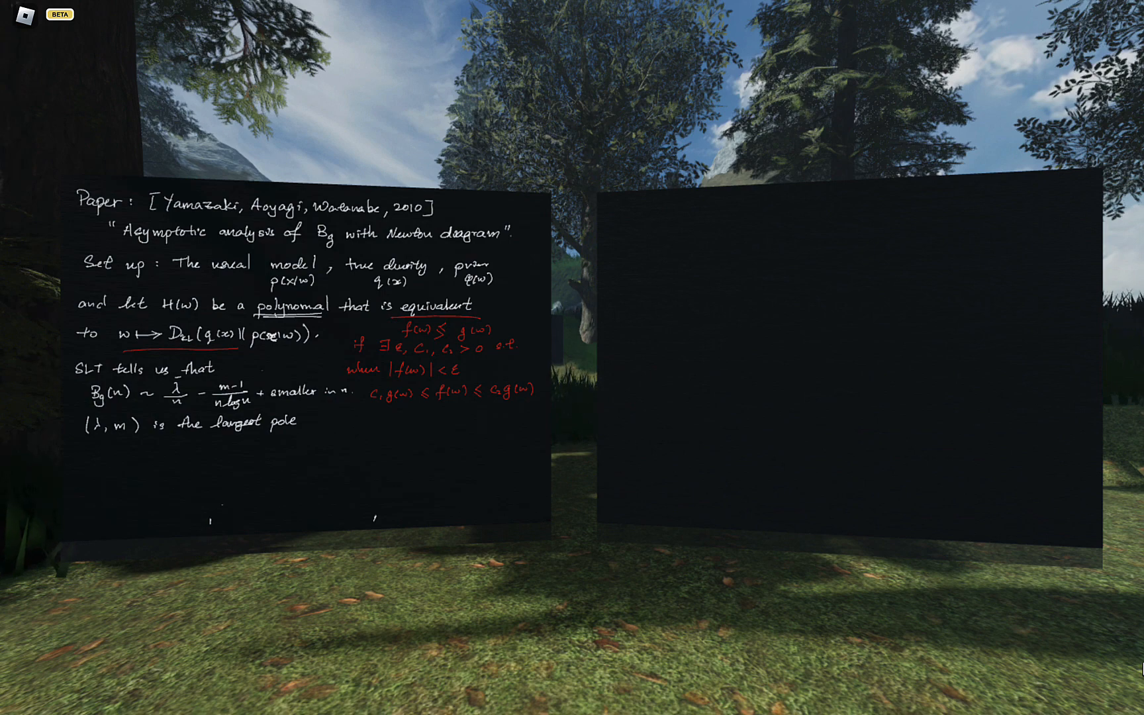
pyautogui.write('and its pole')
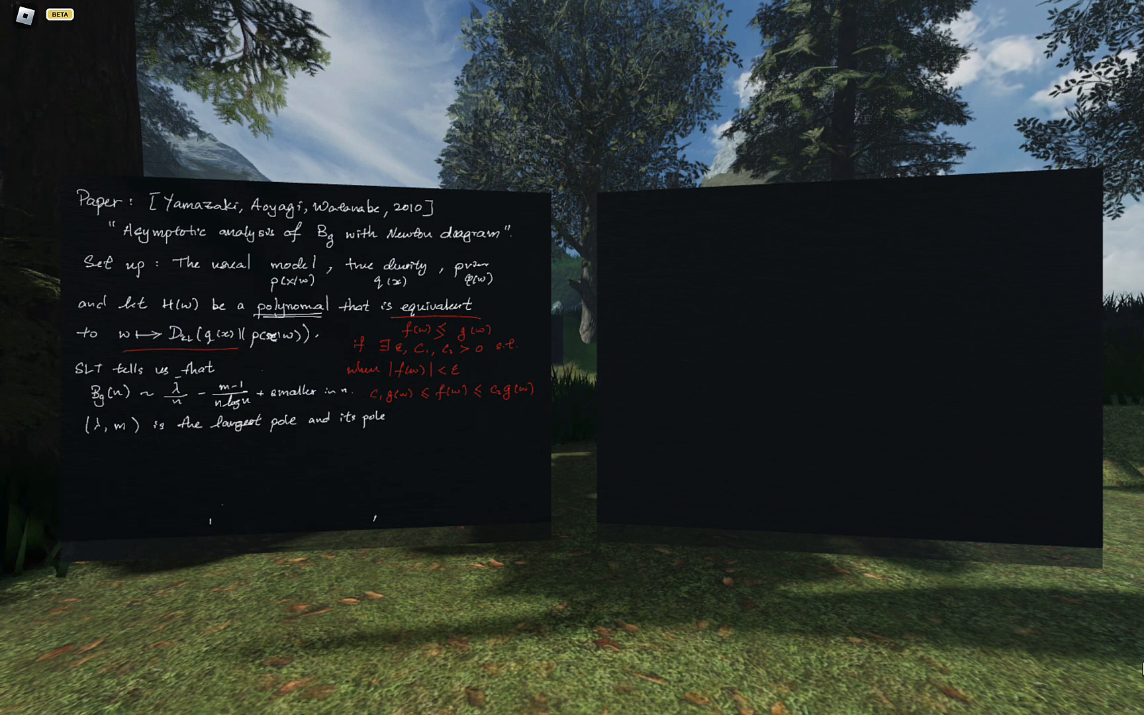
pyautogui.write('of the')
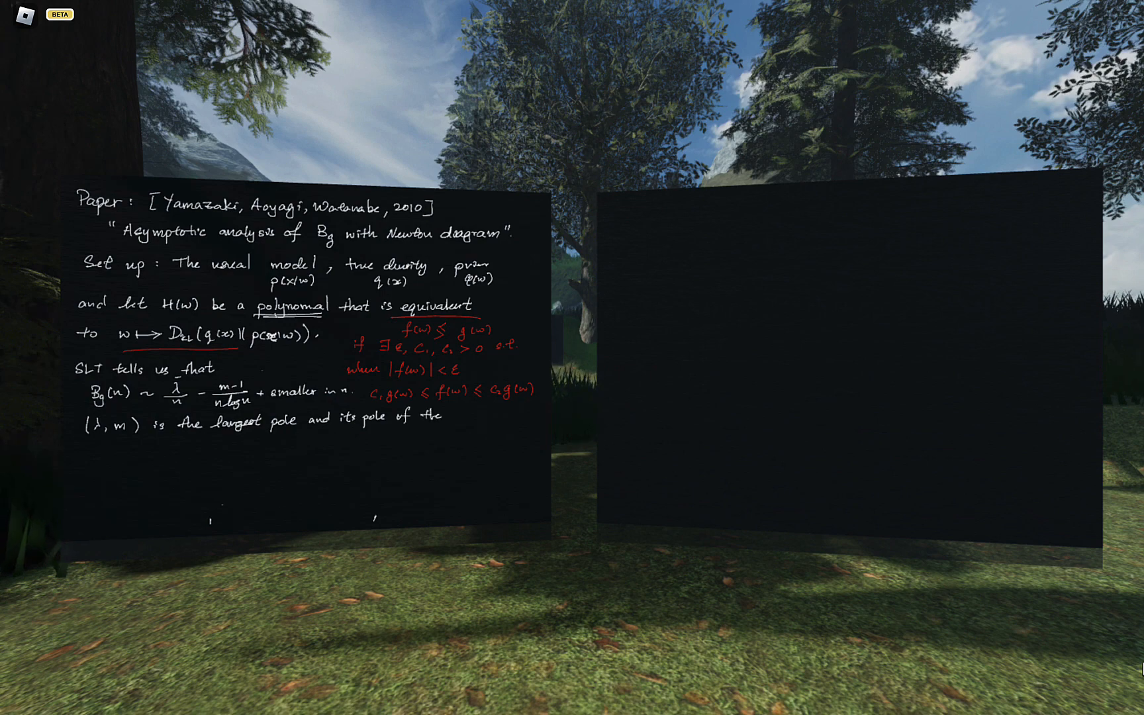
pyautogui.write('zeta function')
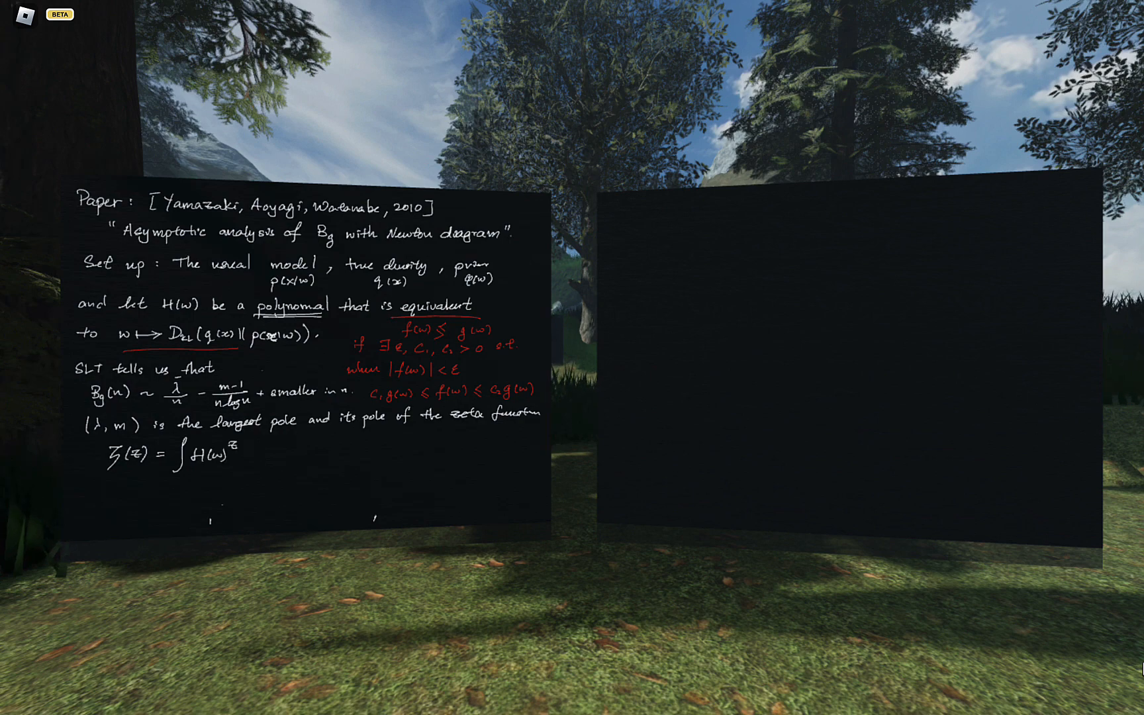
# Complete the zeta integral with φ(w)dw and a red note on evaluating after a birational map
pyautogui.write('φ(w)dw')
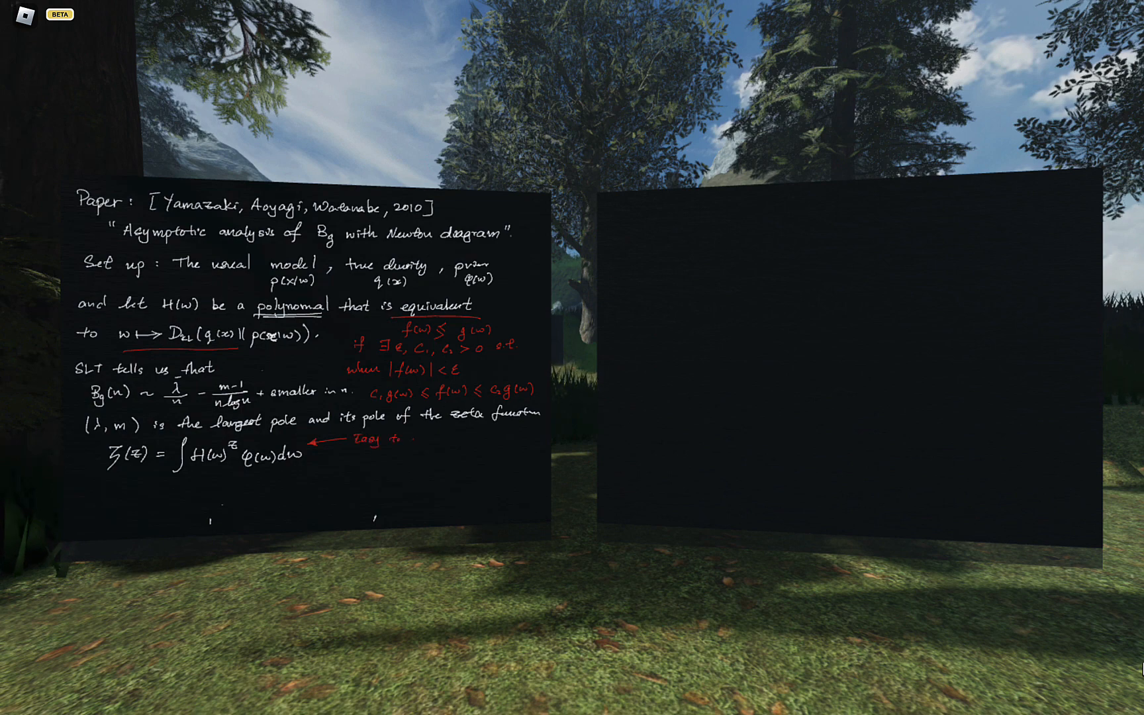
pyautogui.write('evaluate if there')
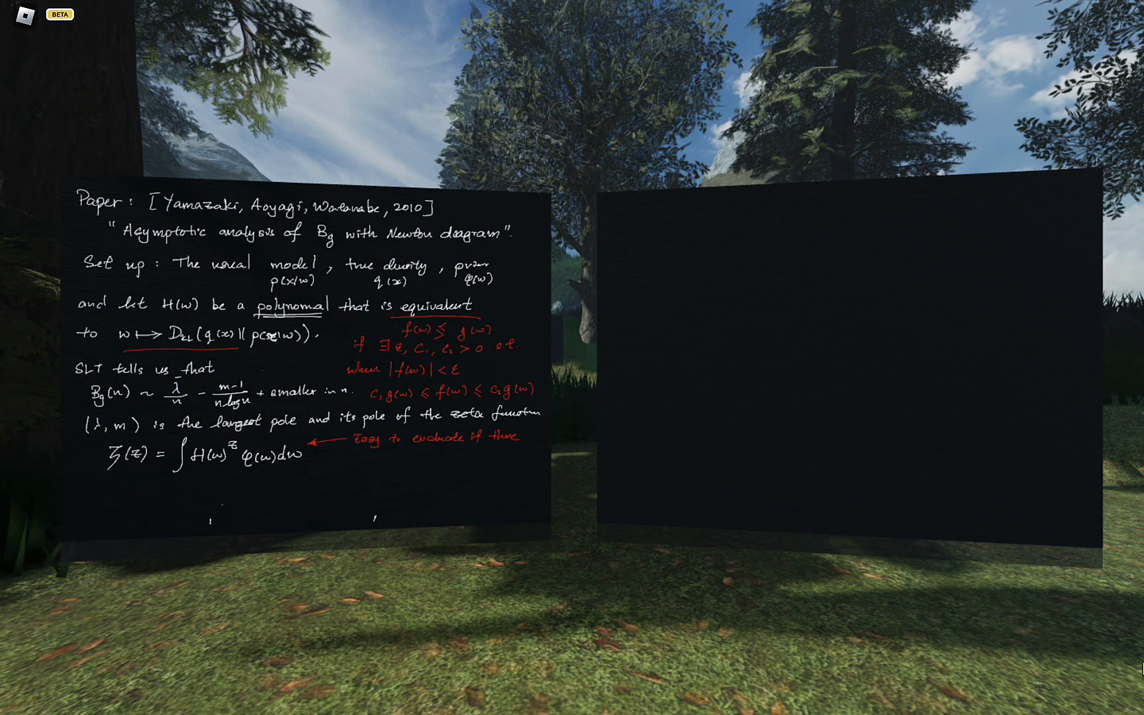
pyautogui.write('birational proper w=g(u')
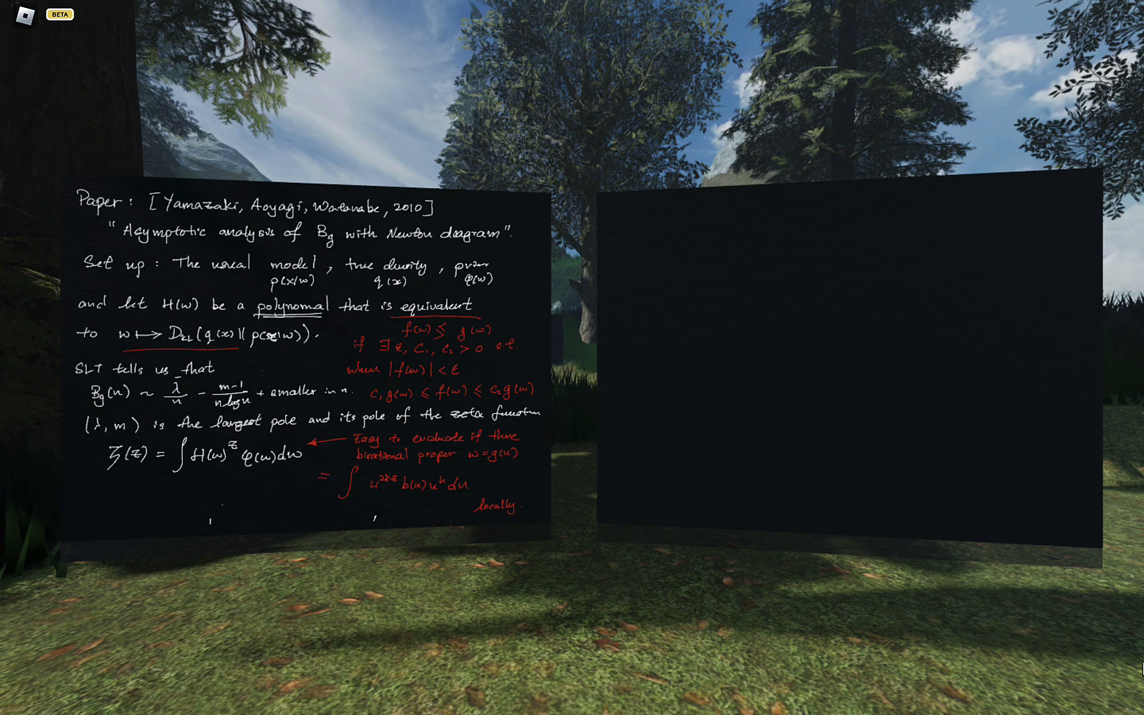
# Head the right board "How would toric method help? [Lin 2011, Varchenko 1977]" with an underline
pyautogui.write('Ho.')
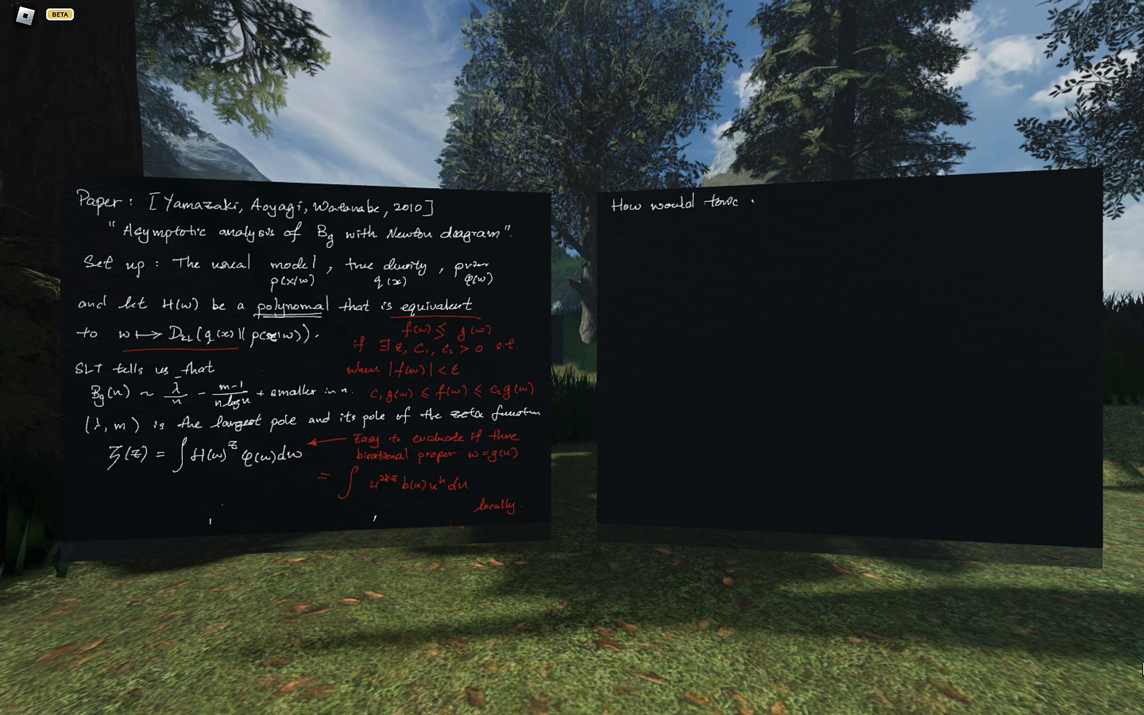
pyautogui.write('methoo')
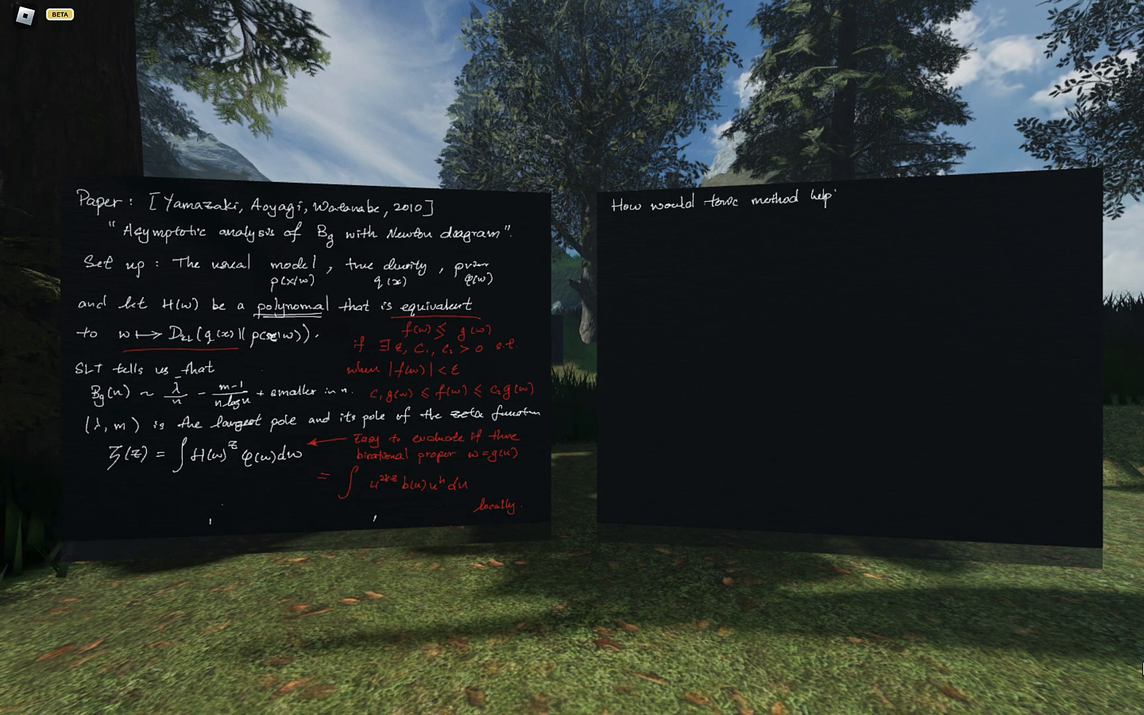
pyautogui.write('?')
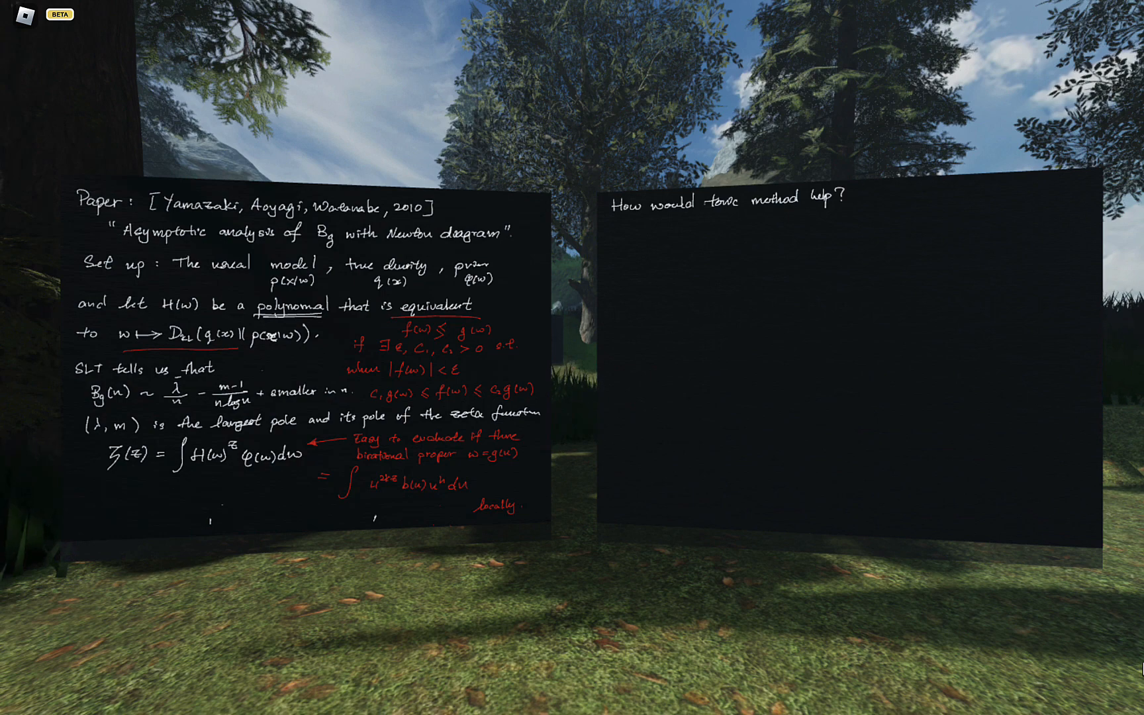
pyautogui.write('[')
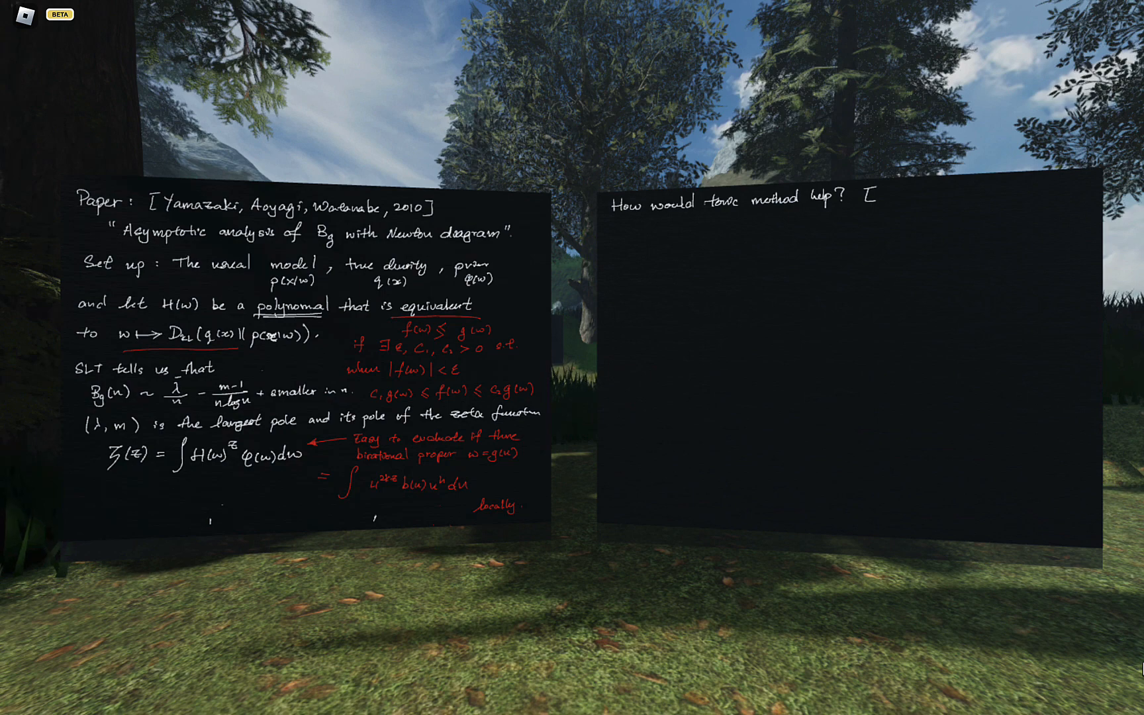
pyautogui.write('Lin 2011, Varchenk')
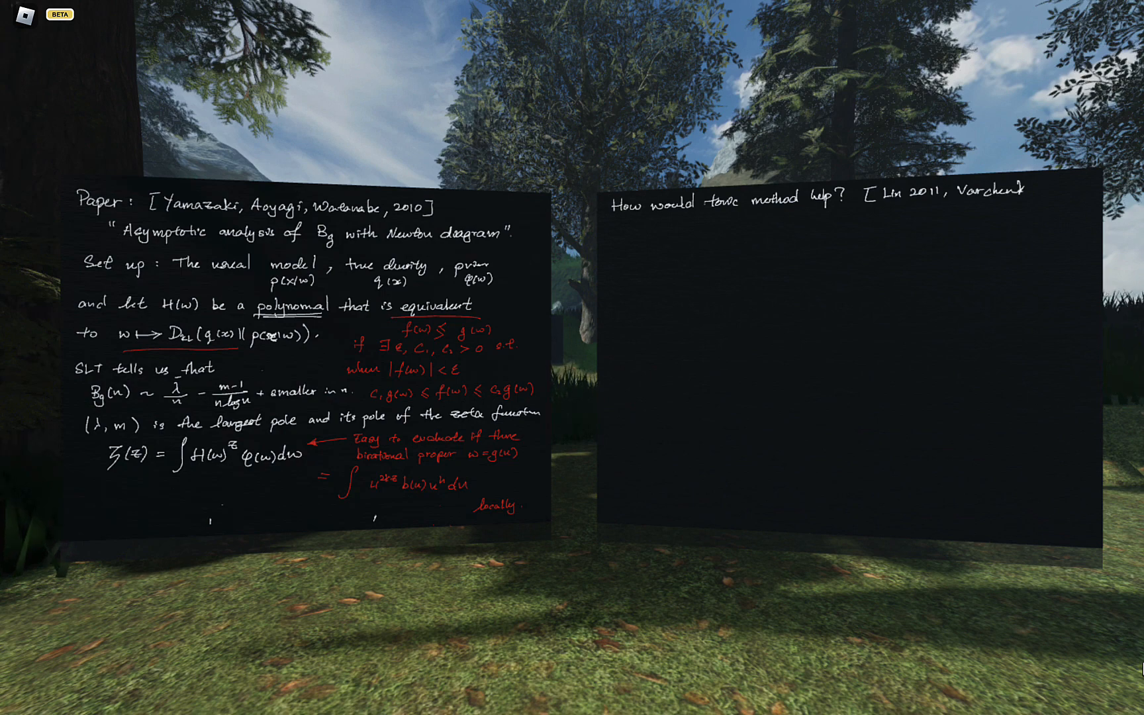
pyautogui.write('1977]')
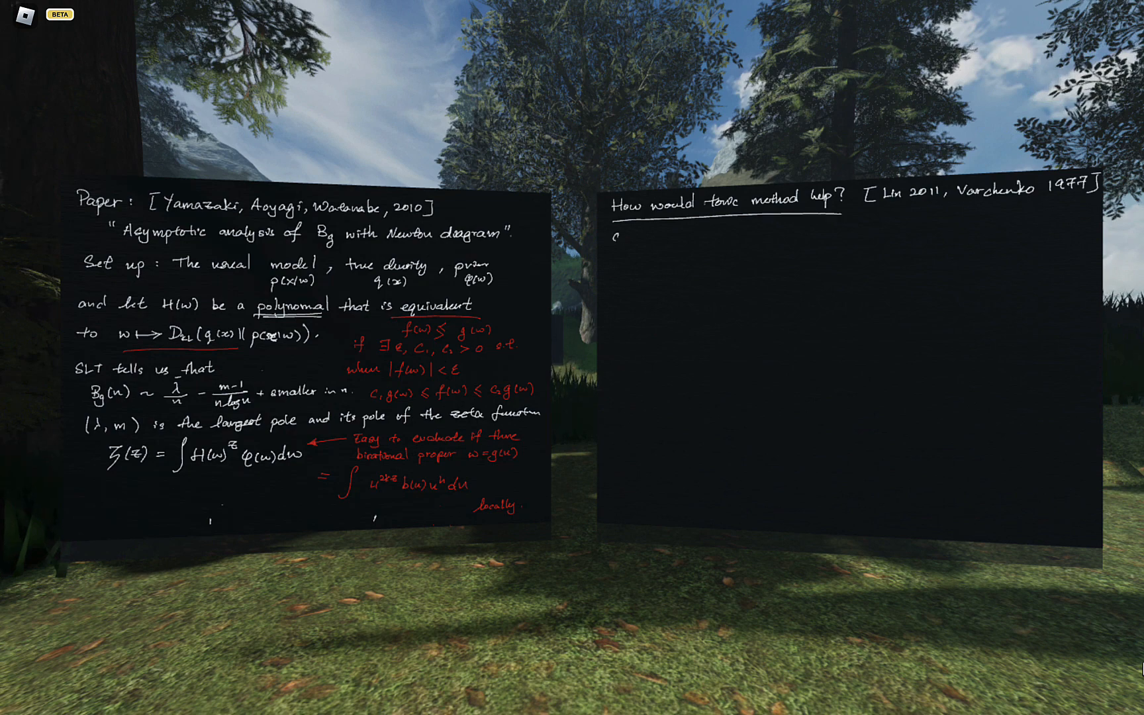
# Write "Suppose we have a polynomial f(w) = Σ c_α w^α" with a red monomial expansion
pyautogui.write('Suppose')
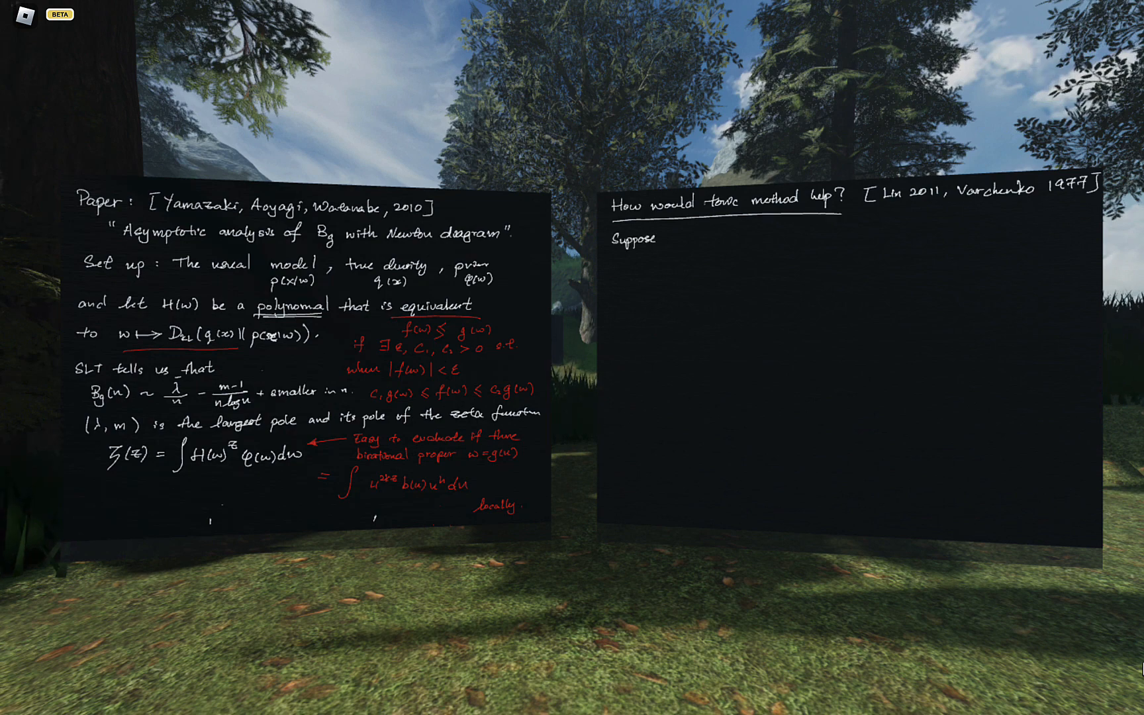
pyautogui.write('we ha')
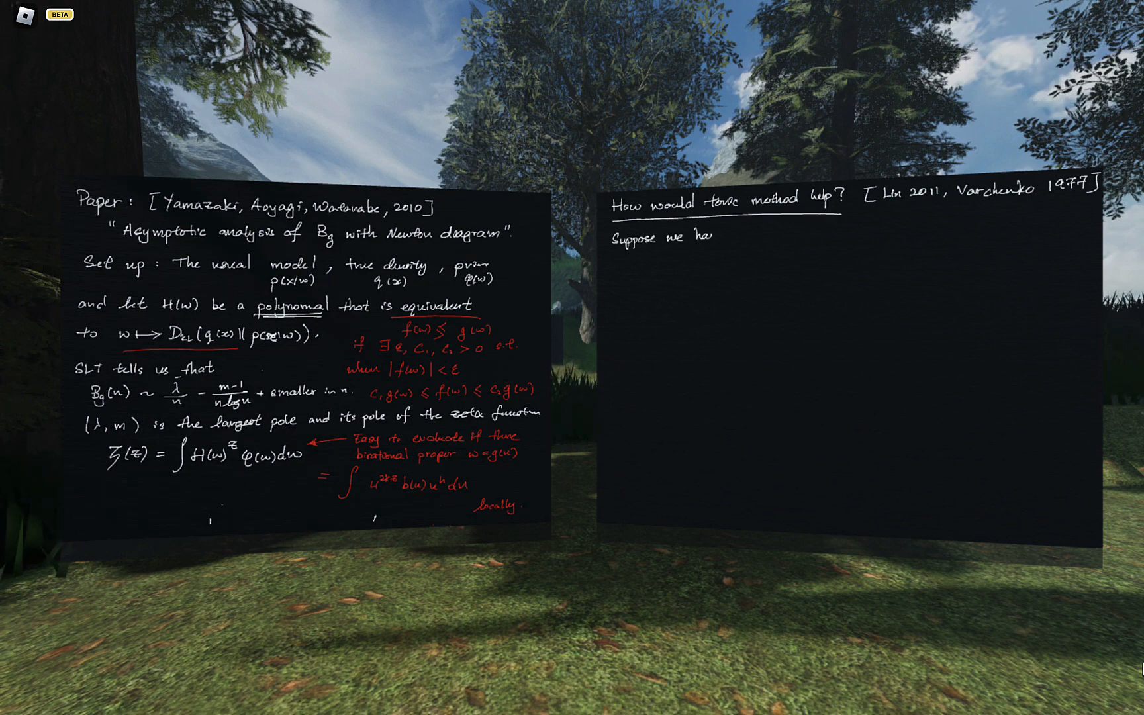
pyautogui.write('ve a polynomia')
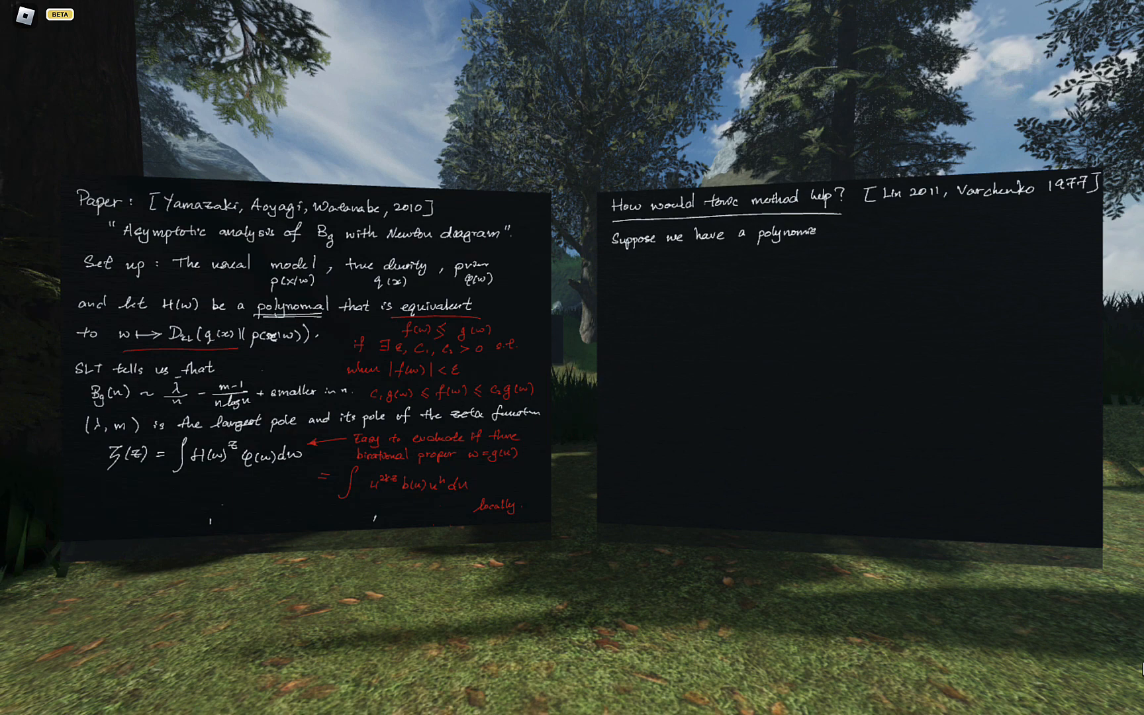
pyautogui.write('f(w')
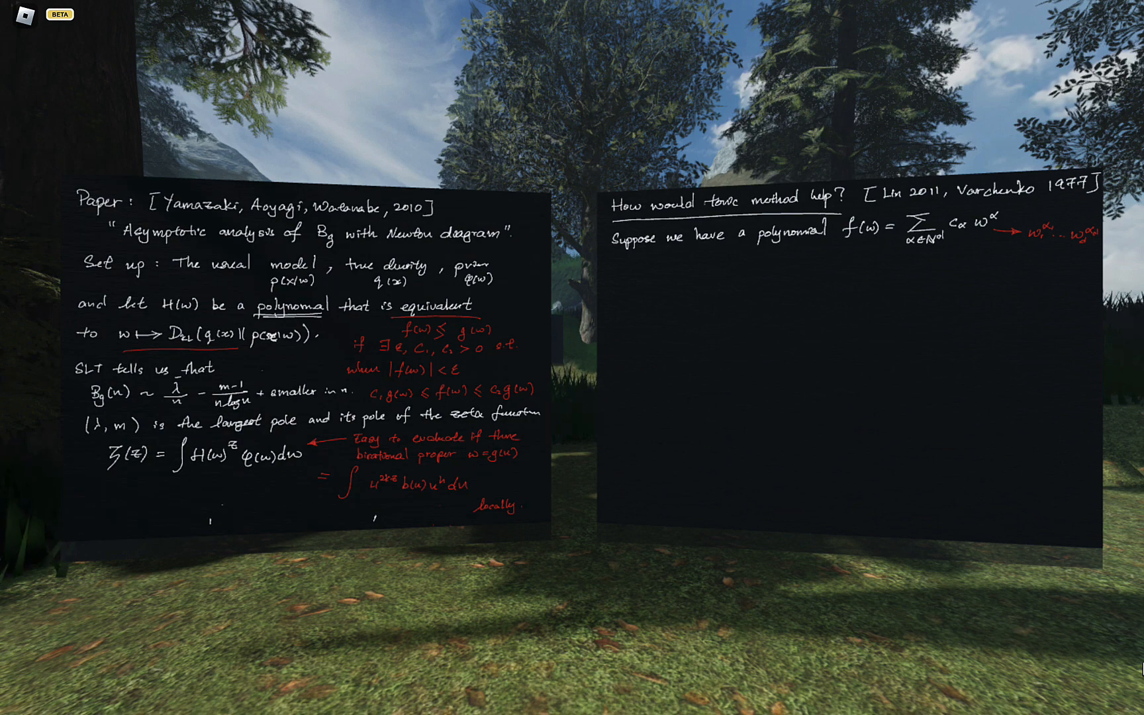
# Define the Newton Polytope P(f) as the convex hull of {α ∈ N^d | c_α ≠ 0}
pyautogui.write('The')
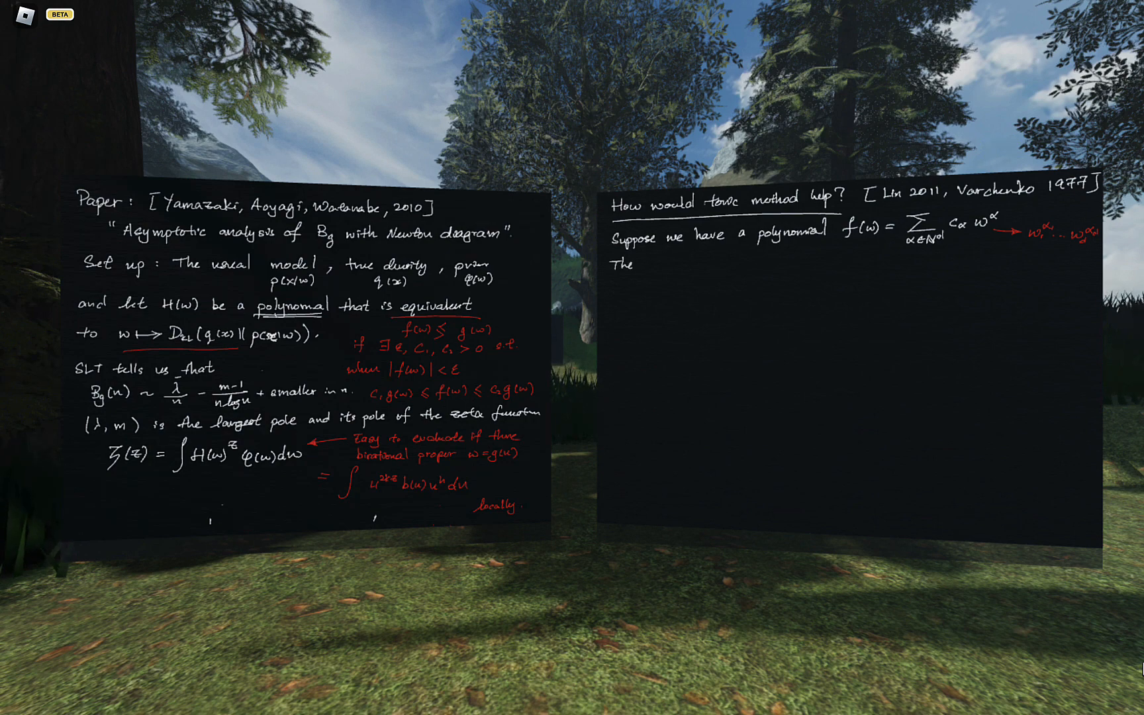
pyautogui.write('Newton Polytope is')
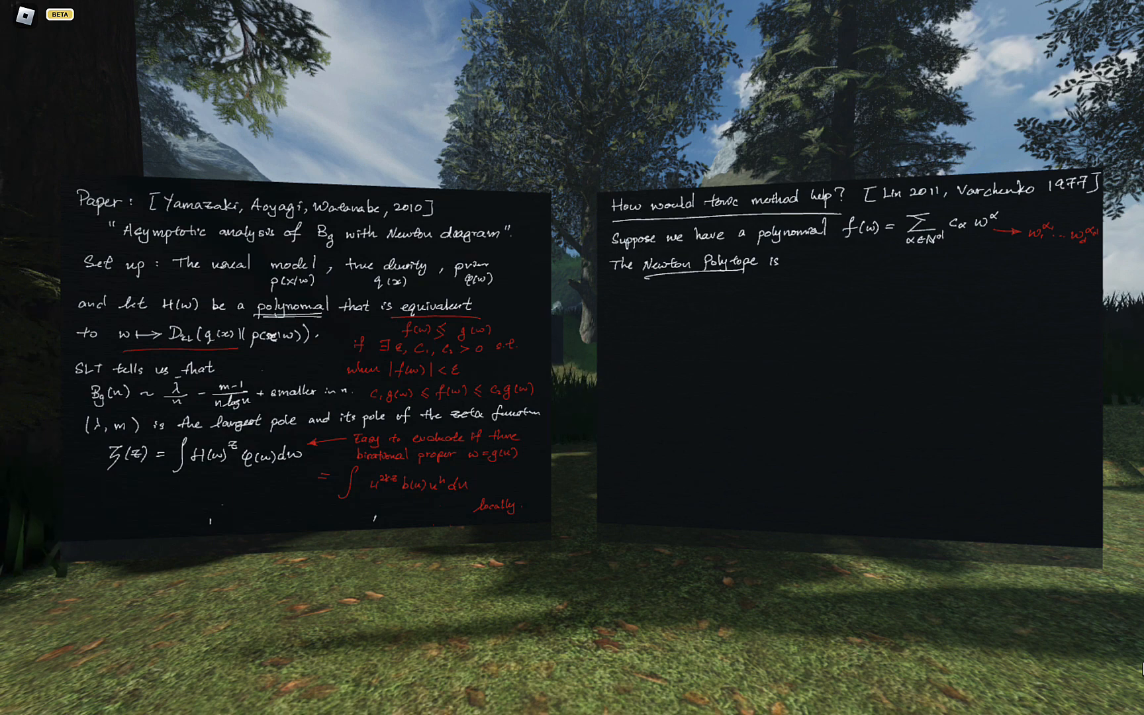
pyautogui.write('P(f')
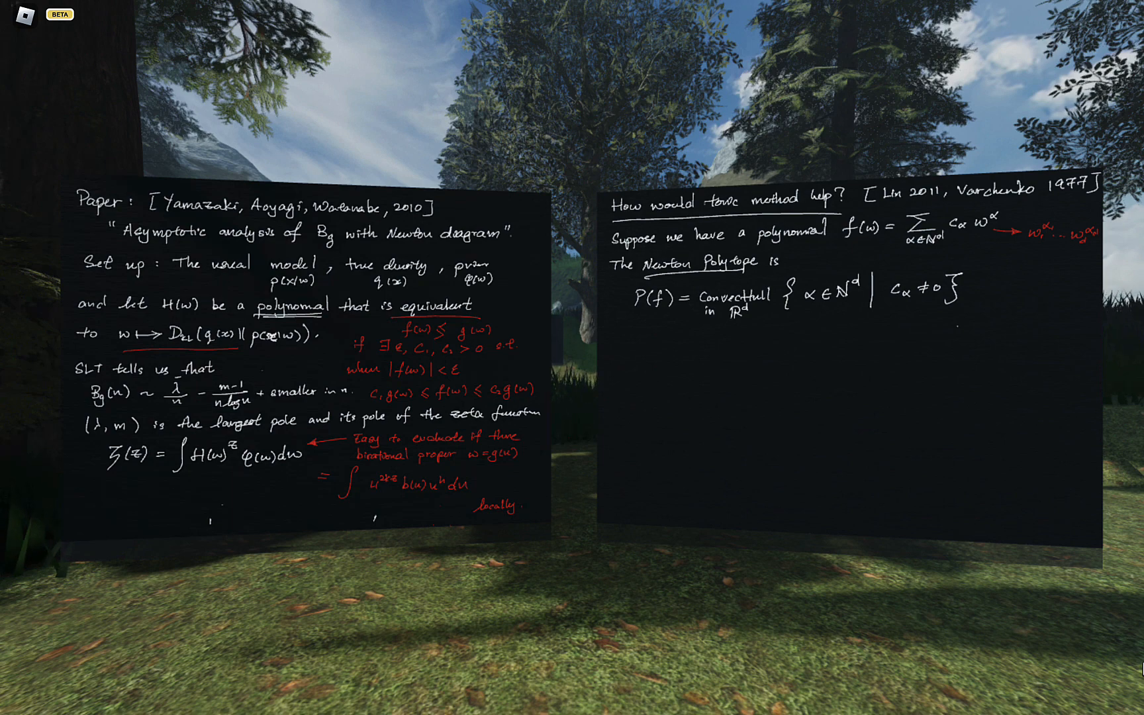
pyautogui.write('Example : H(w) = w₁⁵ + w₁³w₂³ + w₁²w₂² + w₂⁵')
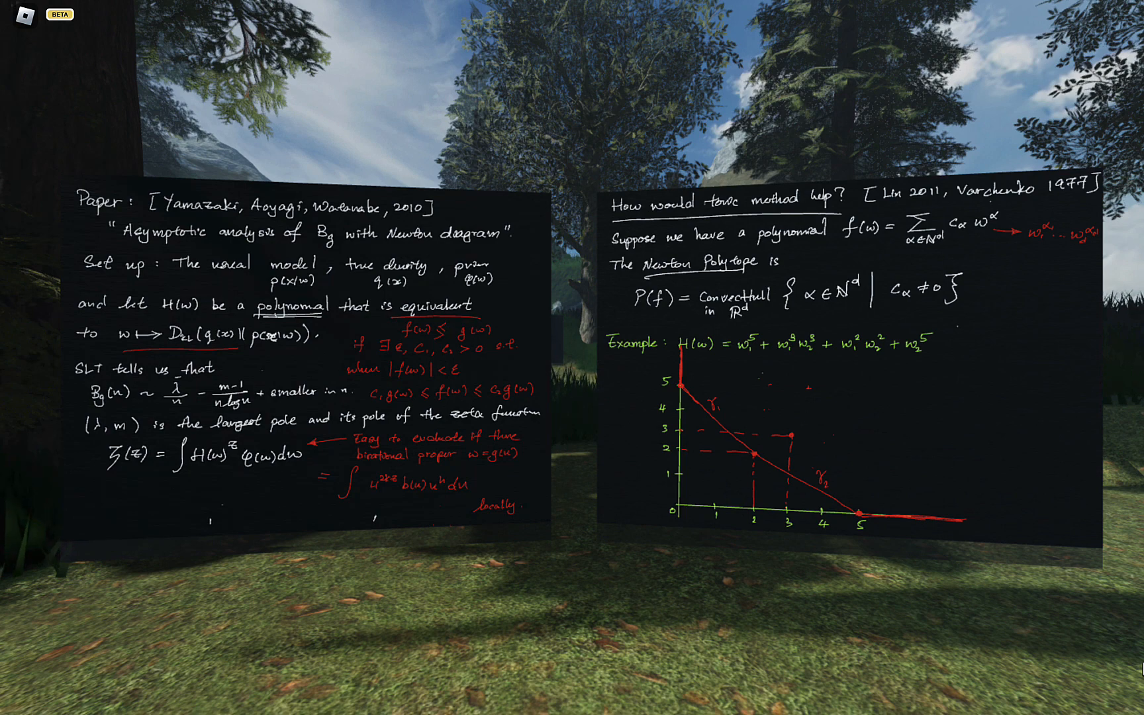
# Place the pen on the right board to draw the Newton diagram for H(w)
pyautogui.click(855, 419)
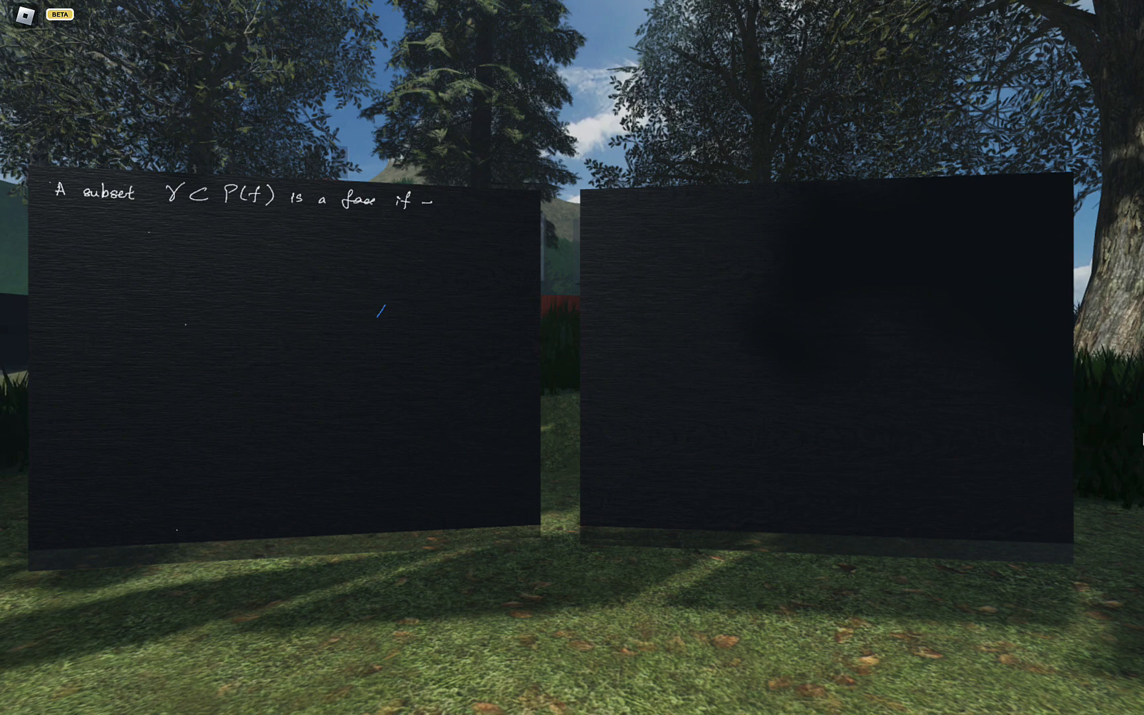
# Write the opening of the face definition: γ = {α ∈ P(f) | …
pyautogui.write('there is')
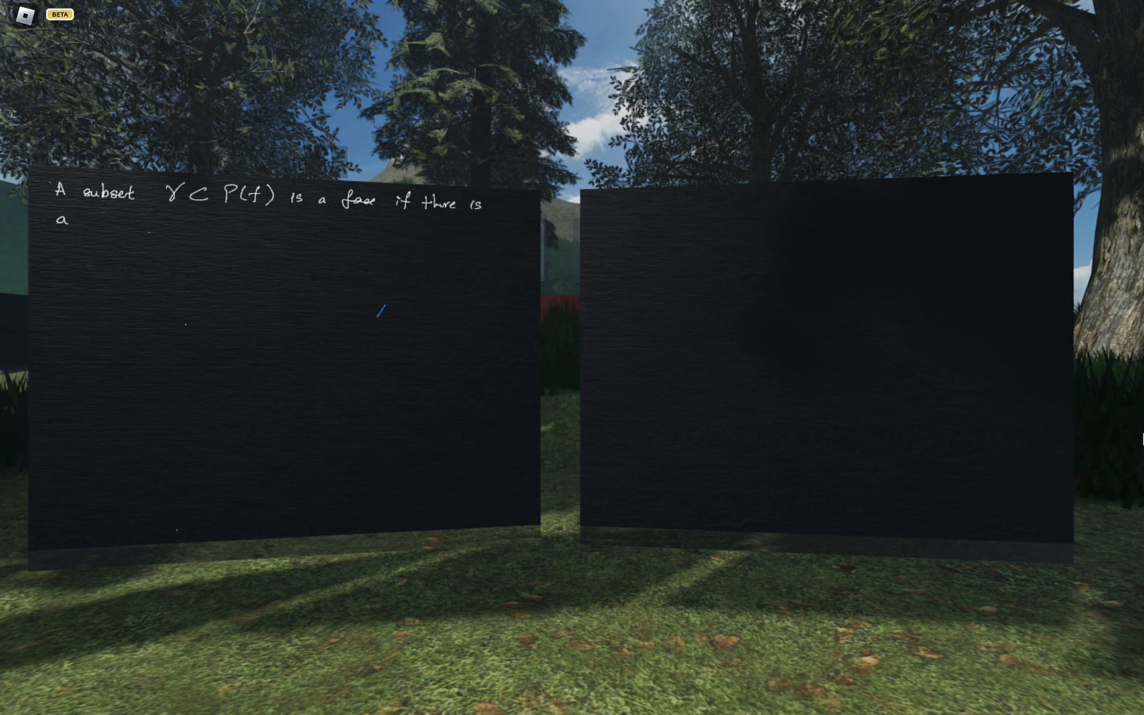
pyautogui.write('veal')
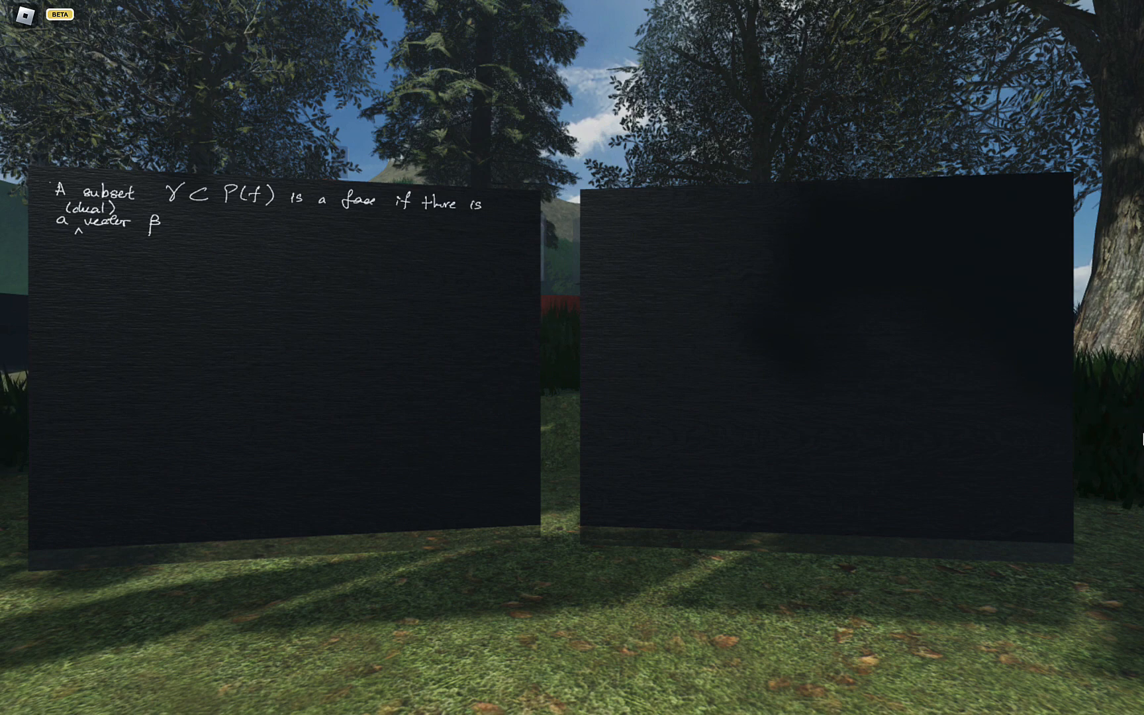
pyautogui.write('e')
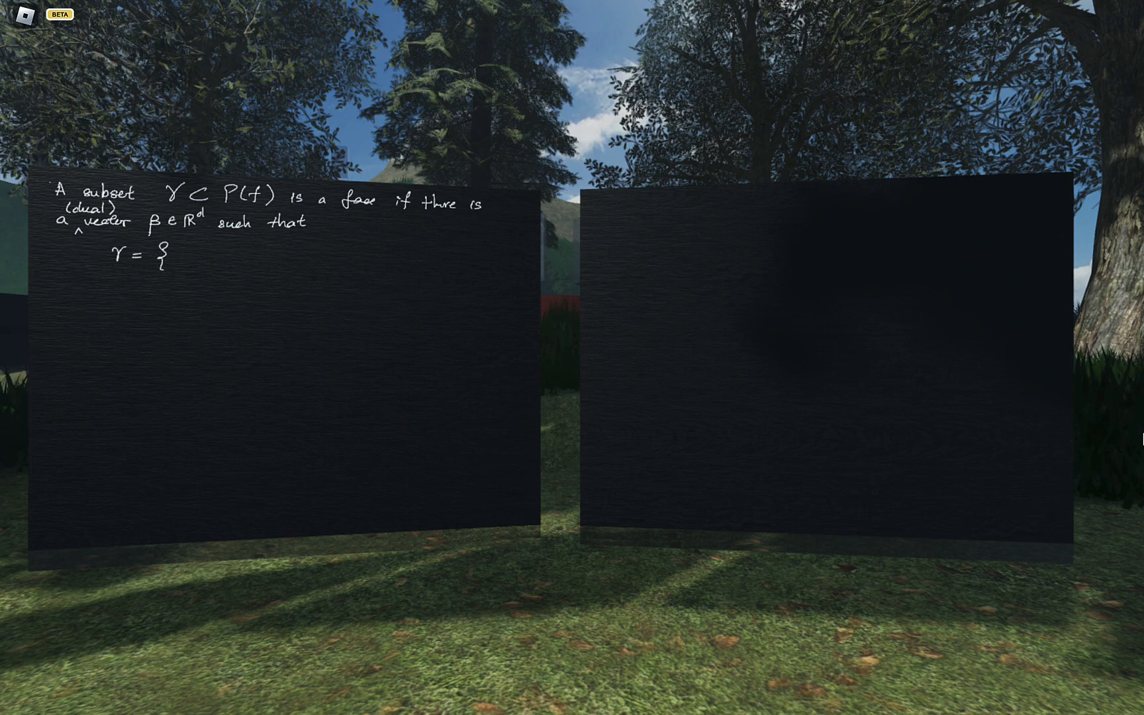
pyautogui.write('α')
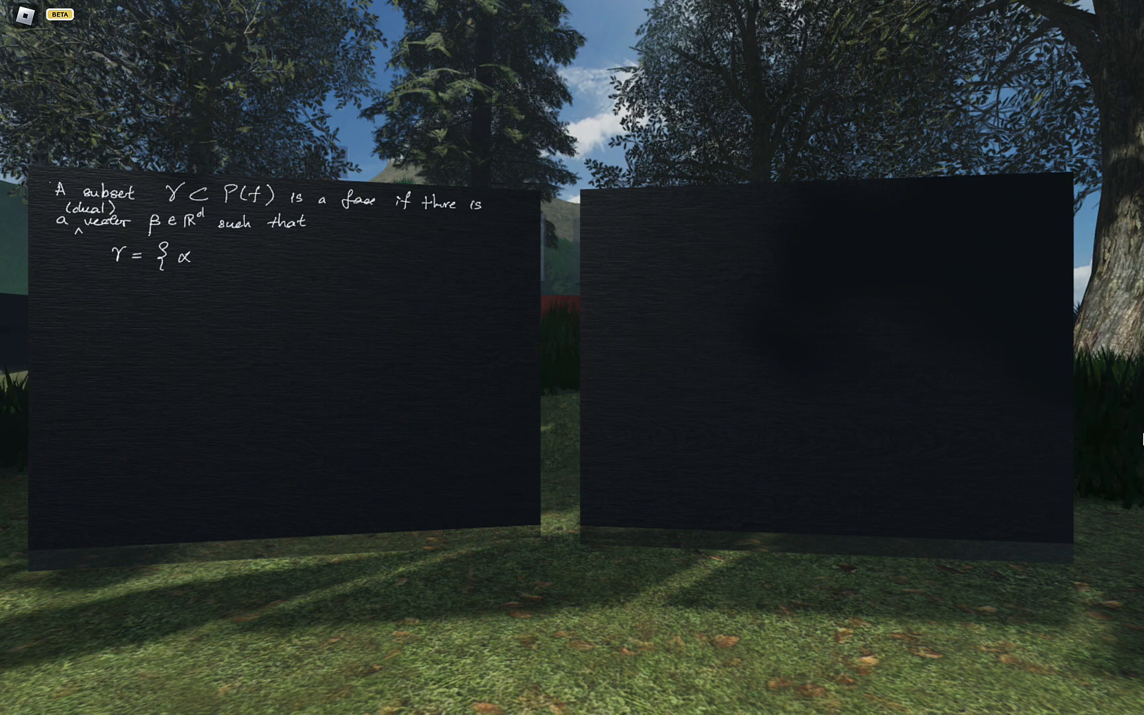
pyautogui.write('∈ P(f')
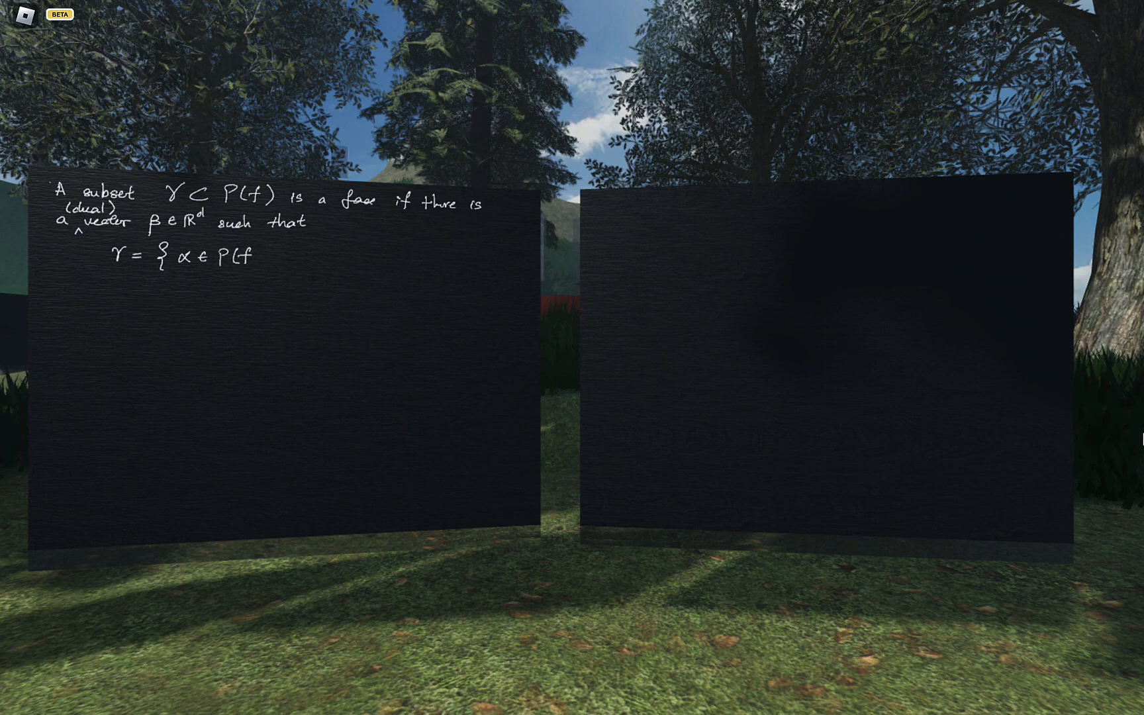
pyautogui.write(')|')
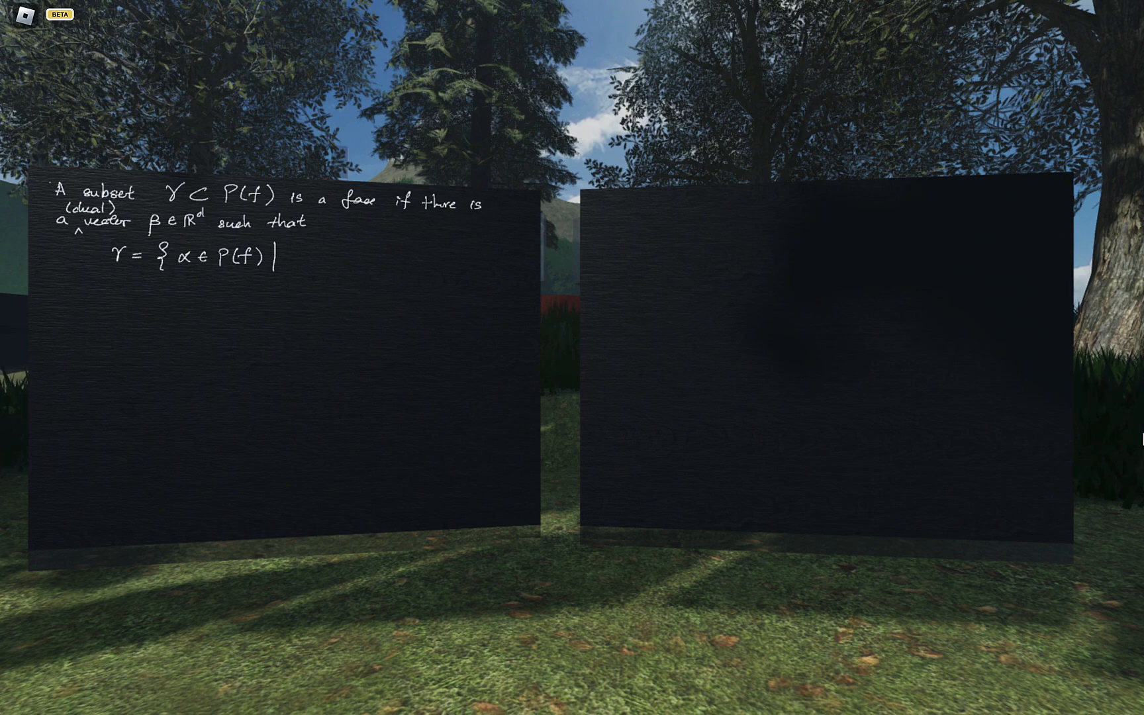
# Complete it with ⟨α,β⟩ ≤ inf over α′ ∈ P(f) of ⟨α′,β⟩
pyautogui.write('<')
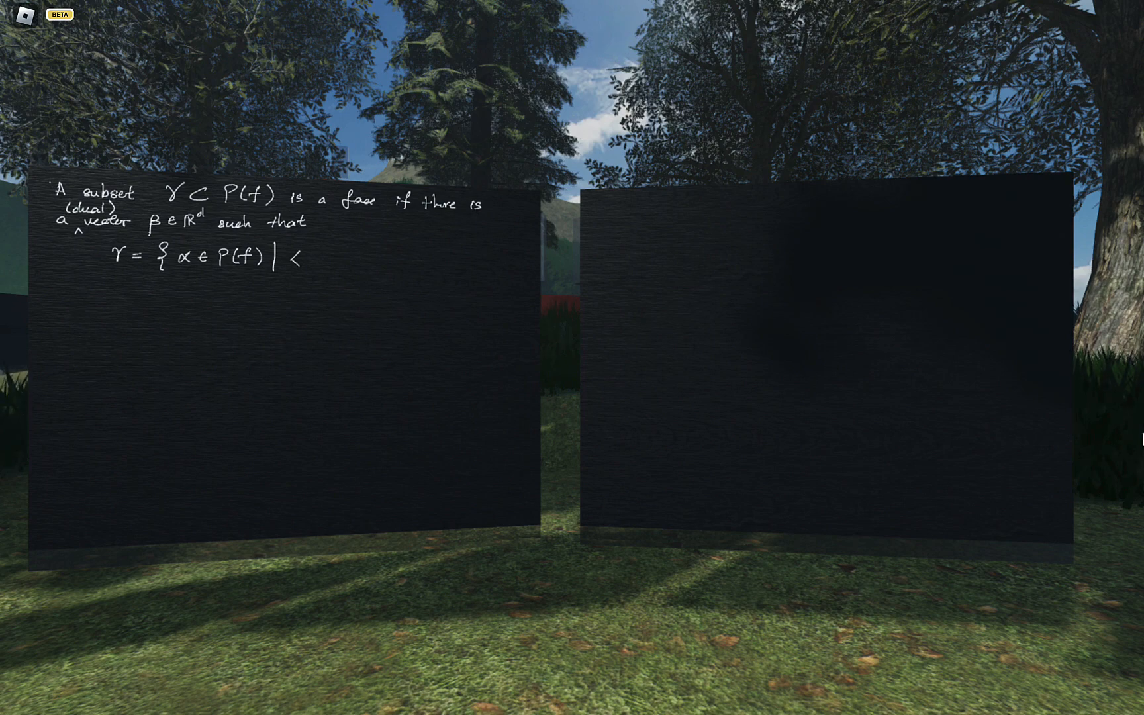
pyautogui.write('α')
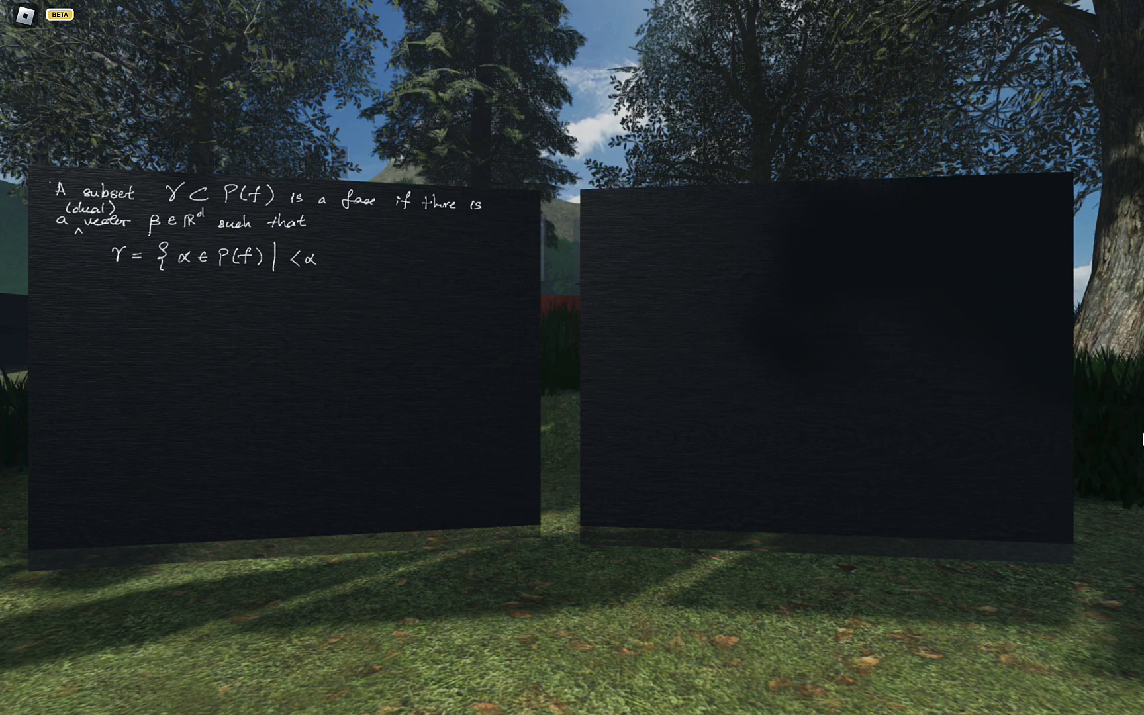
pyautogui.write(',')
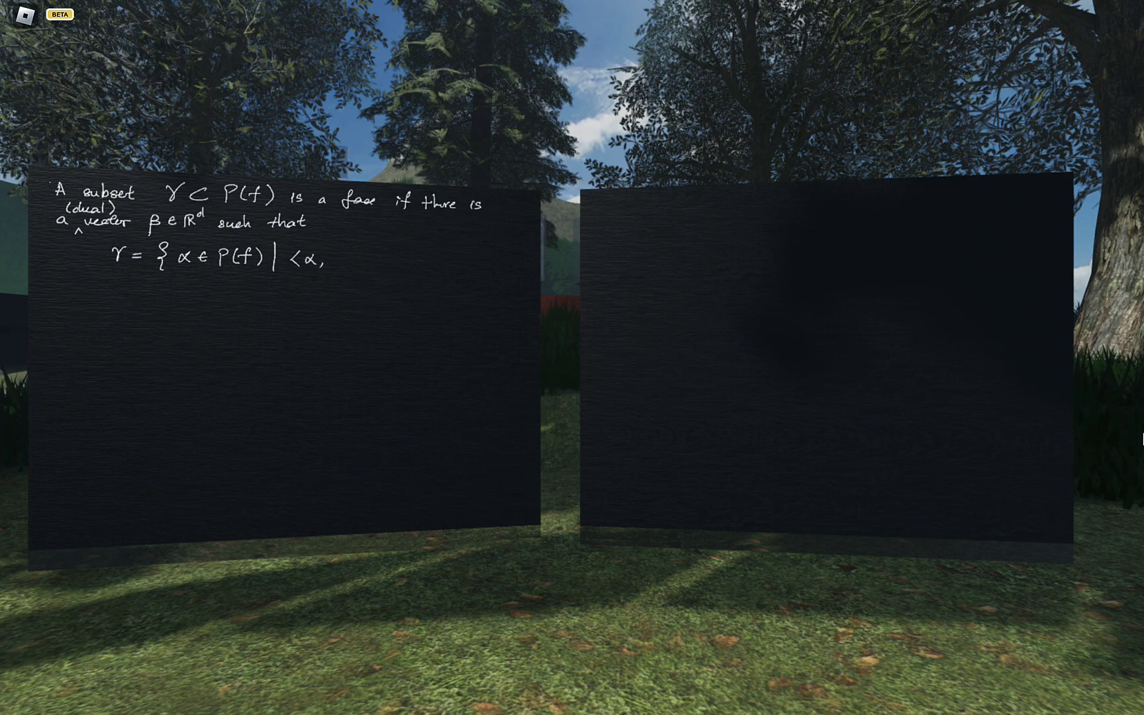
pyautogui.write('β>≤')
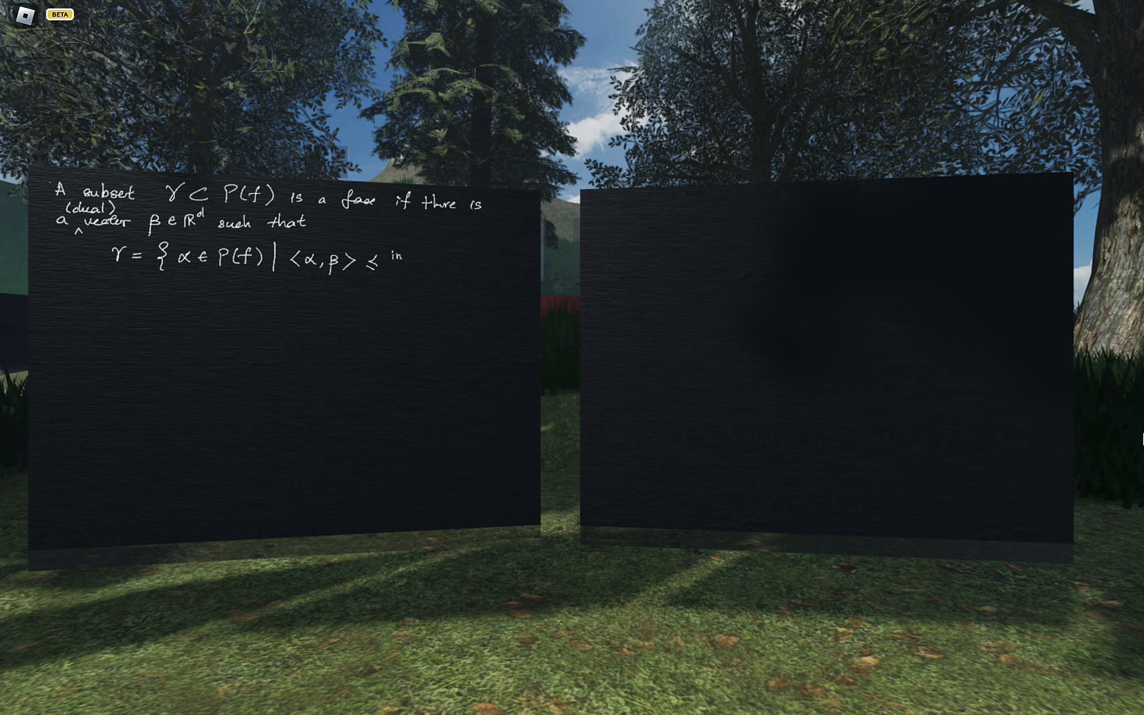
pyautogui.write("inf α'∈P(f) <α',β>}")
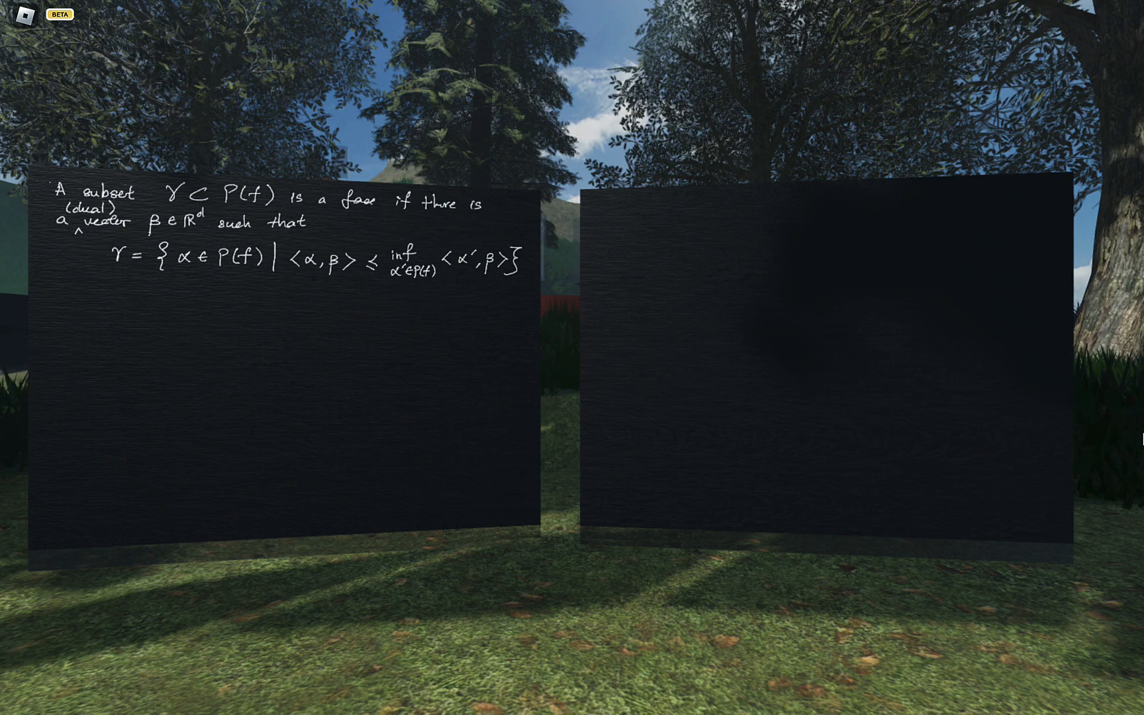
# Write 'And a cone for a face γ is the set of all' under the definition
pyautogui.write('A')
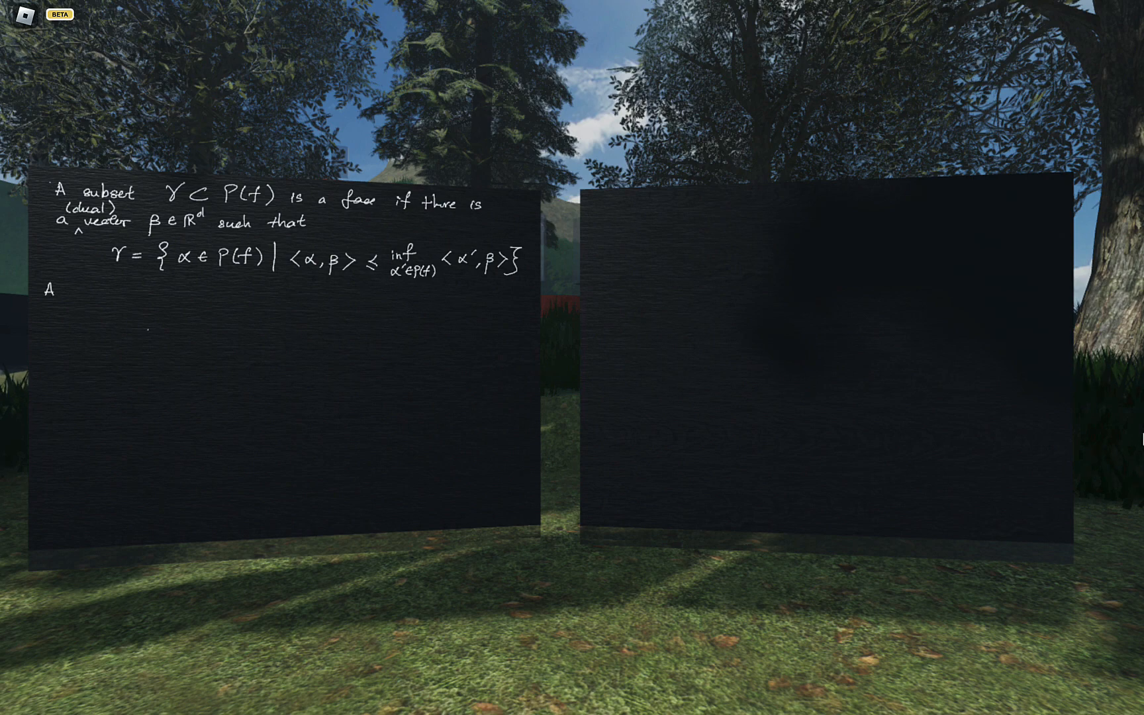
pyautogui.write('nd')
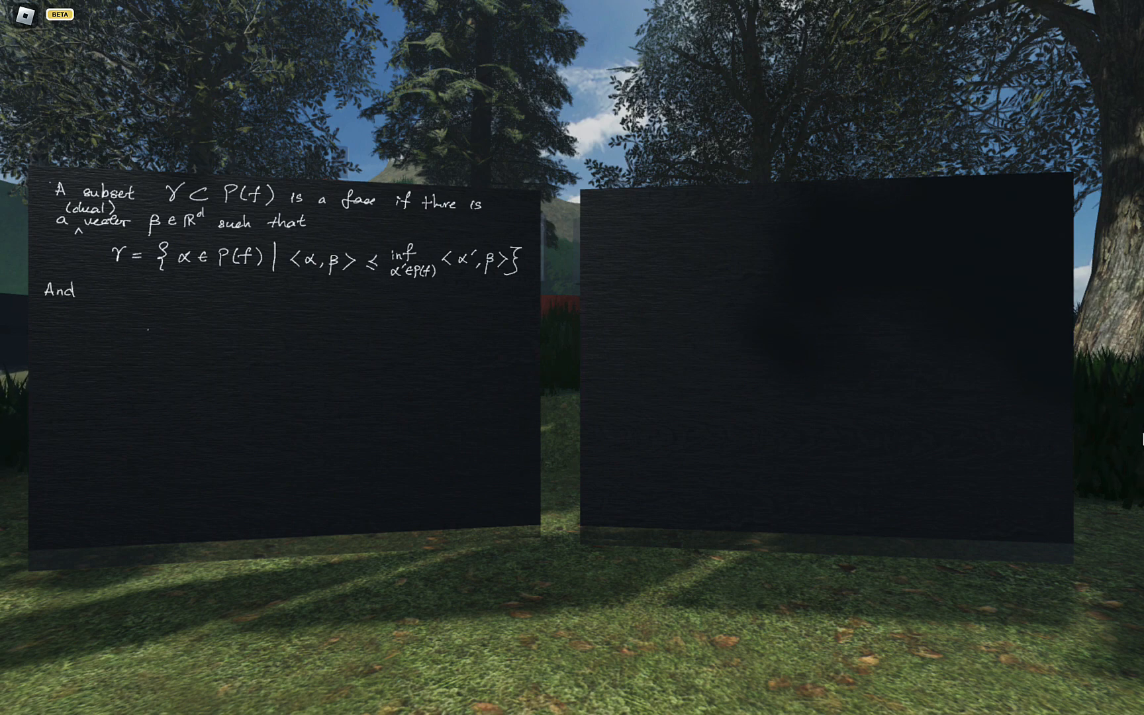
pyautogui.write('o')
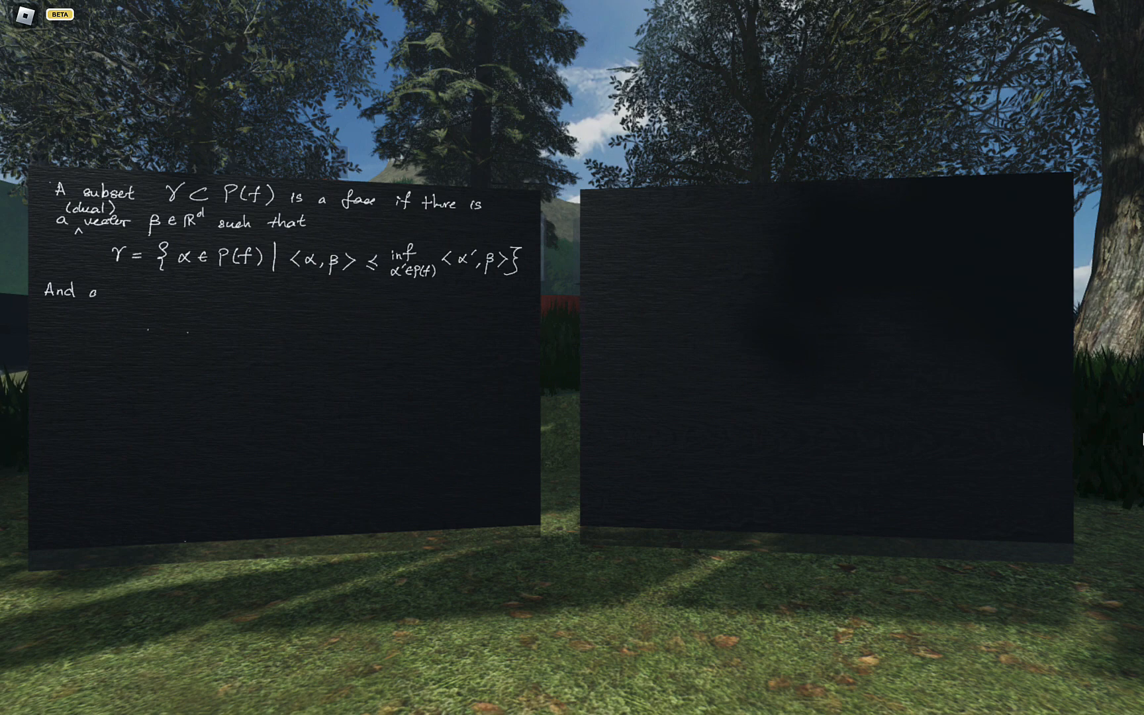
pyautogui.write('cone for a face')
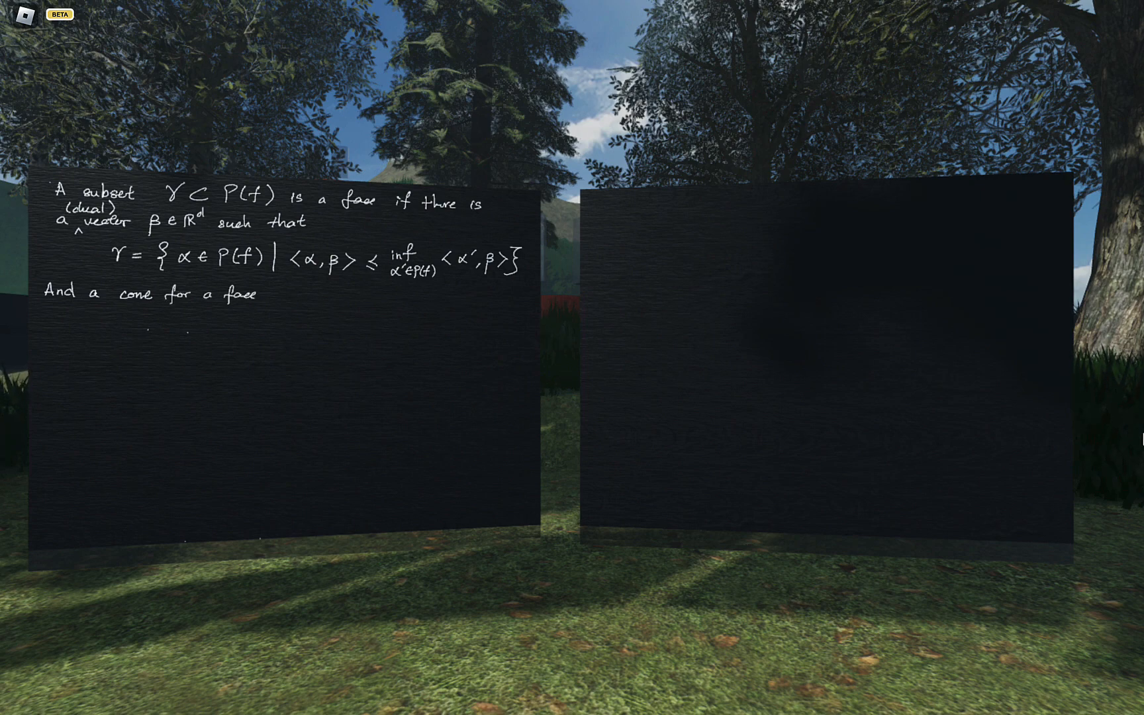
pyautogui.write('γ is the')
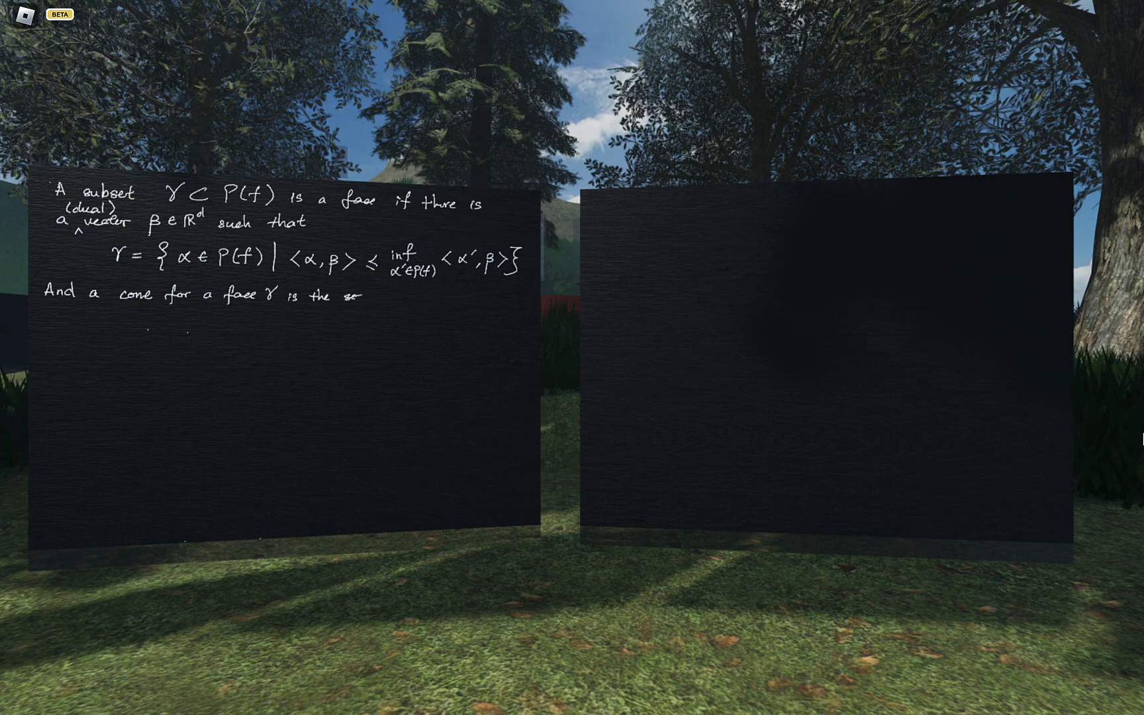
pyautogui.write('set of all such vectors')
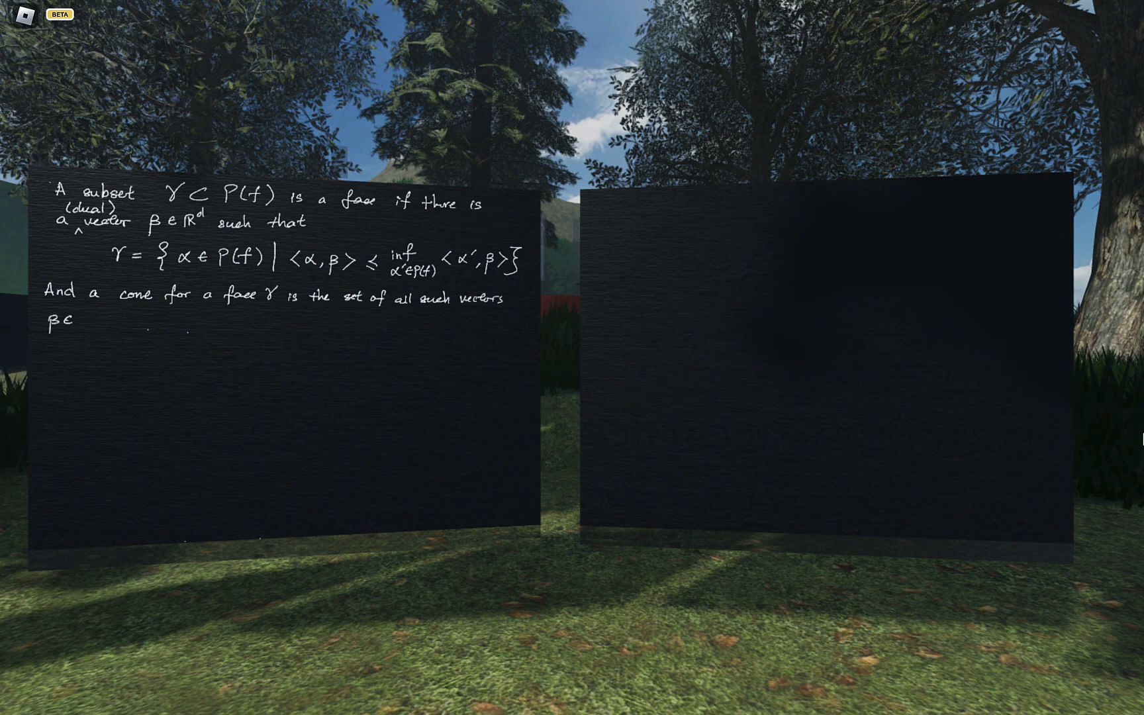
# Finish the line: 'such vectors β ∈ R^d that satisfies the above'
pyautogui.write('∈ R^d')
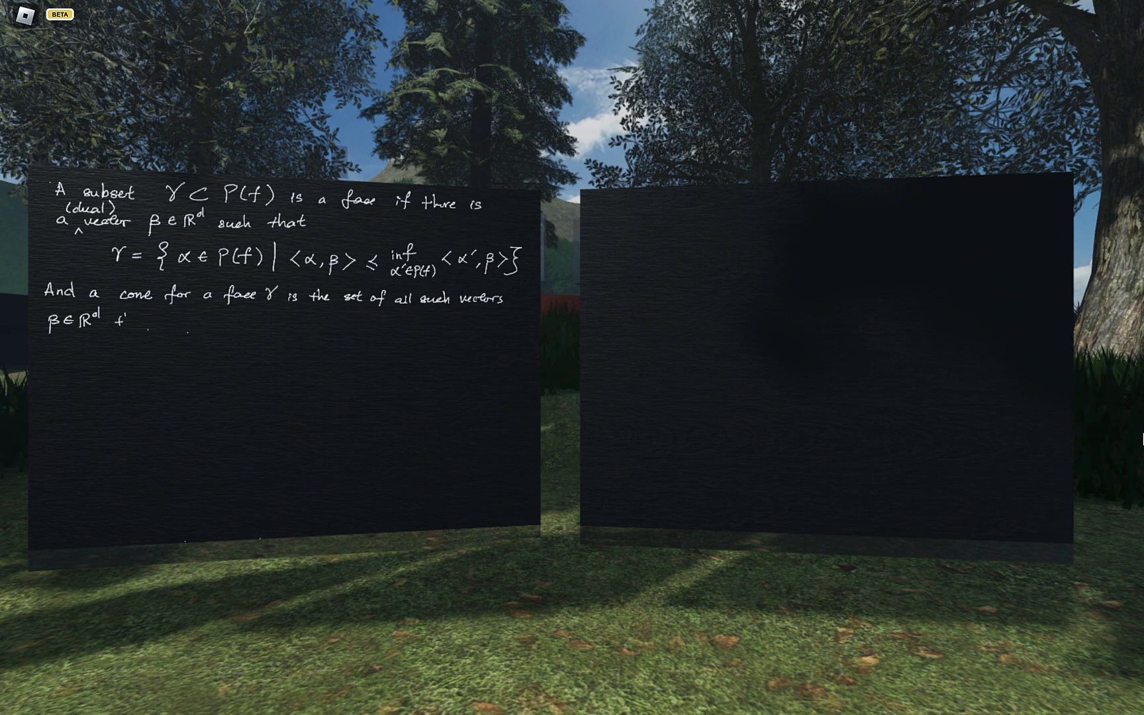
pyautogui.write('that sat')
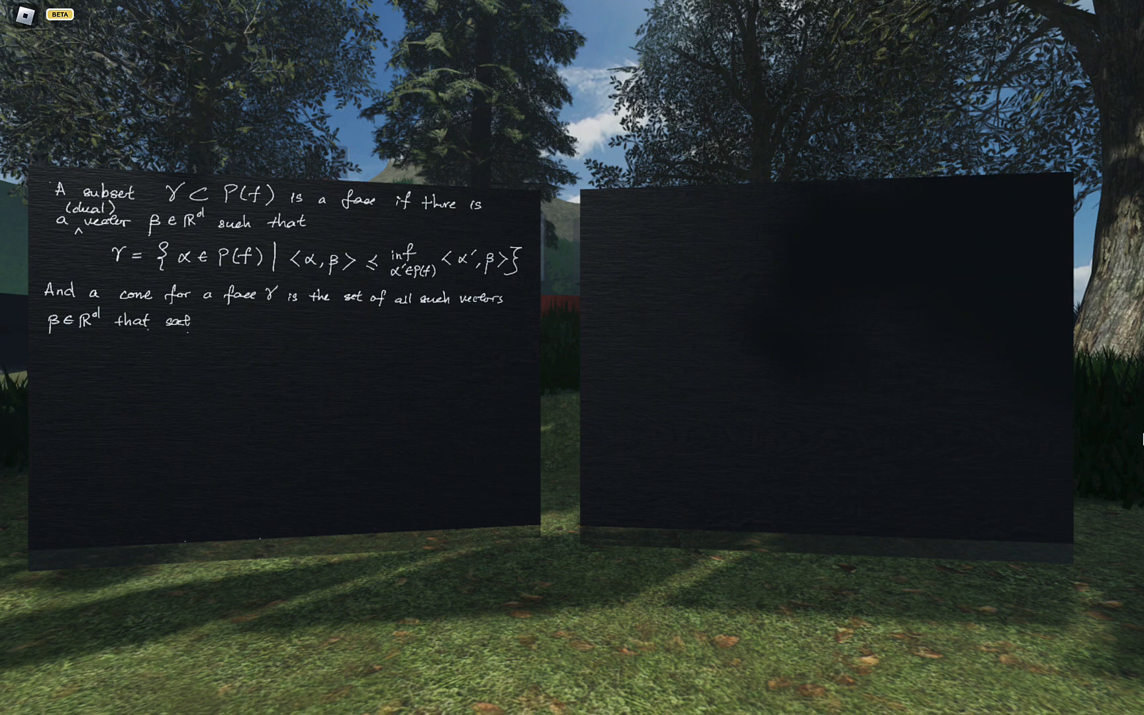
pyautogui.write('satisfies —')
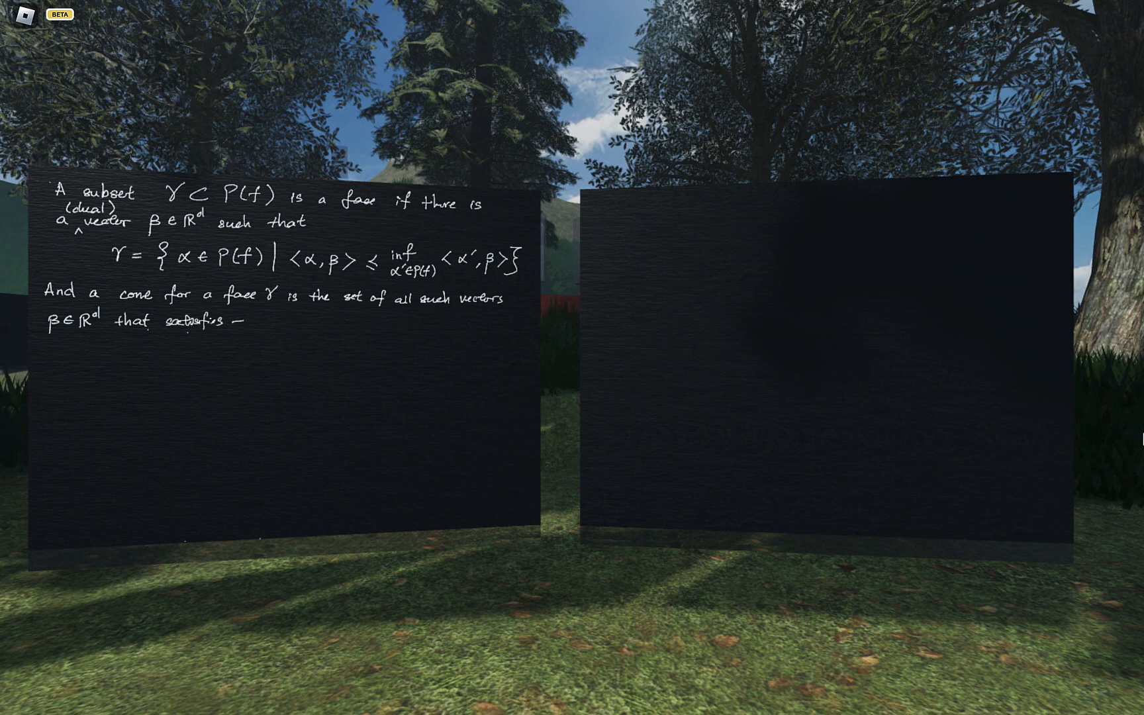
pyautogui.write('the above.')
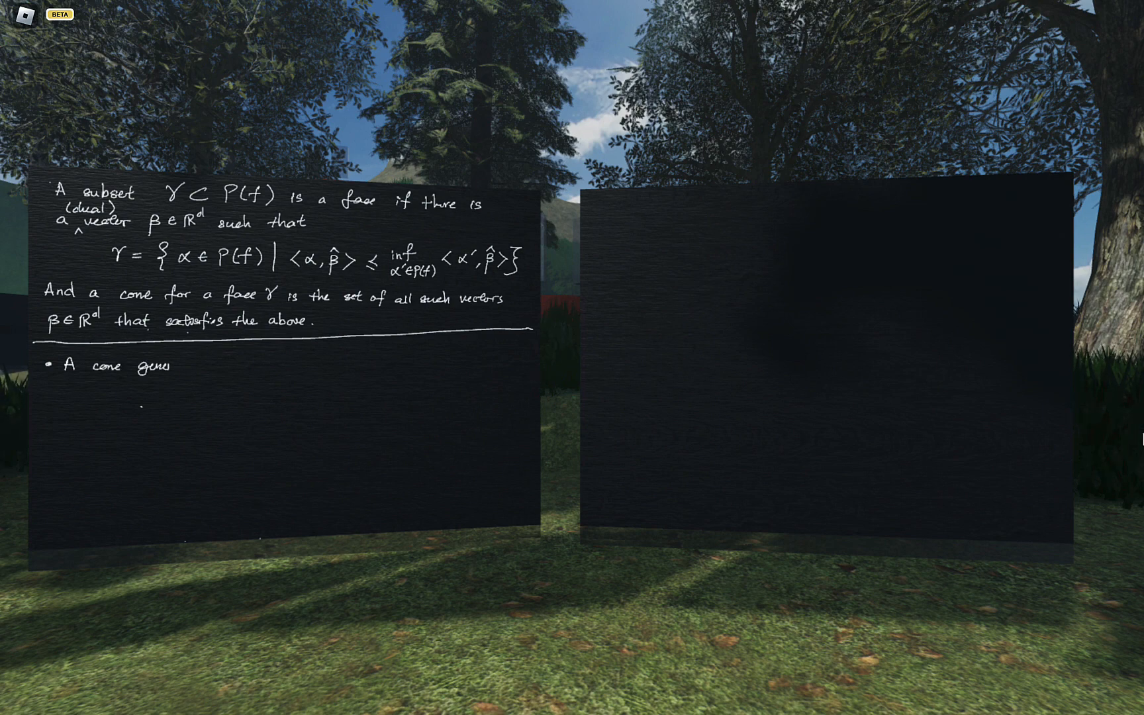
# Write 'A cone generated by v_1, ..., v_k ∈ R^d'
pyautogui.write('generated b')
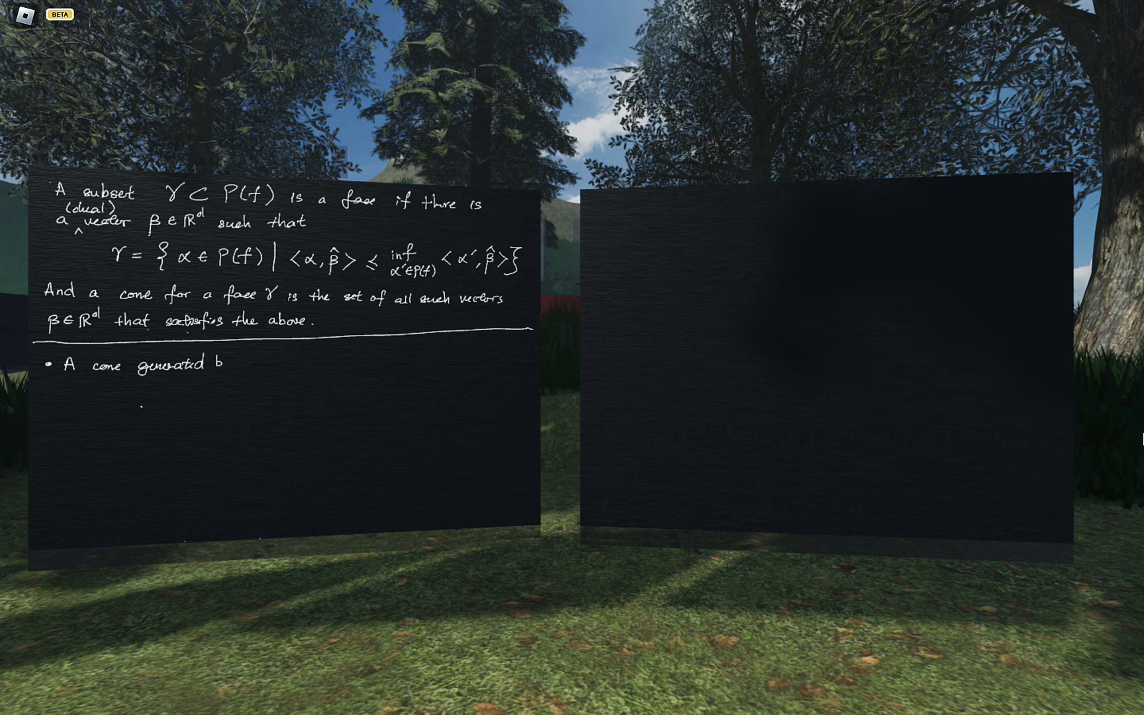
pyautogui.write('y v1.')
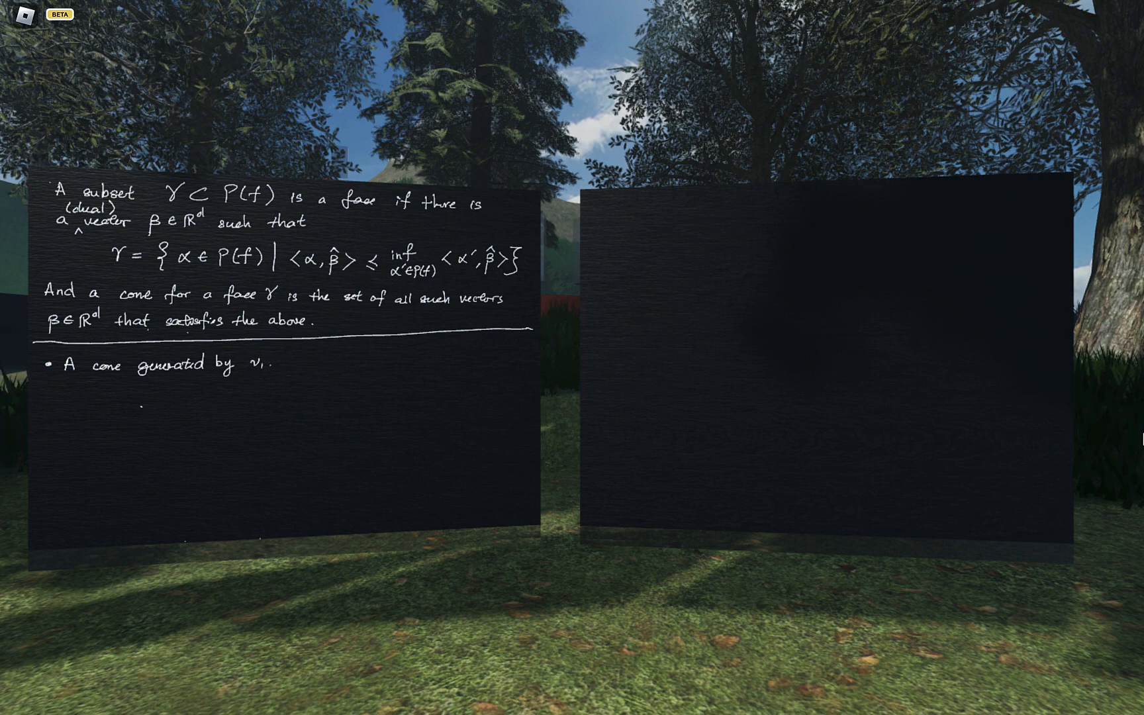
pyautogui.write(', ..., v_k c')
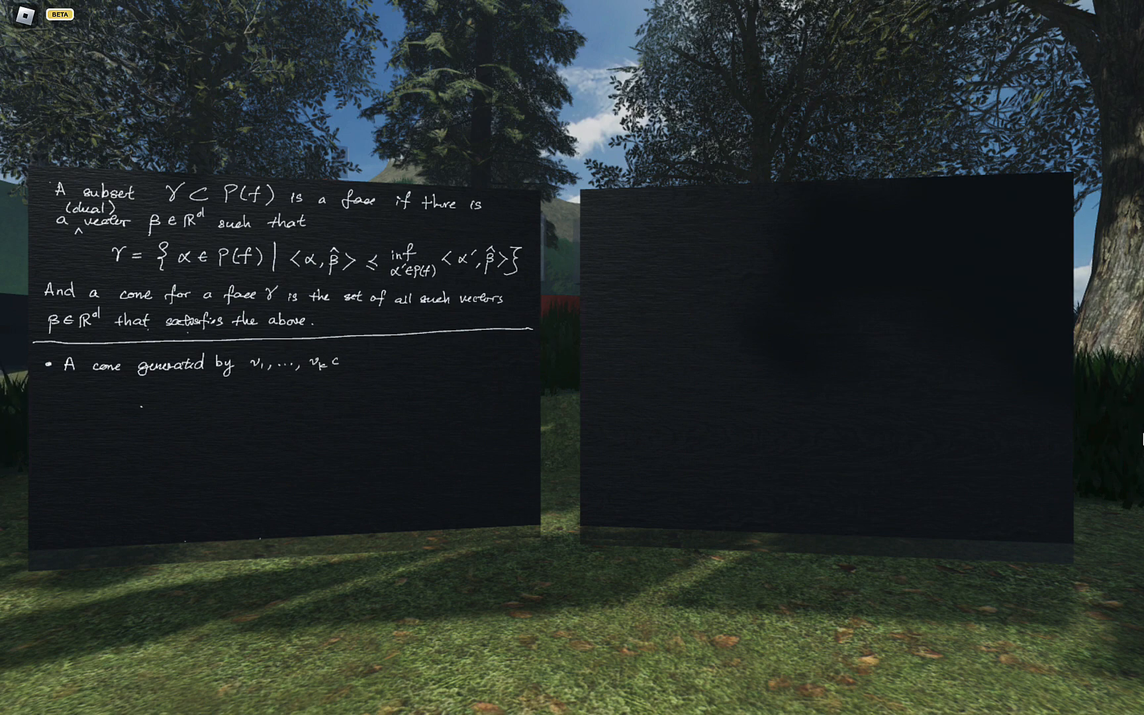
pyautogui.write('∈R')
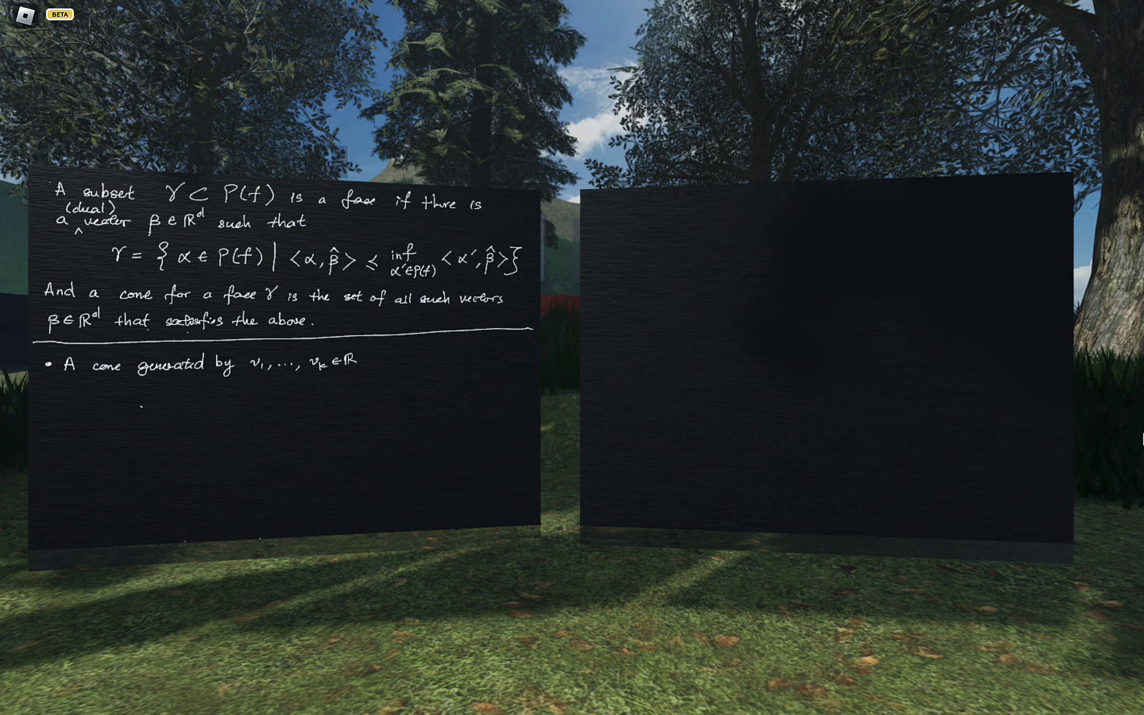
pyautogui.write('d is')
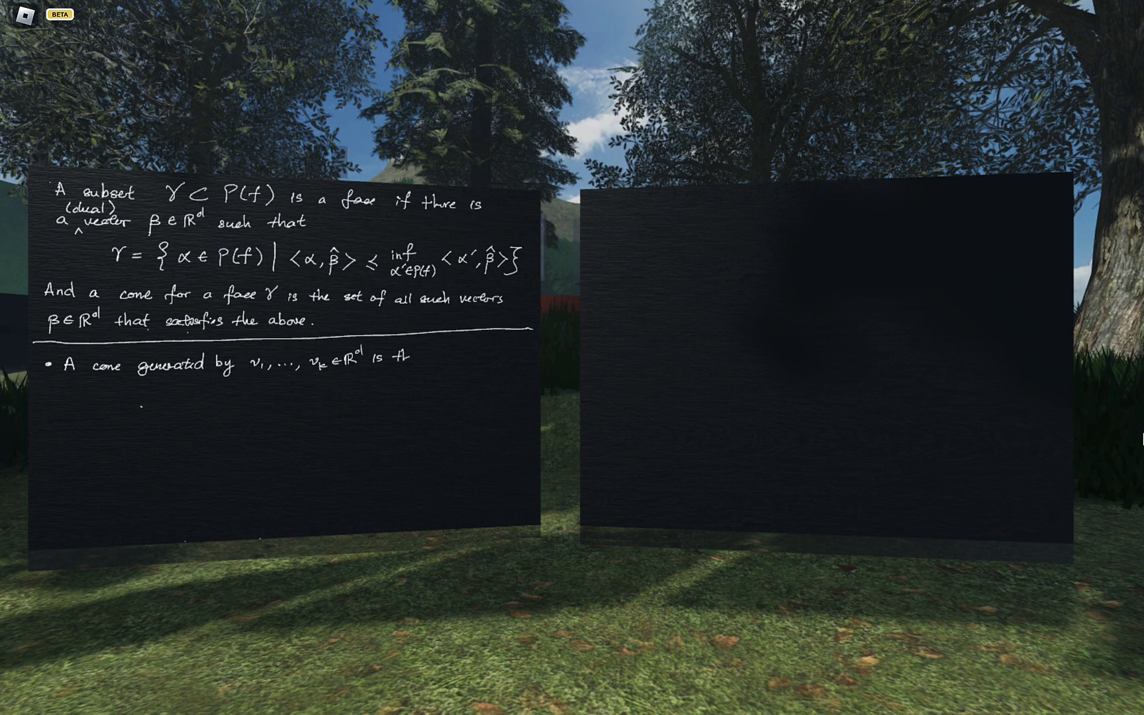
# Continue 'is the set of non-negative linear combinations', correcting to 'non-'
pyautogui.write('the set of')
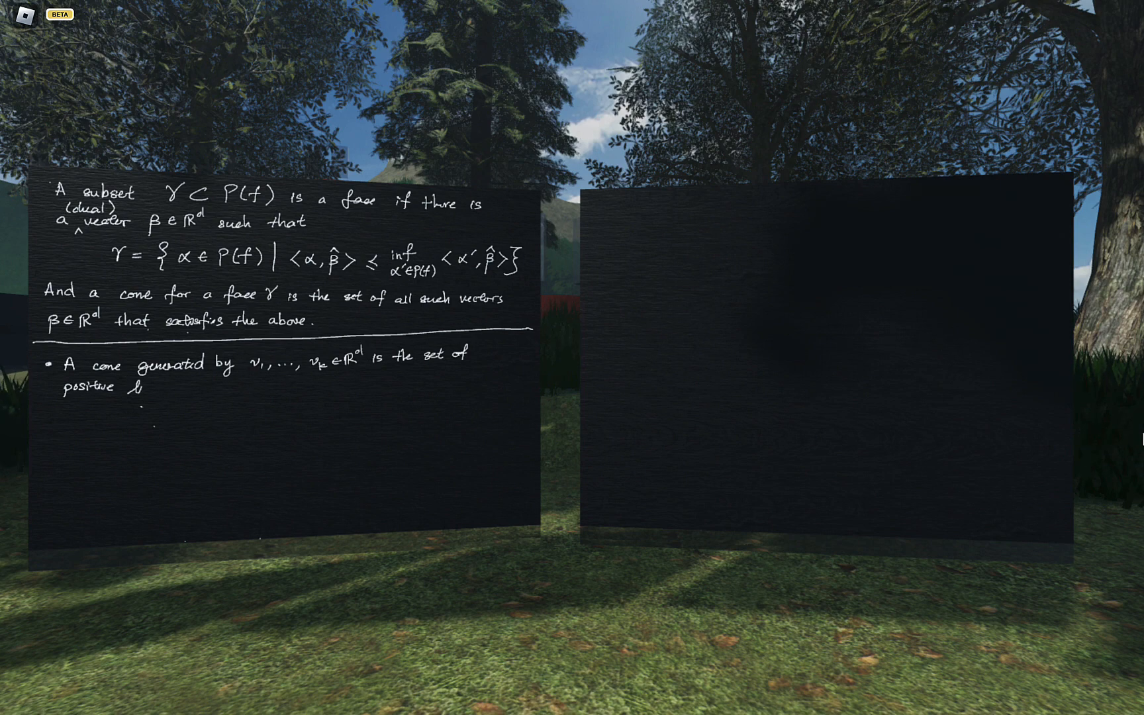
pyautogui.write('linear combinatio')
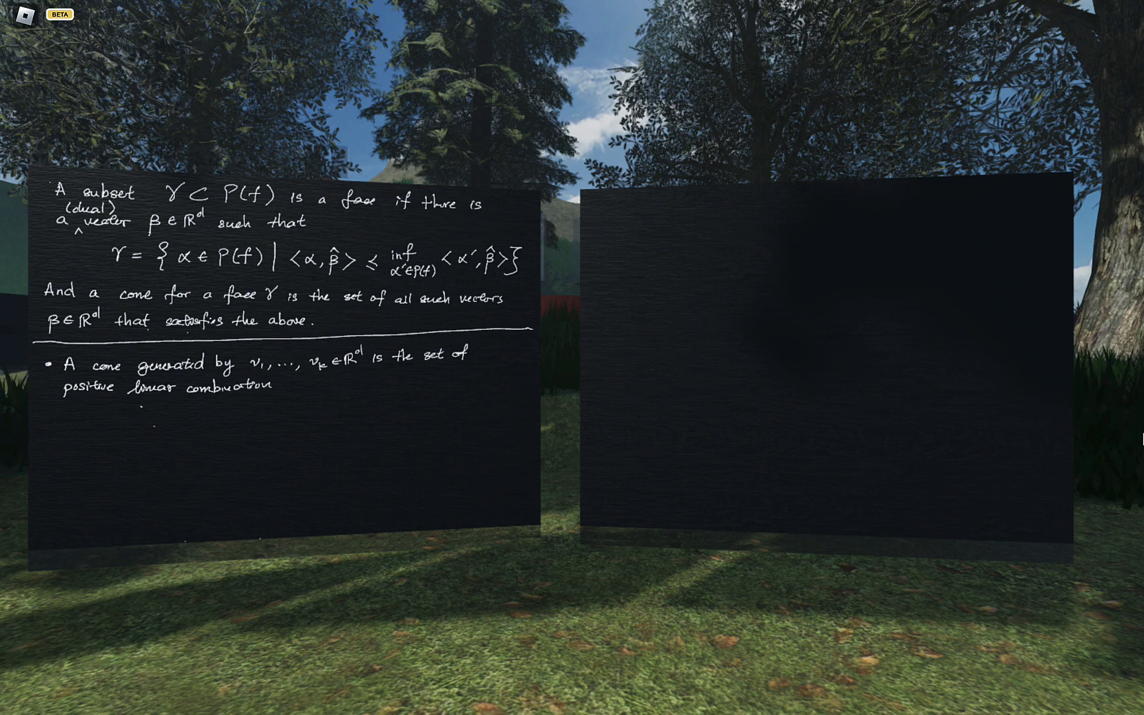
pyautogui.write('non-negative .')
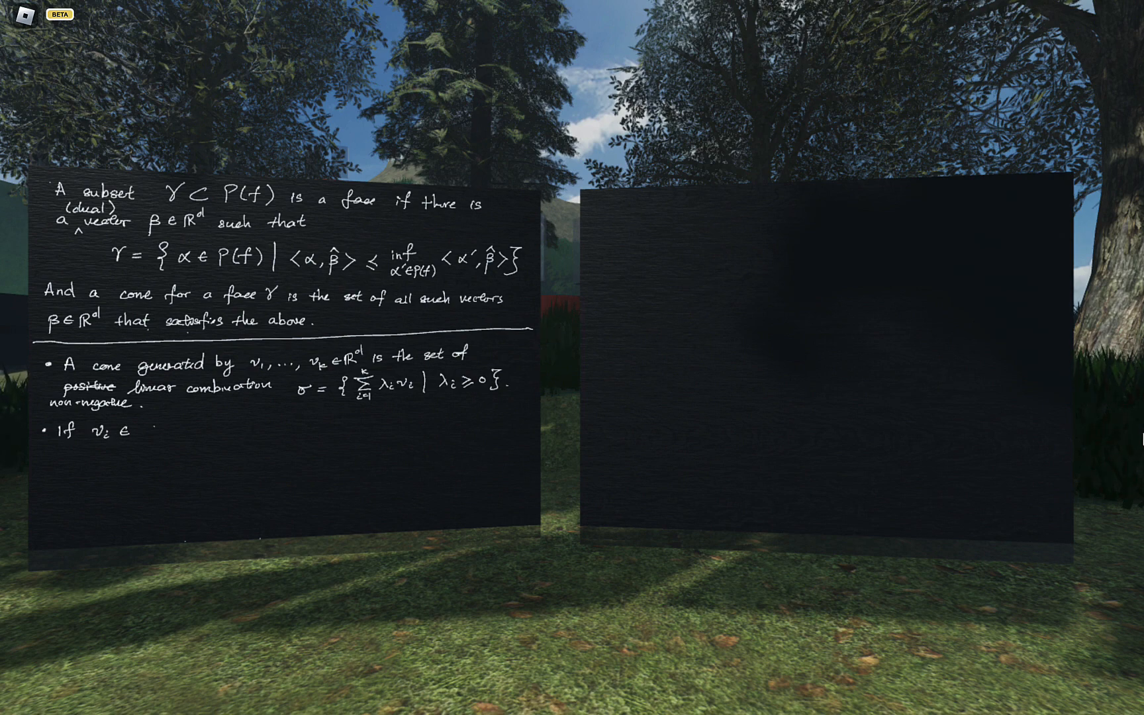
# Write 'If v_i ∈ ℕ^d, then we say σ is a rational cone.'
pyautogui.write('ℕᵈ')
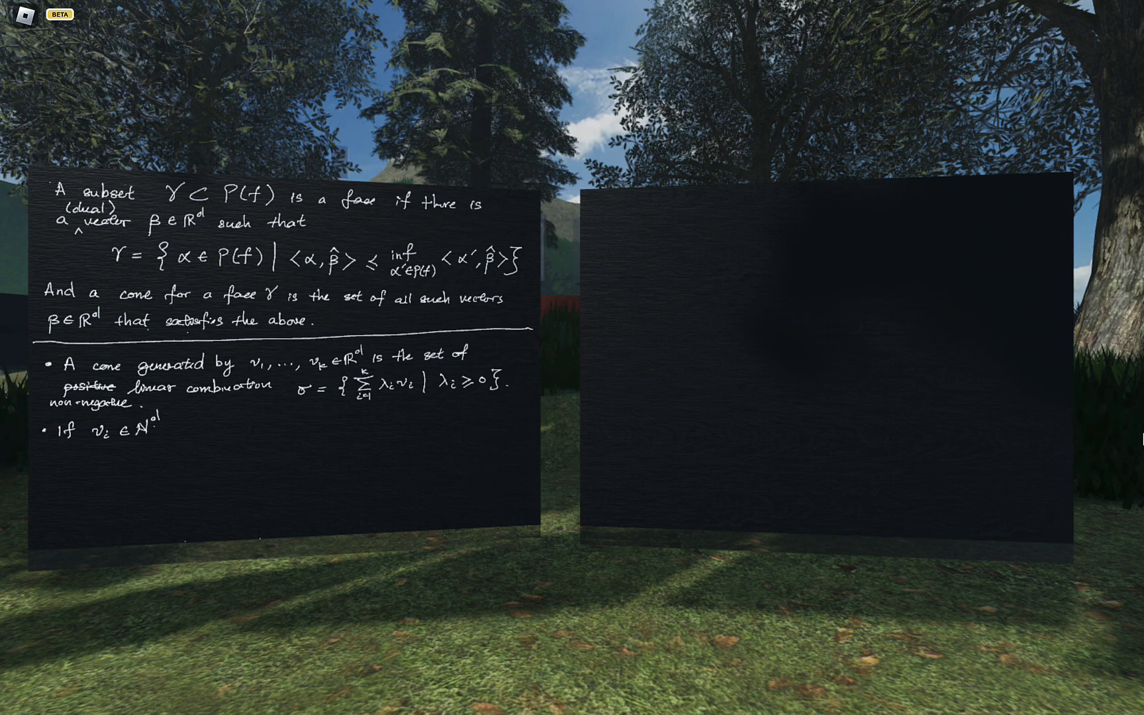
pyautogui.write(', then')
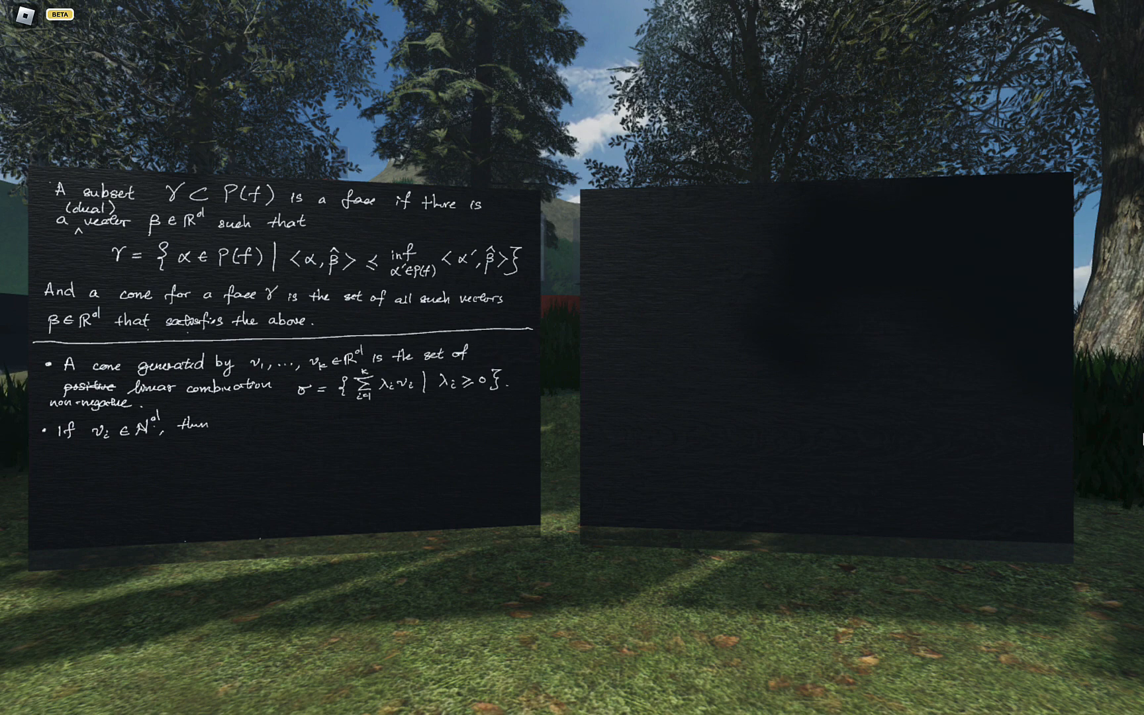
pyautogui.write('we say σ')
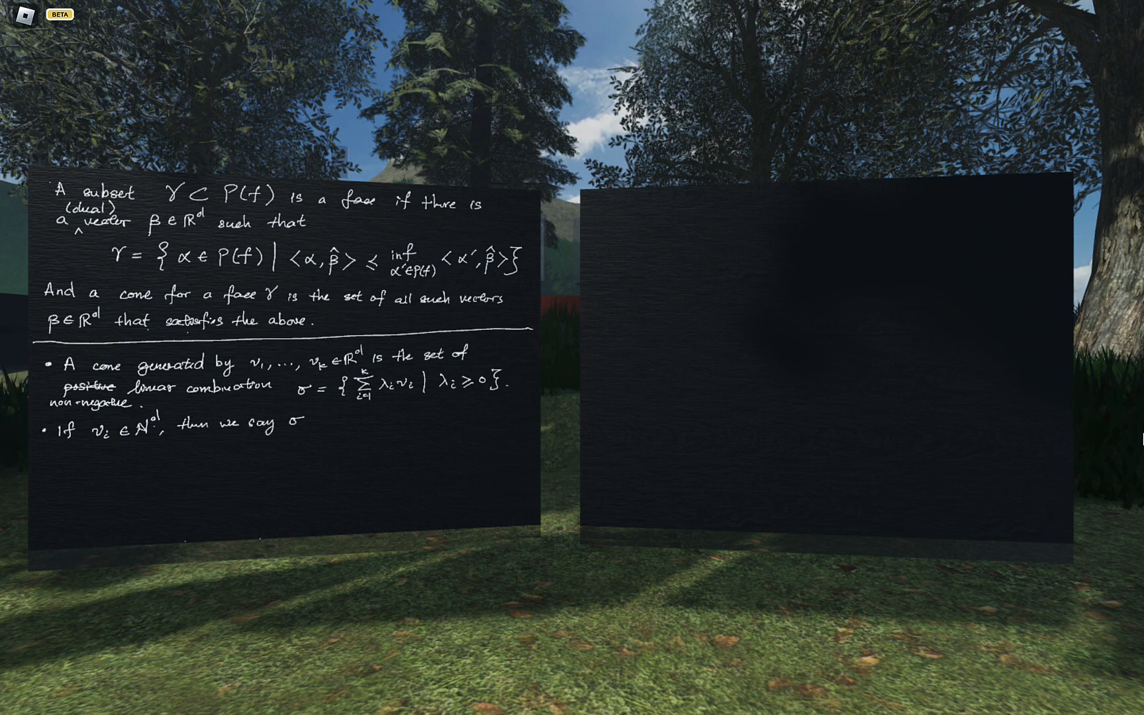
pyautogui.write('is a')
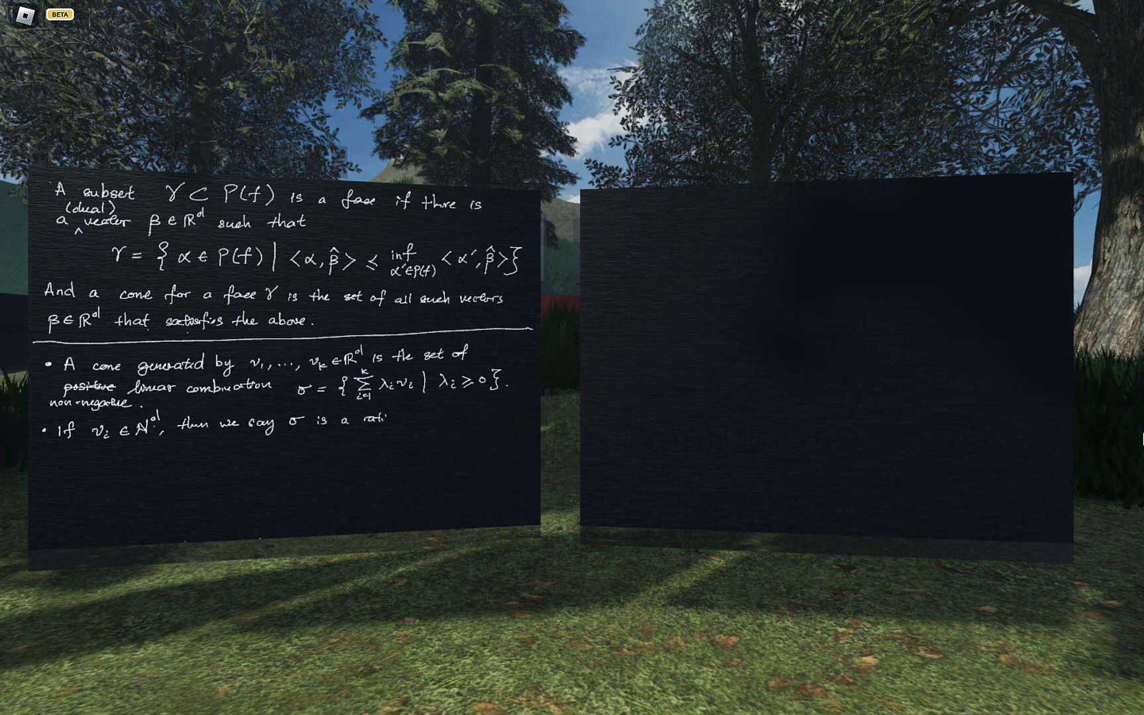
pyautogui.write('rational co')
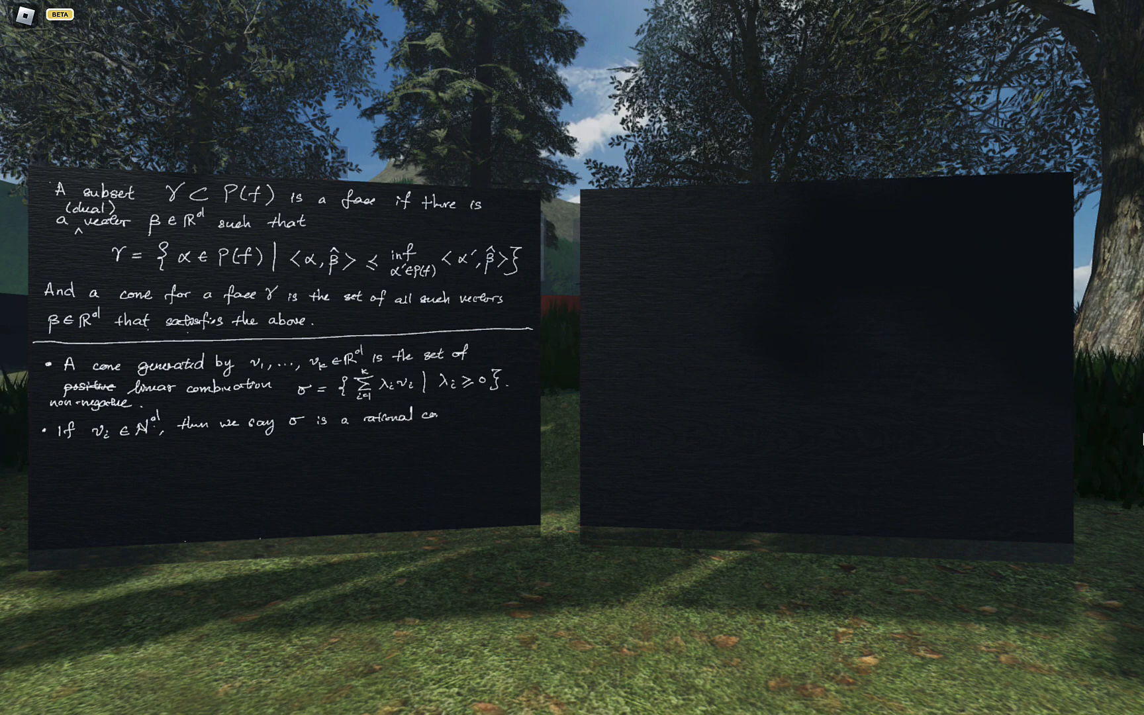
pyautogui.write('cone.')
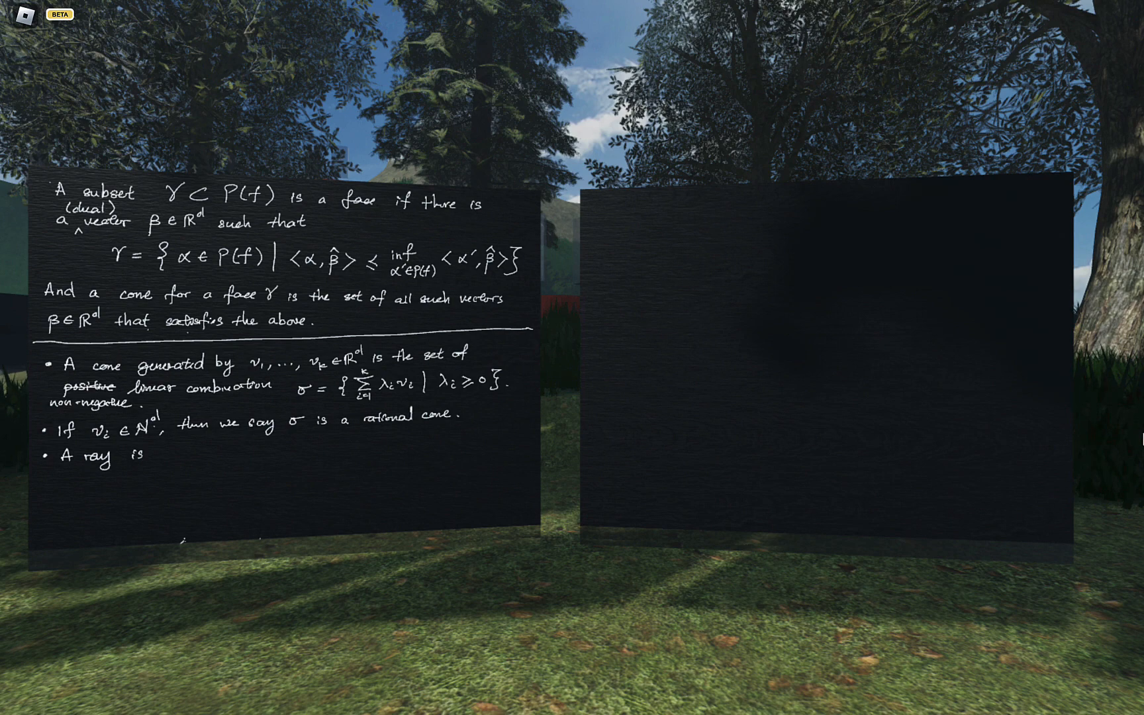
# Write 'A ray is 1-dim cone.'
pyautogui.write('1-dim cone.')
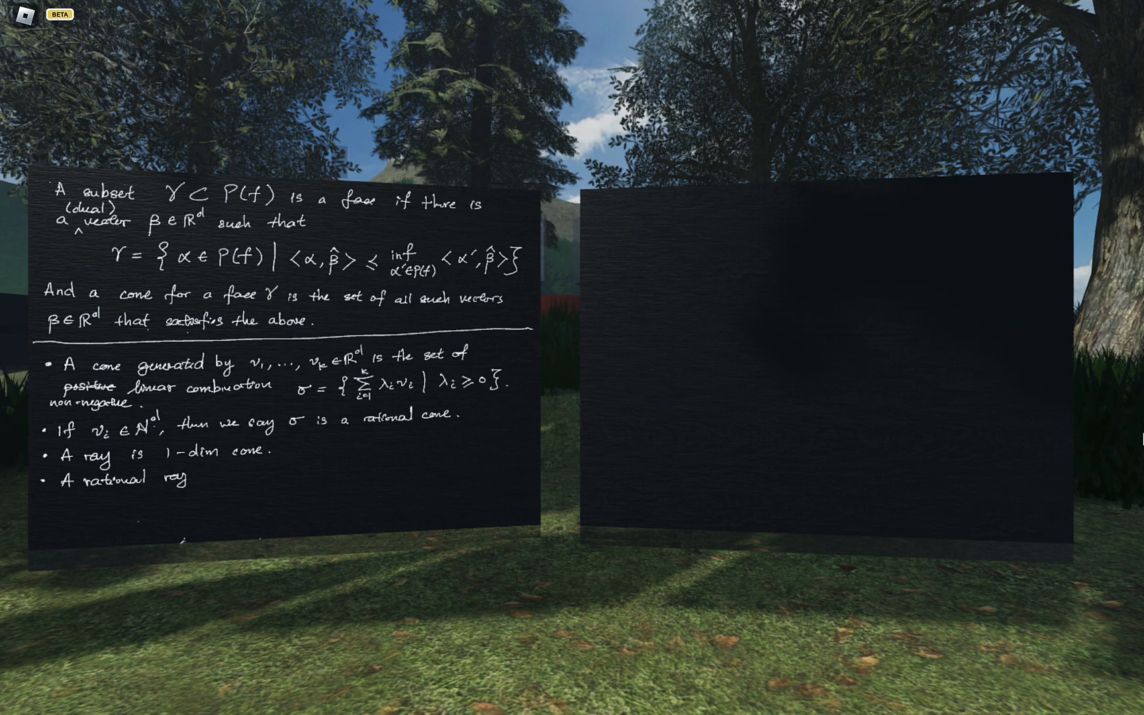
# Write 'A rational ray has a minimal generator' in ℕ^d of minimum length
pyautogui.write('ha')
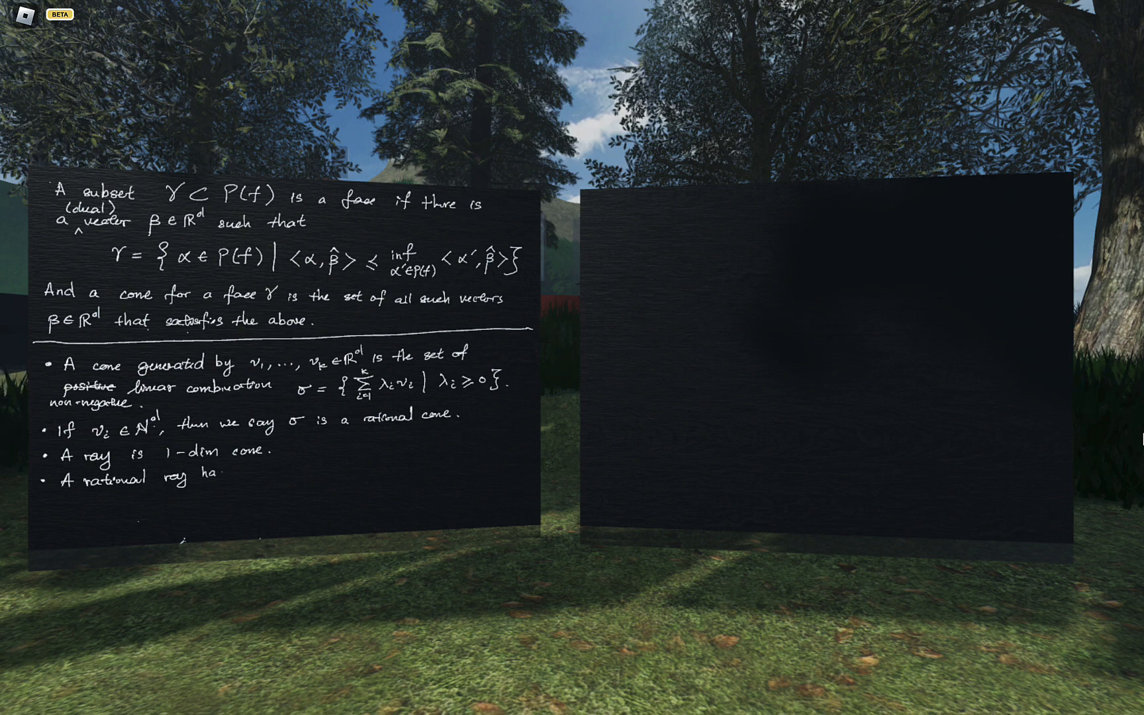
pyautogui.write('s a minimal generator, i.e. a')
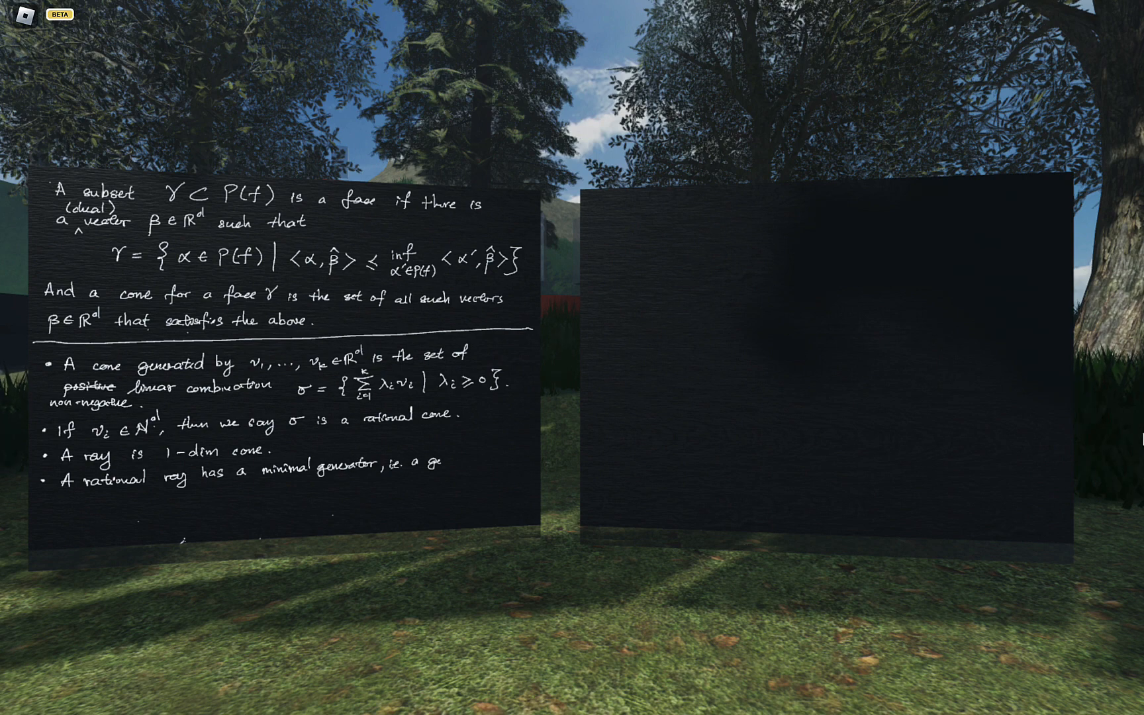
pyautogui.write('generator in N^d of minimum length.')
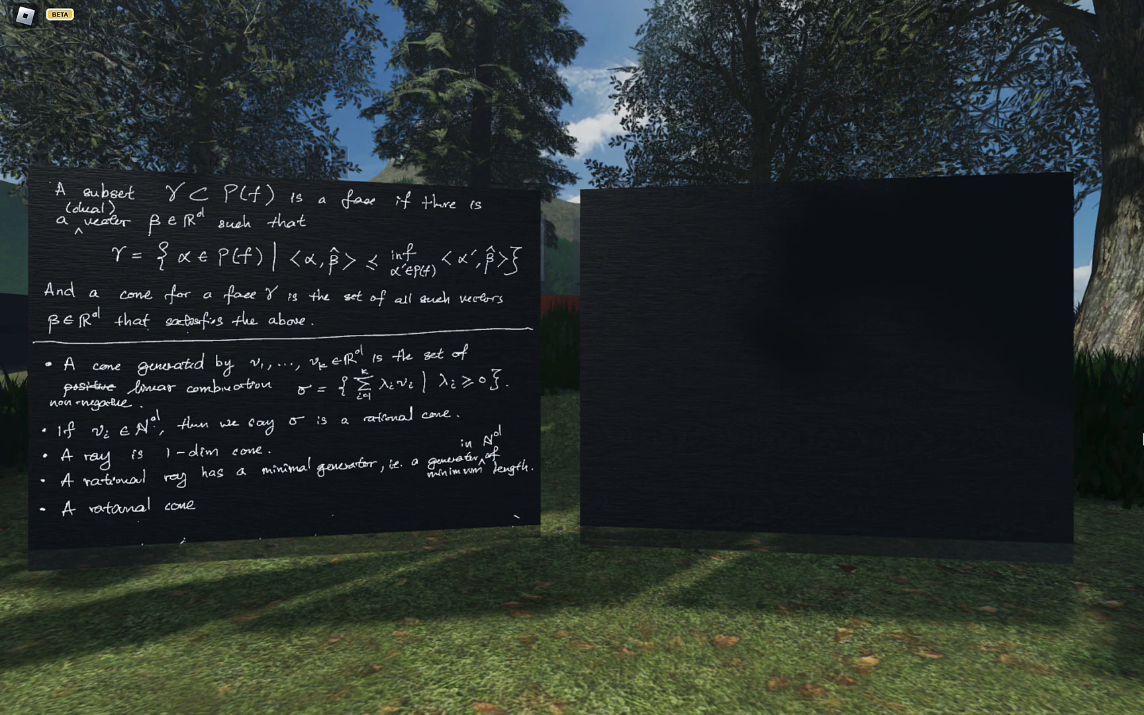
# Write that a rational cone has a set of minimal generators
pyautogui.write('has a set of minimal generators.')
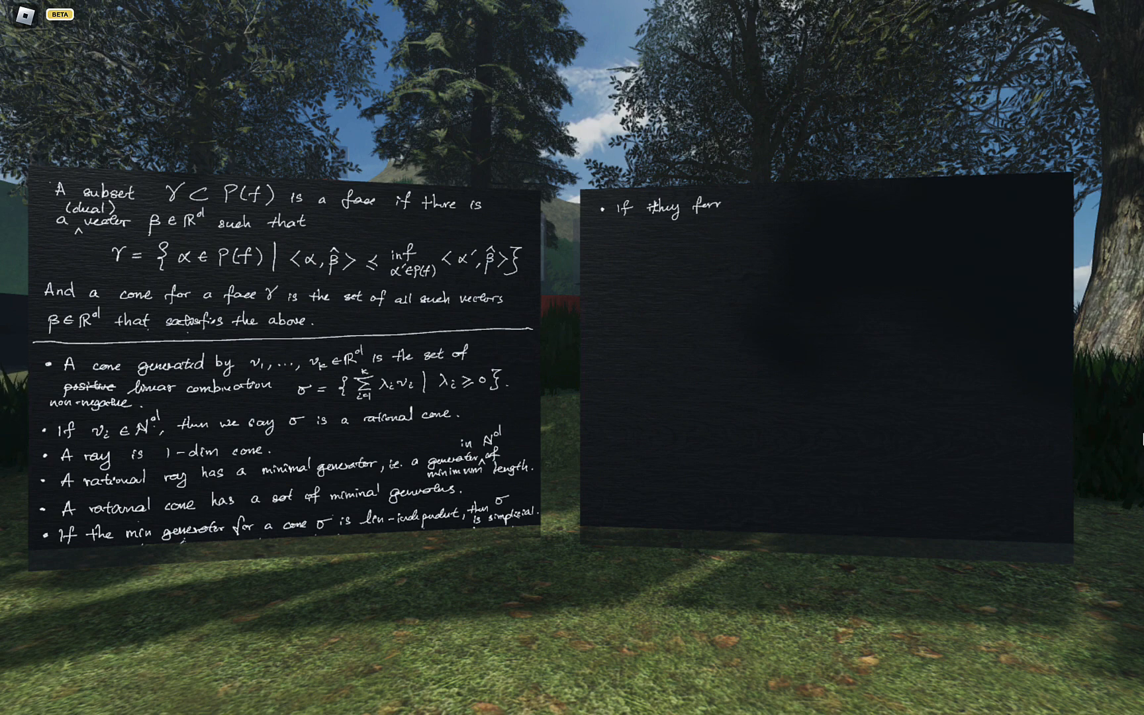
# Write 'If they form a Z-basis for Z^d, then the cone is called smooth.'
pyautogui.write('form a Z-basis for ℤd, the')
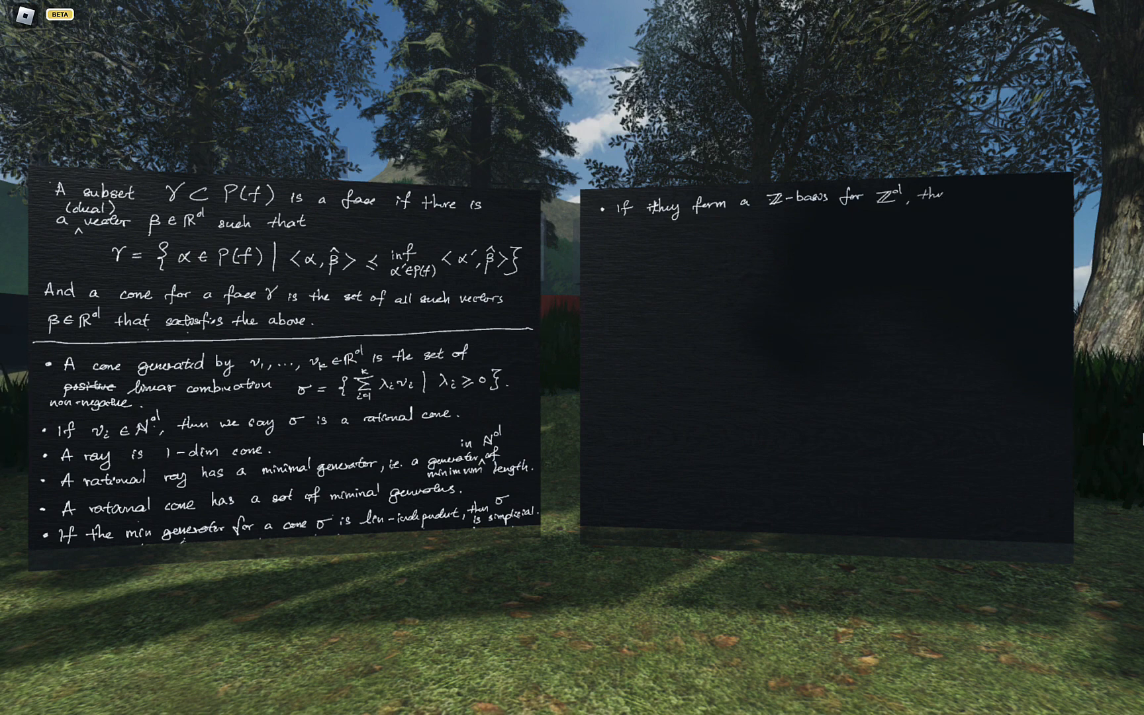
pyautogui.write('+')
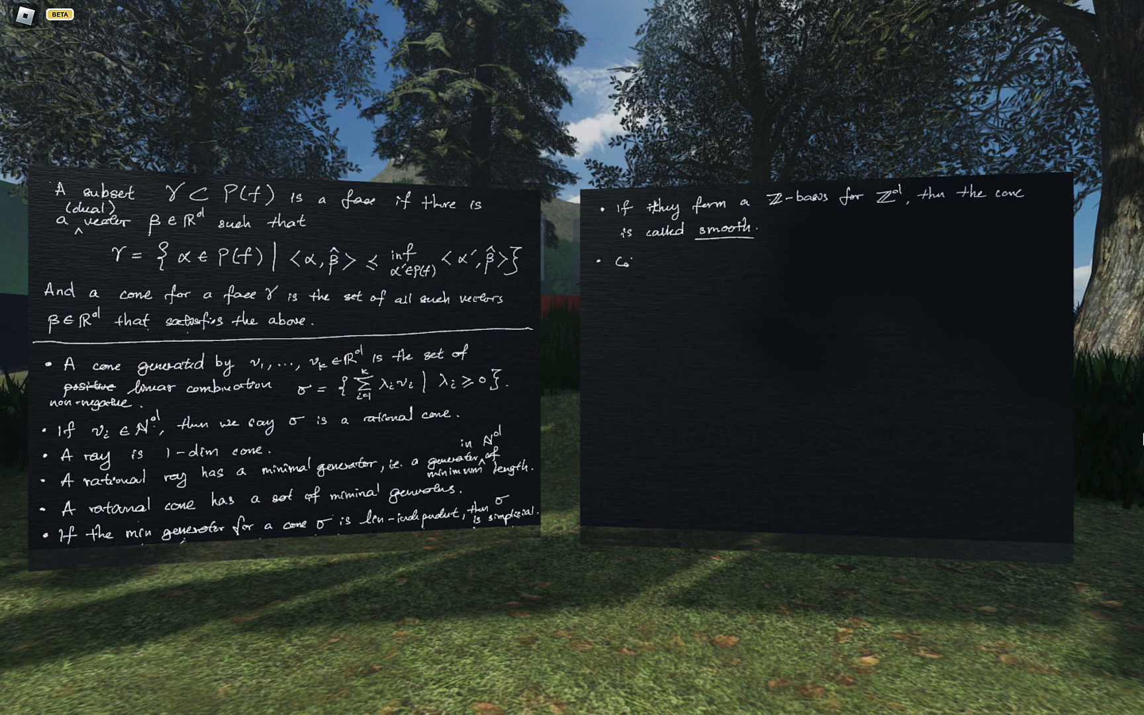
# Start the next bullet under the smooth-cone line with 'A'
pyautogui.write('A')
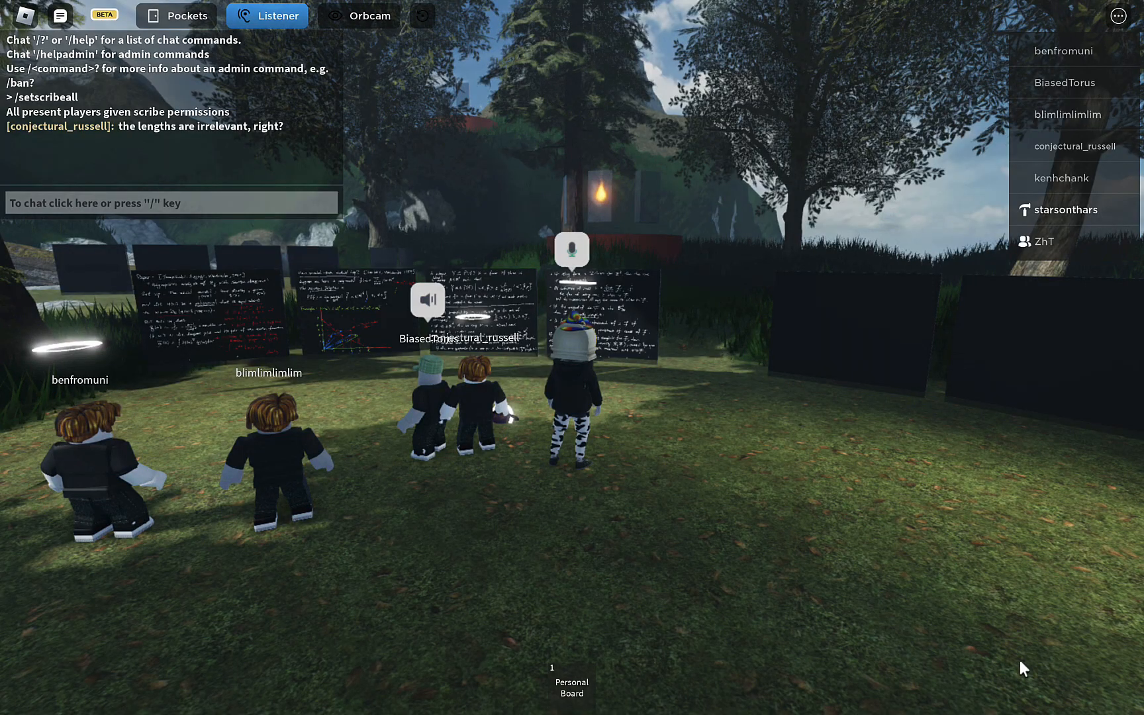
pyautogui.moveTo(884, 498)
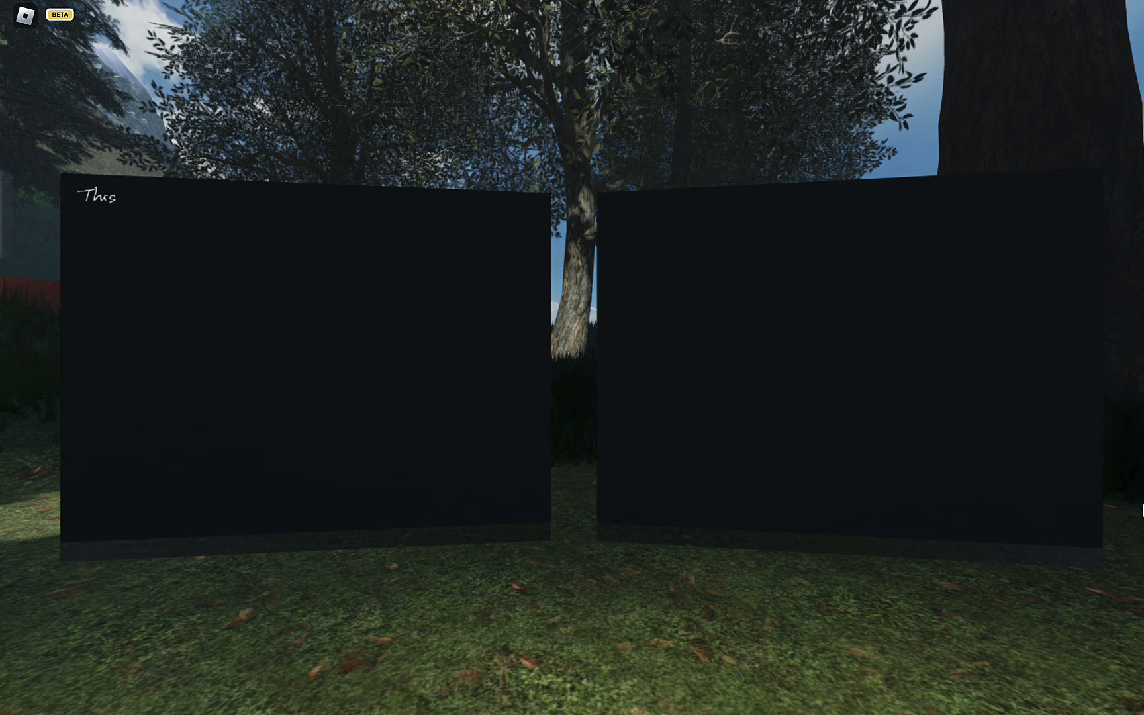
# Write 'This defines a blow up map π_F : P(F) → R^d' on the left board
pyautogui.write('defor')
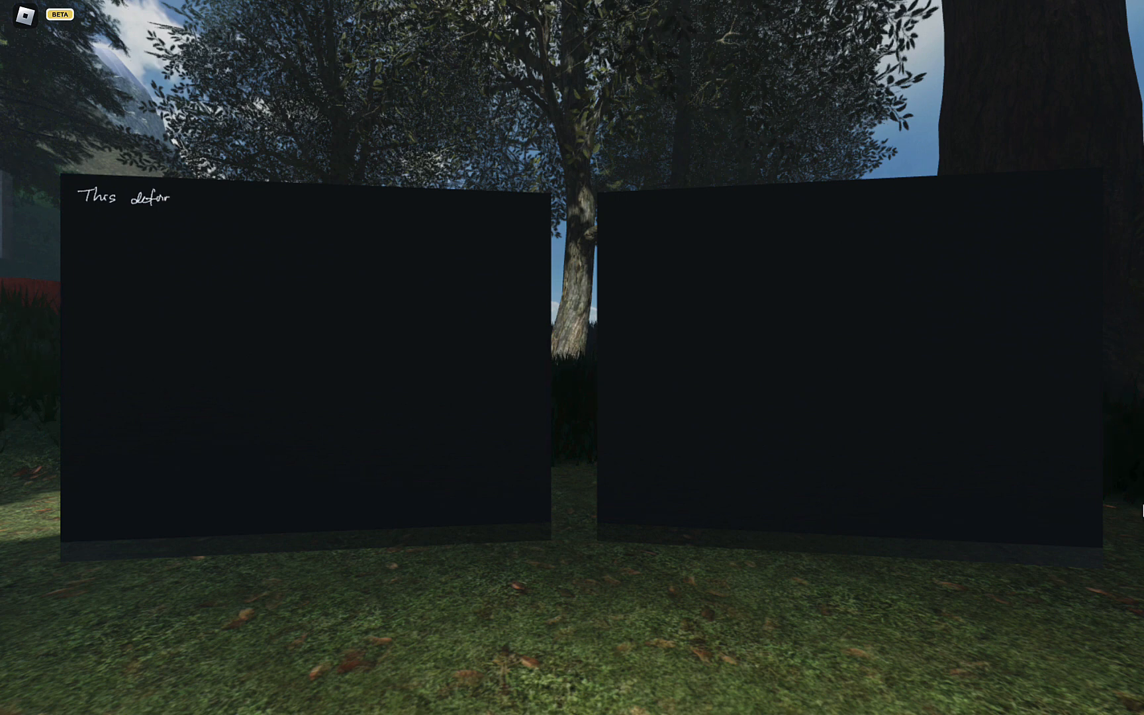
pyautogui.write('nes a blow up i')
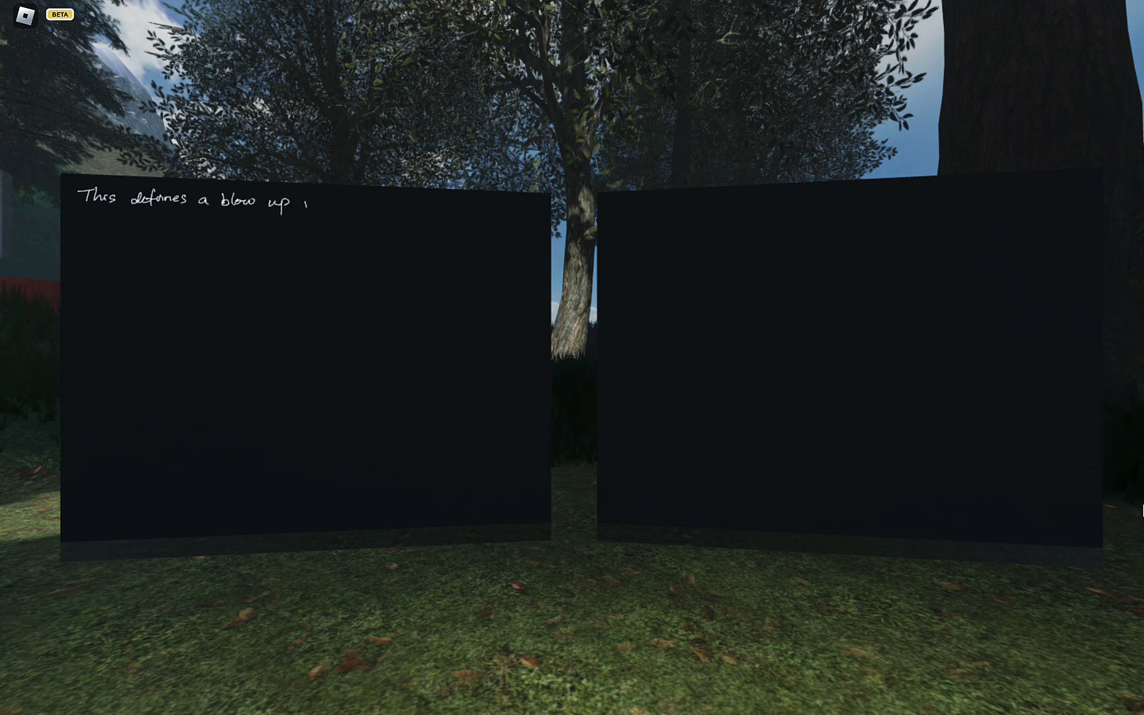
pyautogui.write('map')
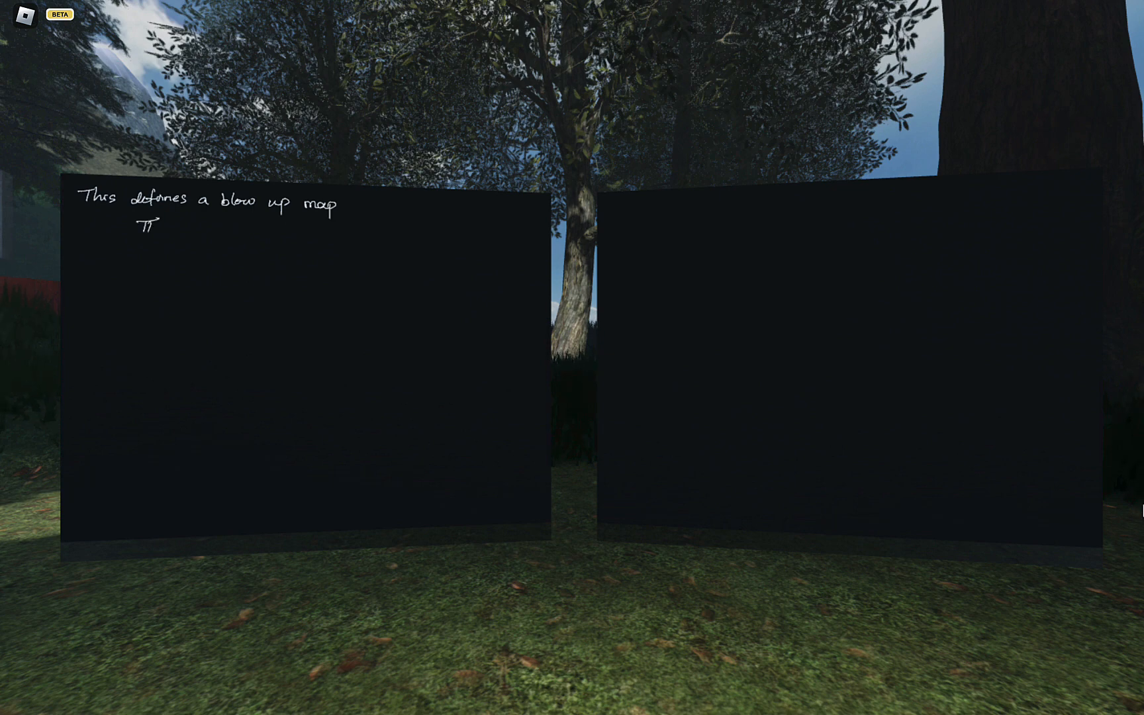
pyautogui.write('F')
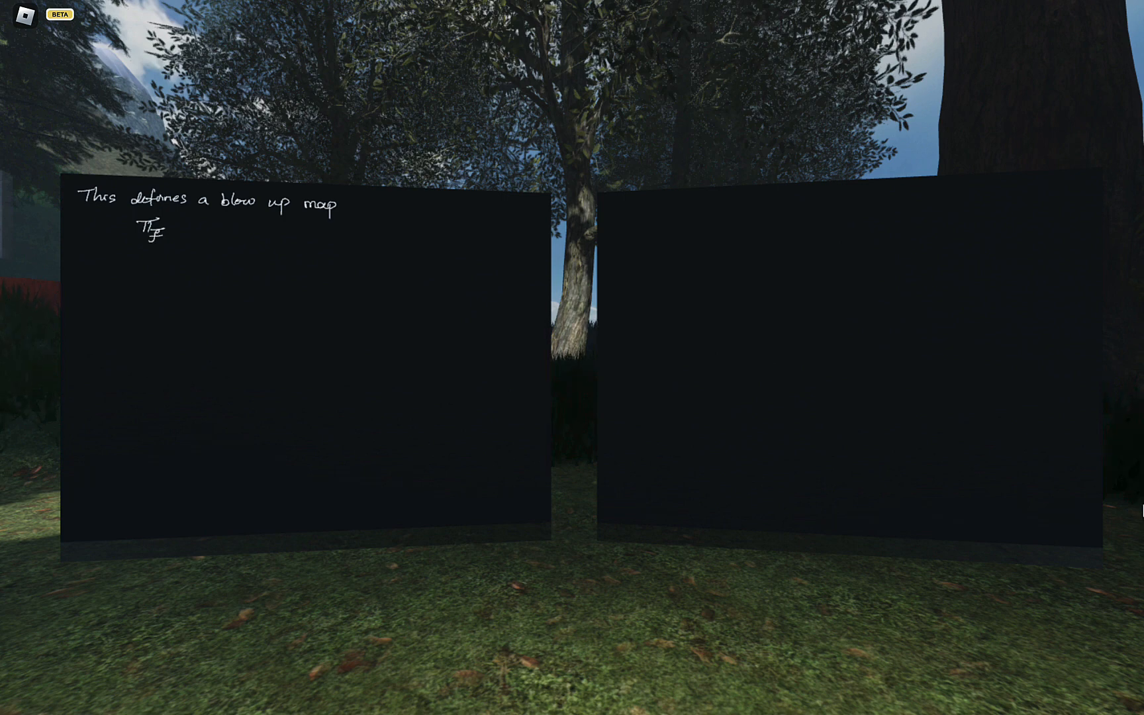
pyautogui.write(': P(F) ⟶ R^d')
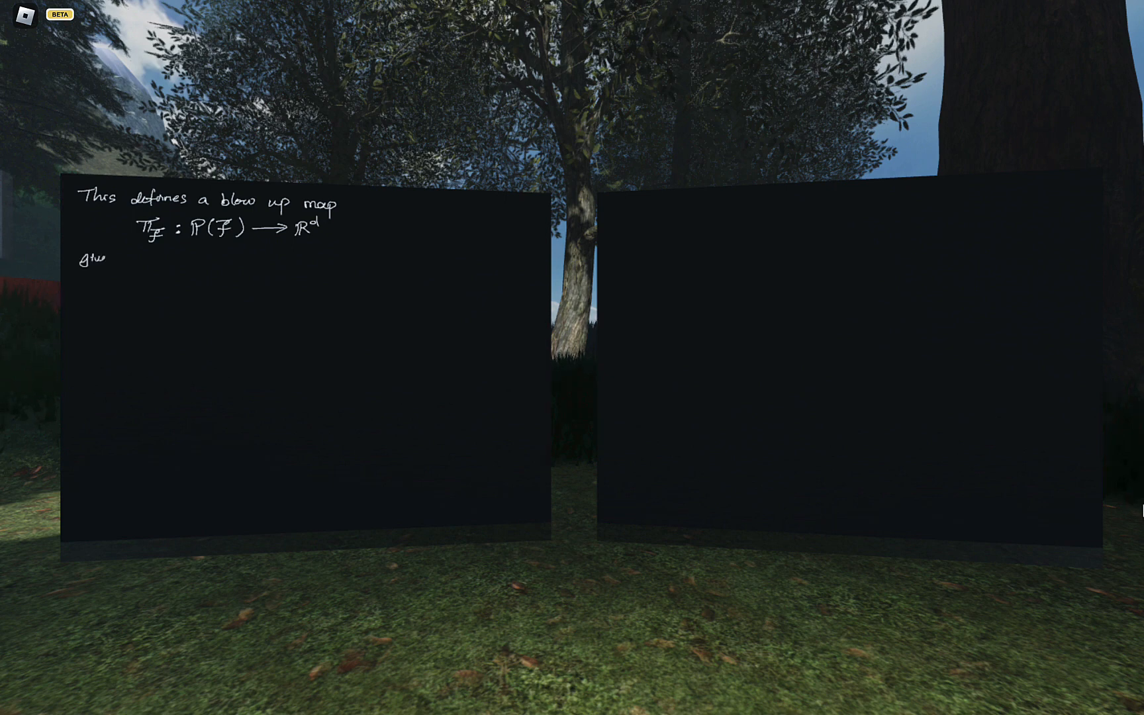
# Continue with 'given locally in U_σ (σ maximal cone generated by v1,…,vd'
pyautogui.write('given in')
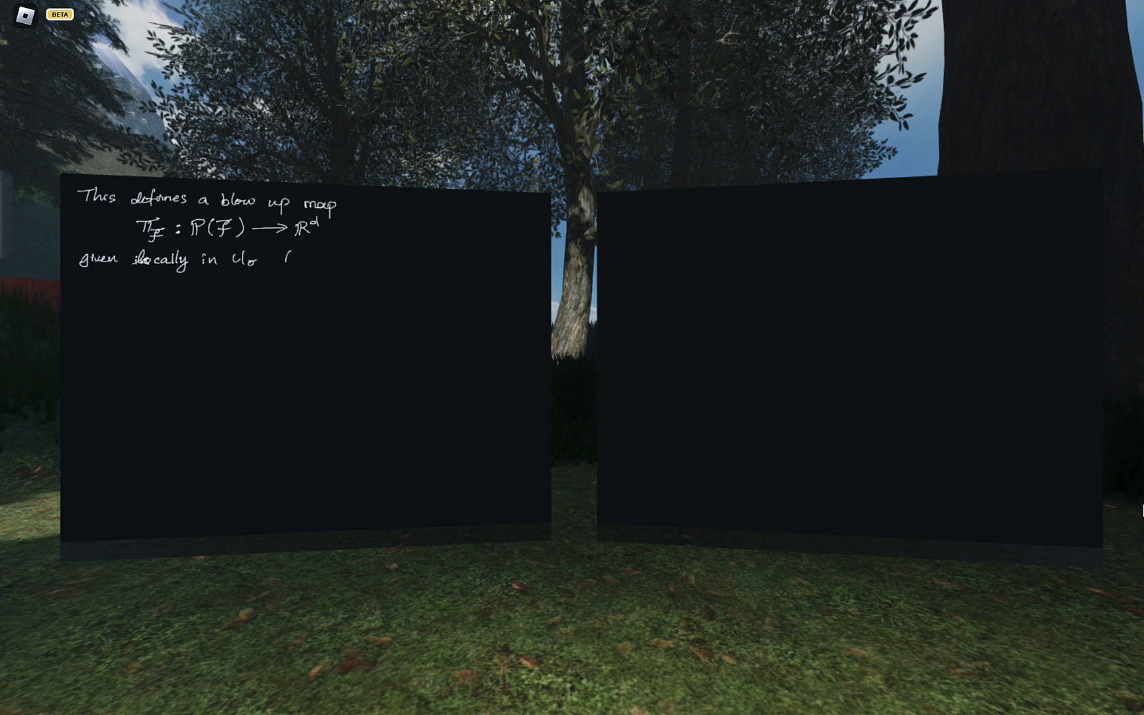
pyautogui.write('(o maximal cone')
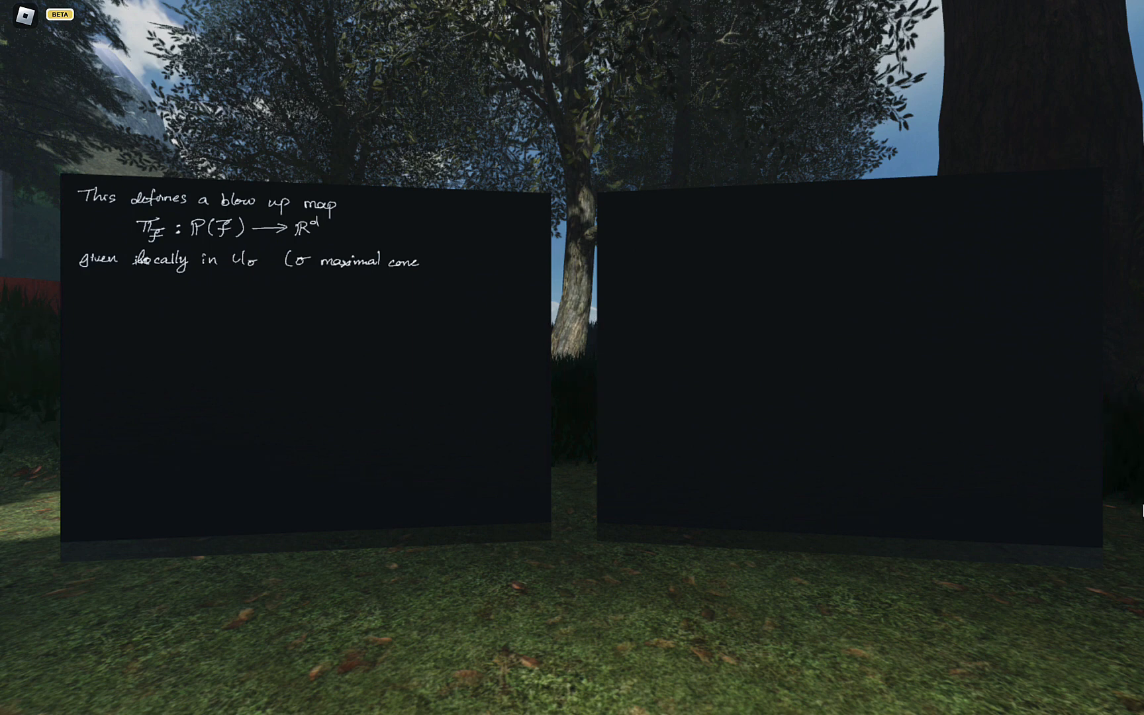
pyautogui.write('generated')
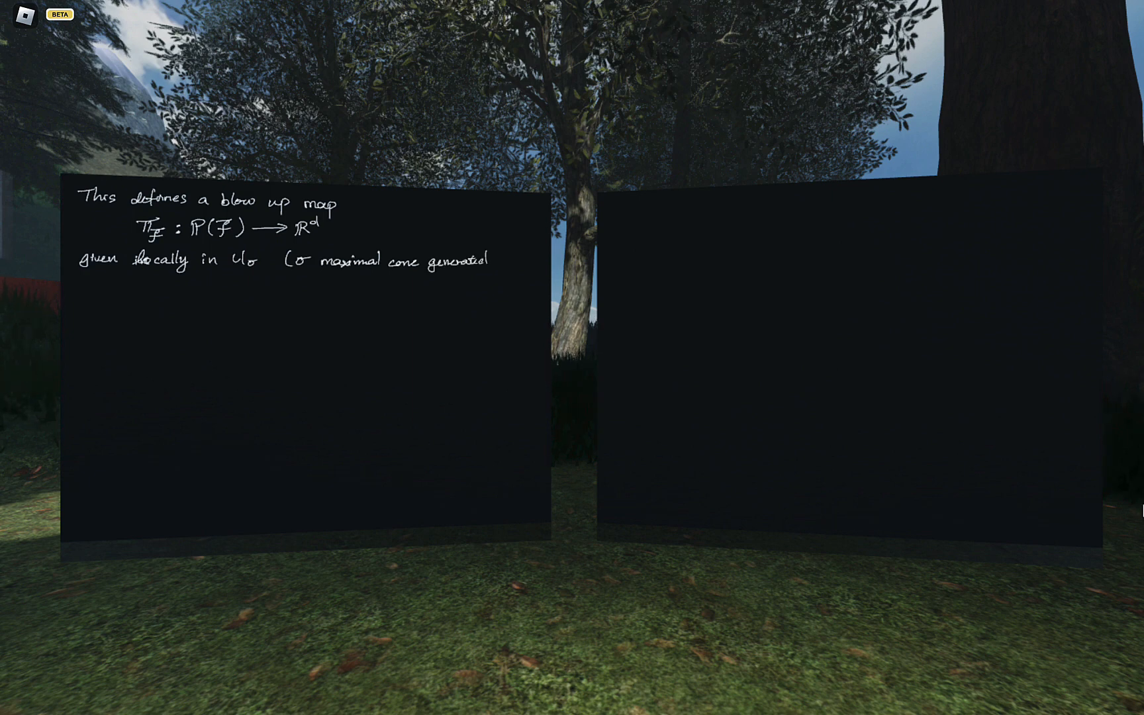
pyautogui.write('by v1, v2, ..., vd')
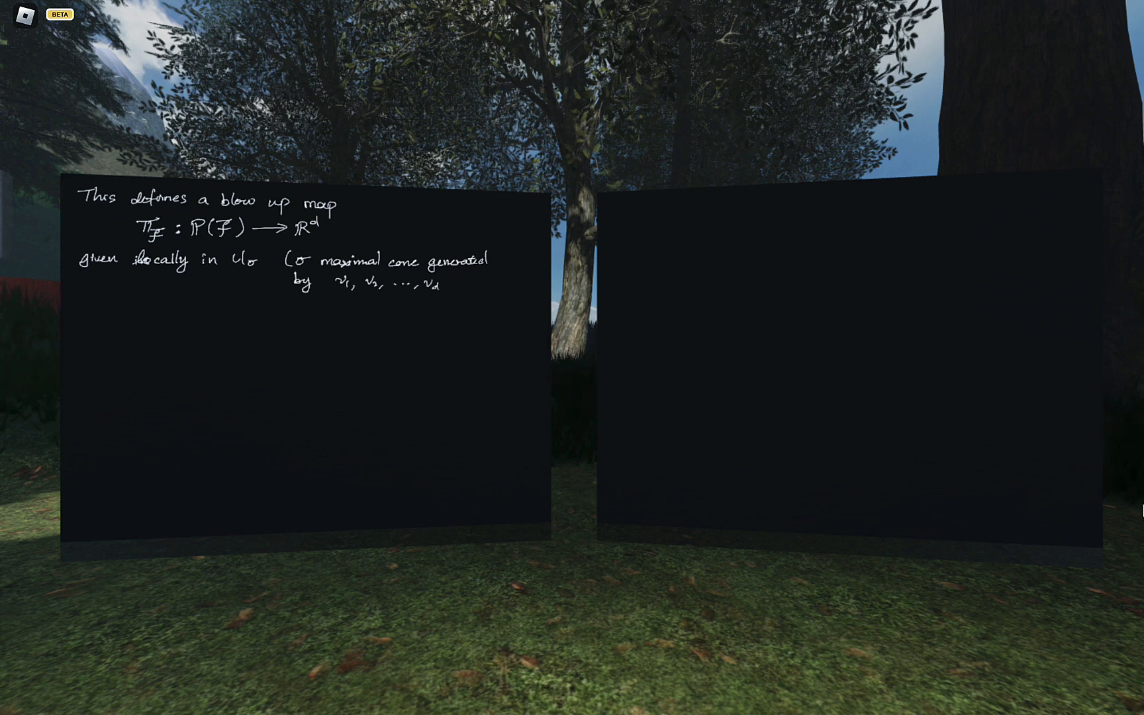
# Close the cone parenthesis and write the local map π_σ on (u1,…,u_d)
pyautogui.write(')')
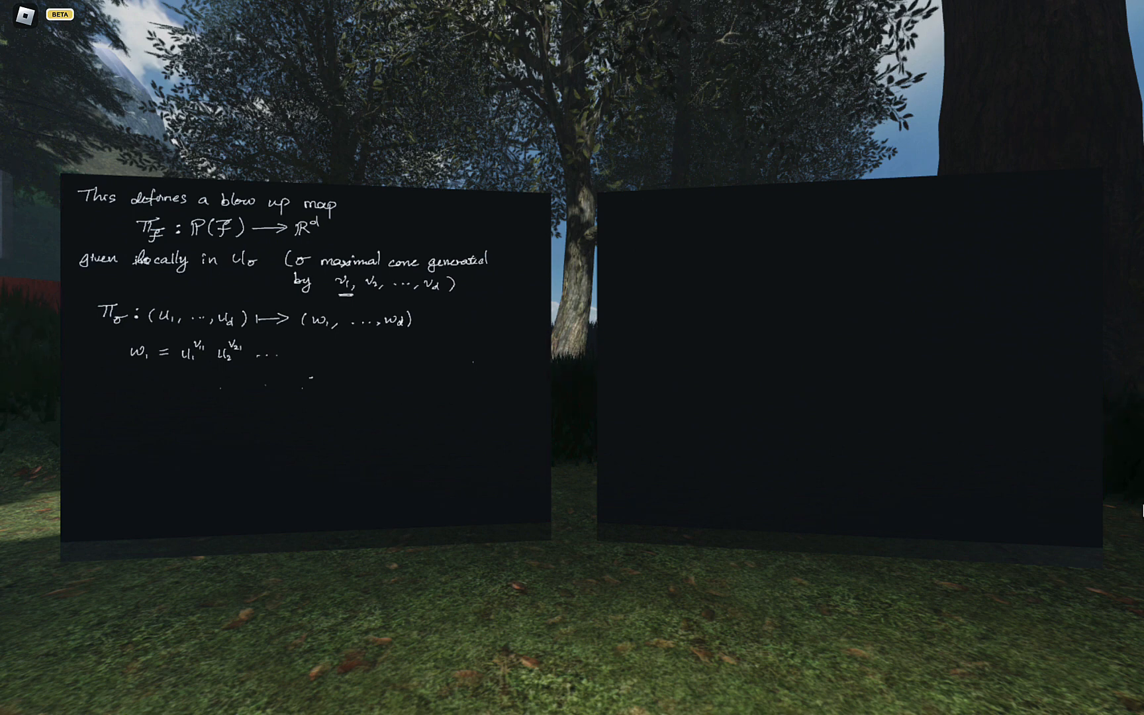
pyautogui.write('u_d')
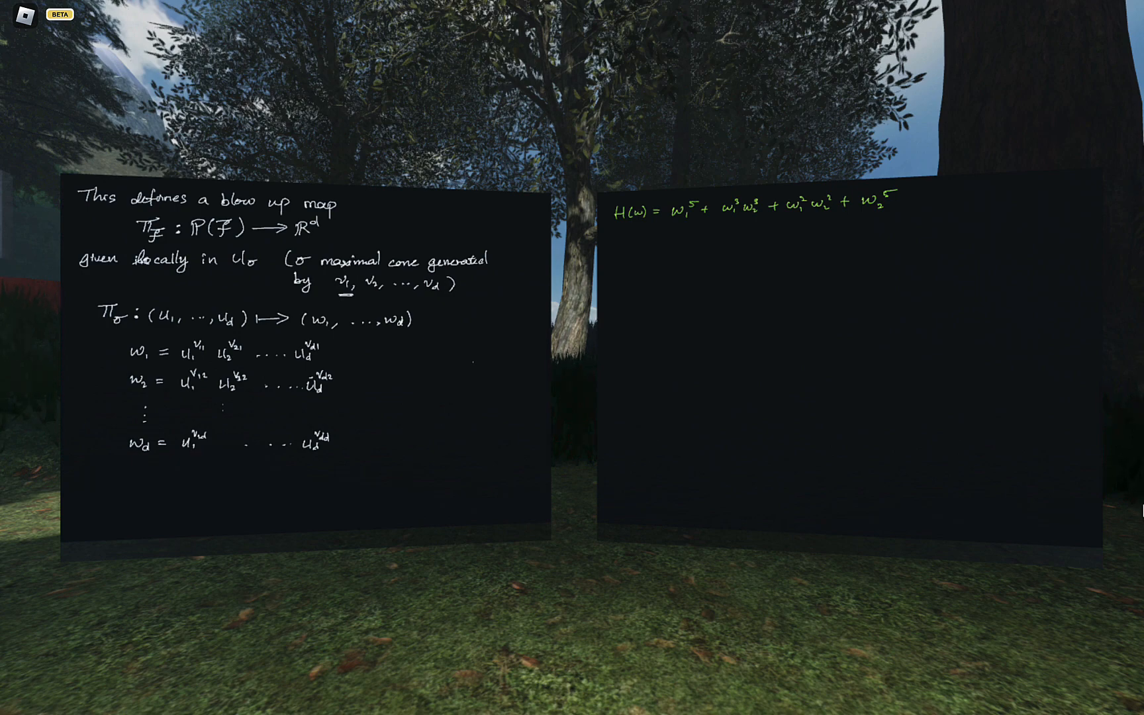
# Start the fan 'F = [ (1,0), (' beneath H(w) on the right board
pyautogui.click(632, 241)
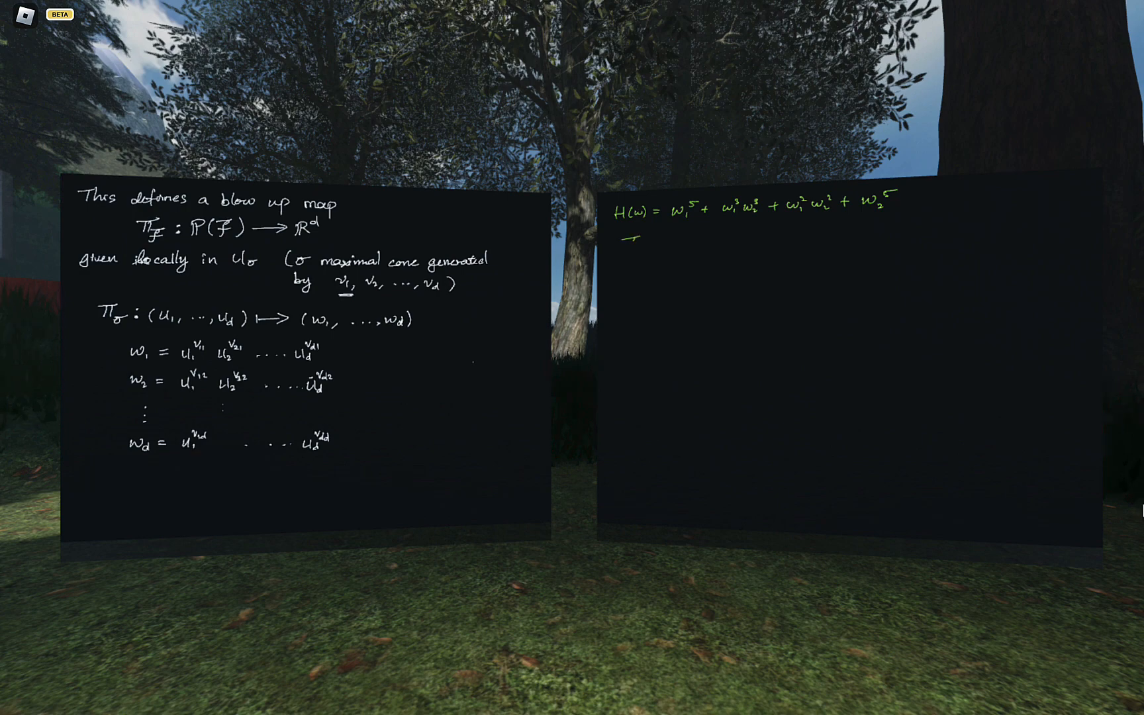
pyautogui.write('F = [')
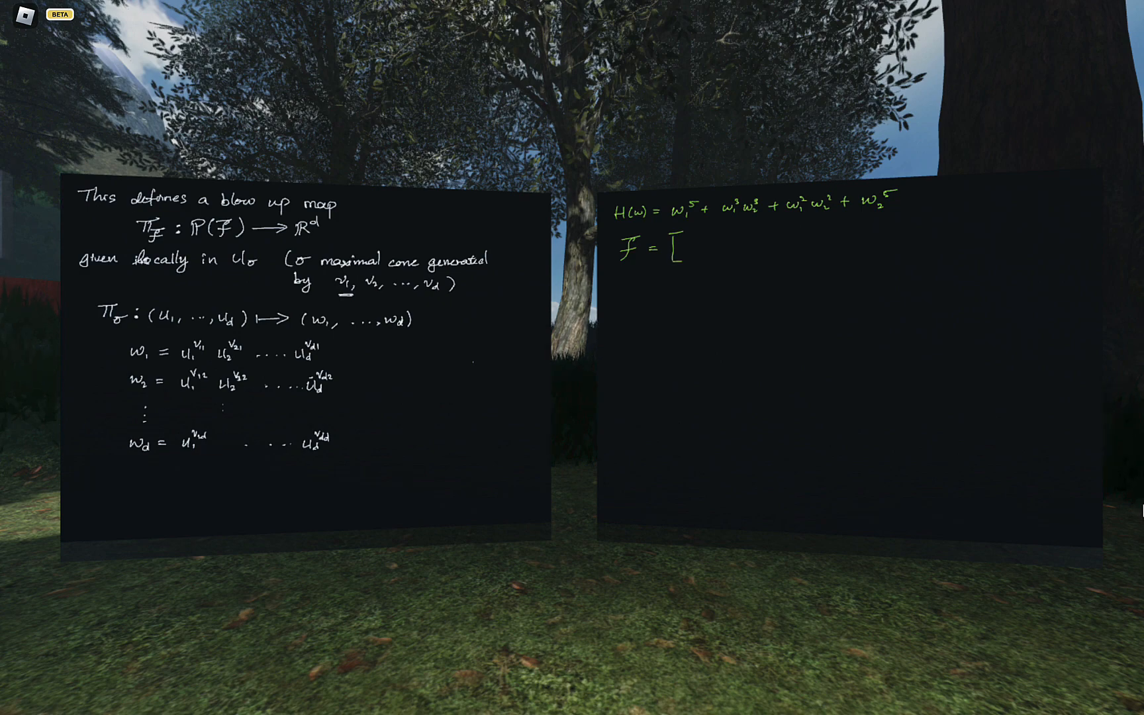
pyautogui.write('(1,0),')
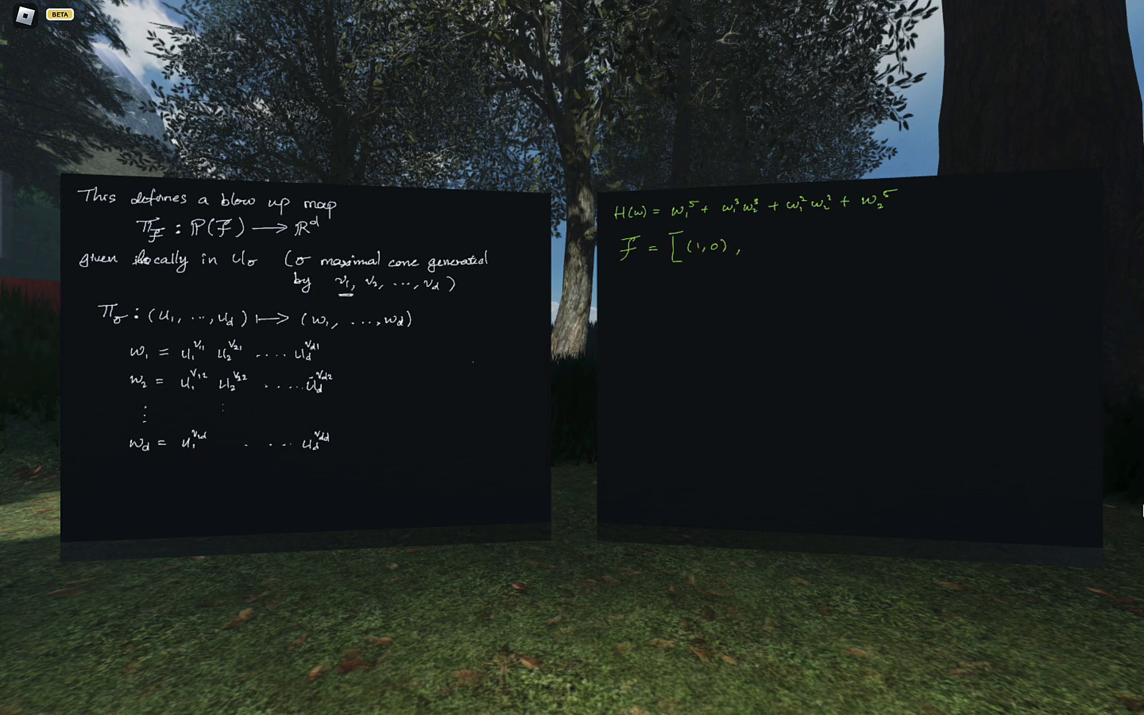
pyautogui.write('(3,2), (2,3), (0,1)]')
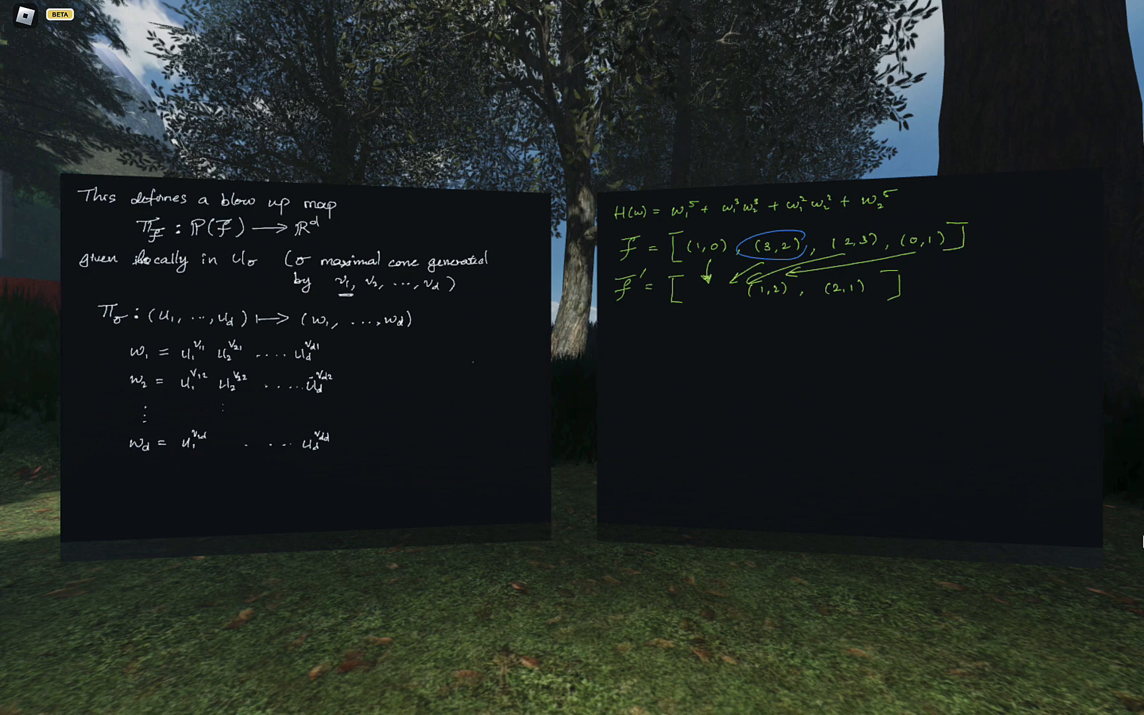
# Continue the refined fan F' with the next vector ',(1'
pyautogui.write(',(1')
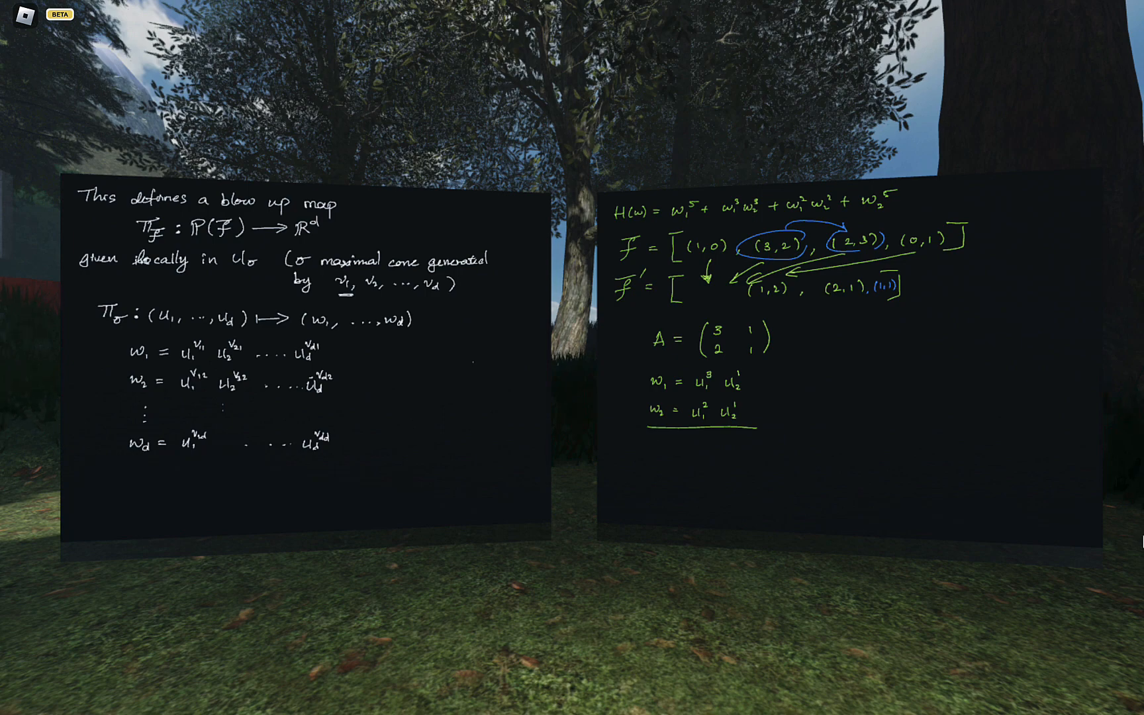
# Write 'with Jacobian' below the w_d formula on the left board
pyautogui.write('with J')
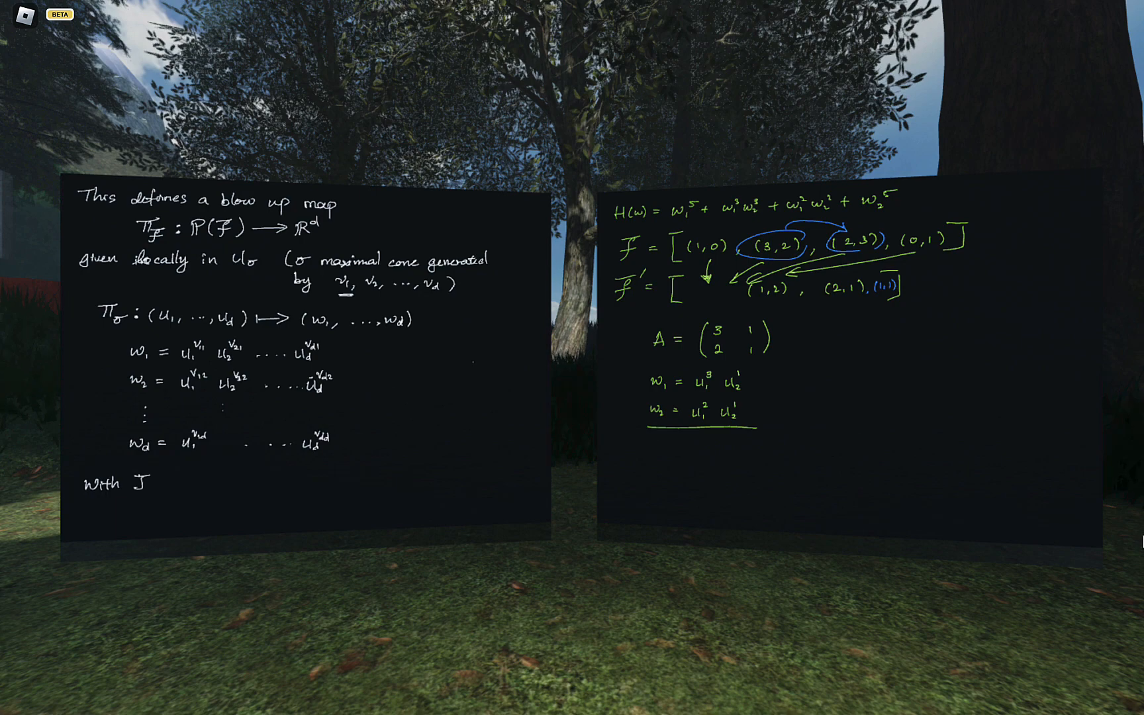
pyautogui.write("Jacobian |π_σ'| = det(v1|v2|...|vd) u1^(Σvj-1) .... ud^(Σvi-1")
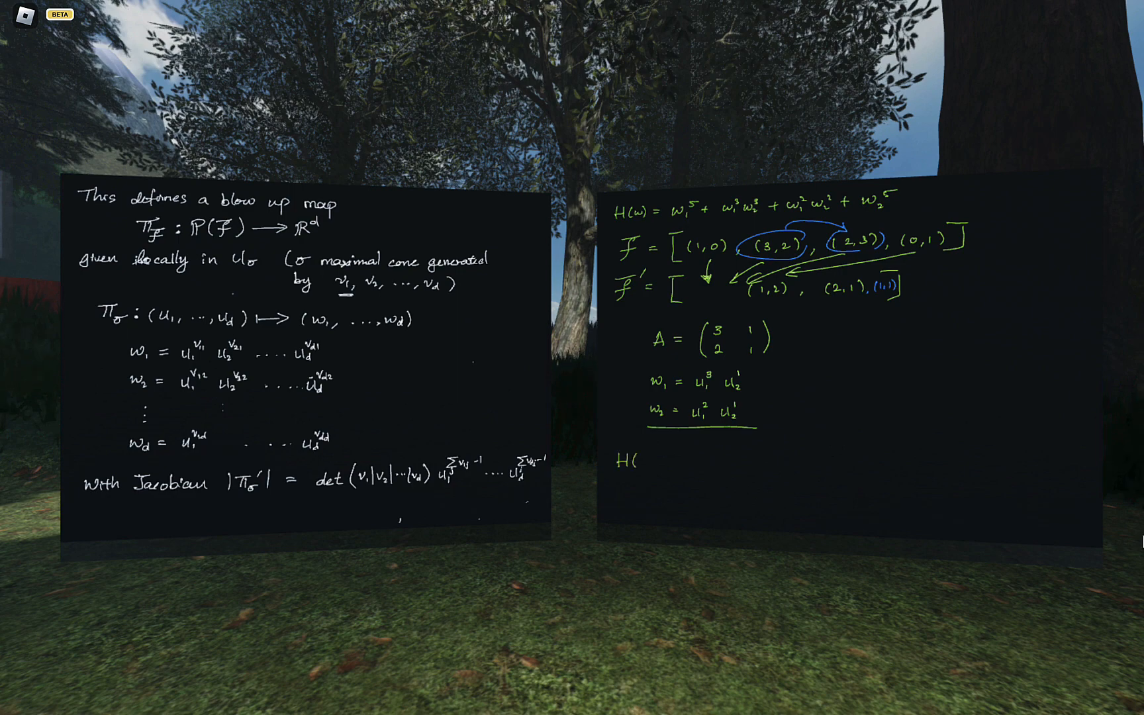
# Write g(u) and expand H(g(u)) ending '+ u_1^10 u_2^4 + u_1^10 u_2^5'
pyautogui.write('g(u)) = u₁¹⁵u₂⁵ + u₁¹⁵u₂⁶')
pyautogui.write('g(u) = (w₁, w₂')
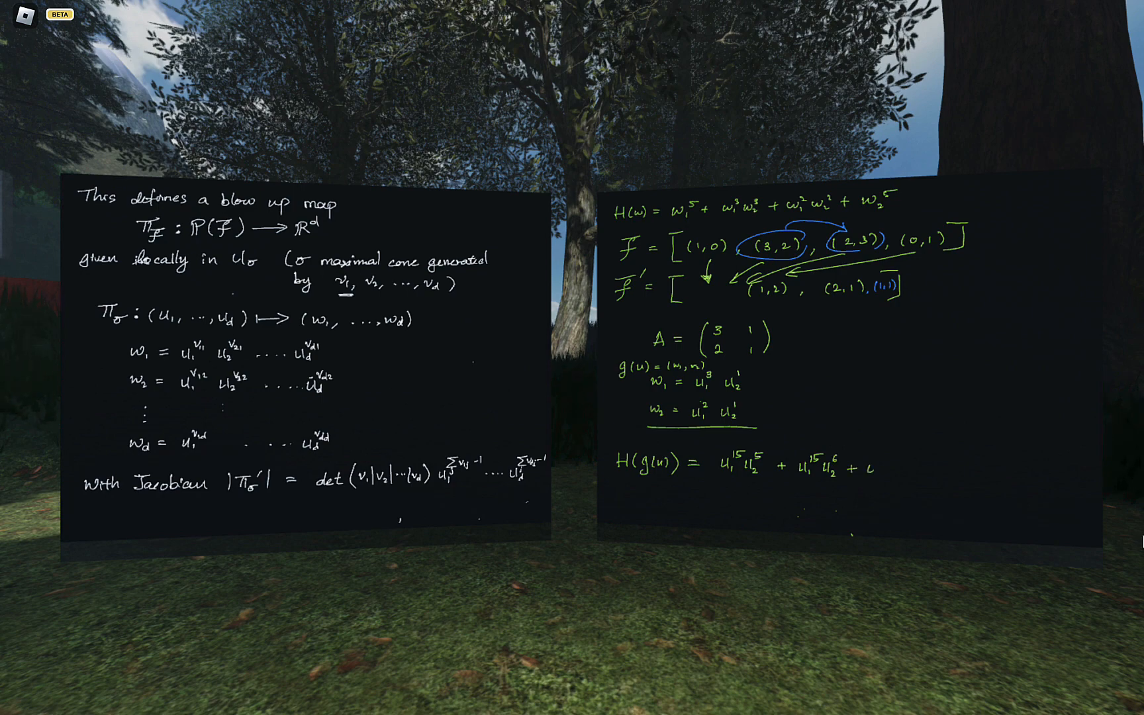
pyautogui.write('+ u_1^10 u_2^4 + u_1^10 u_2^5')
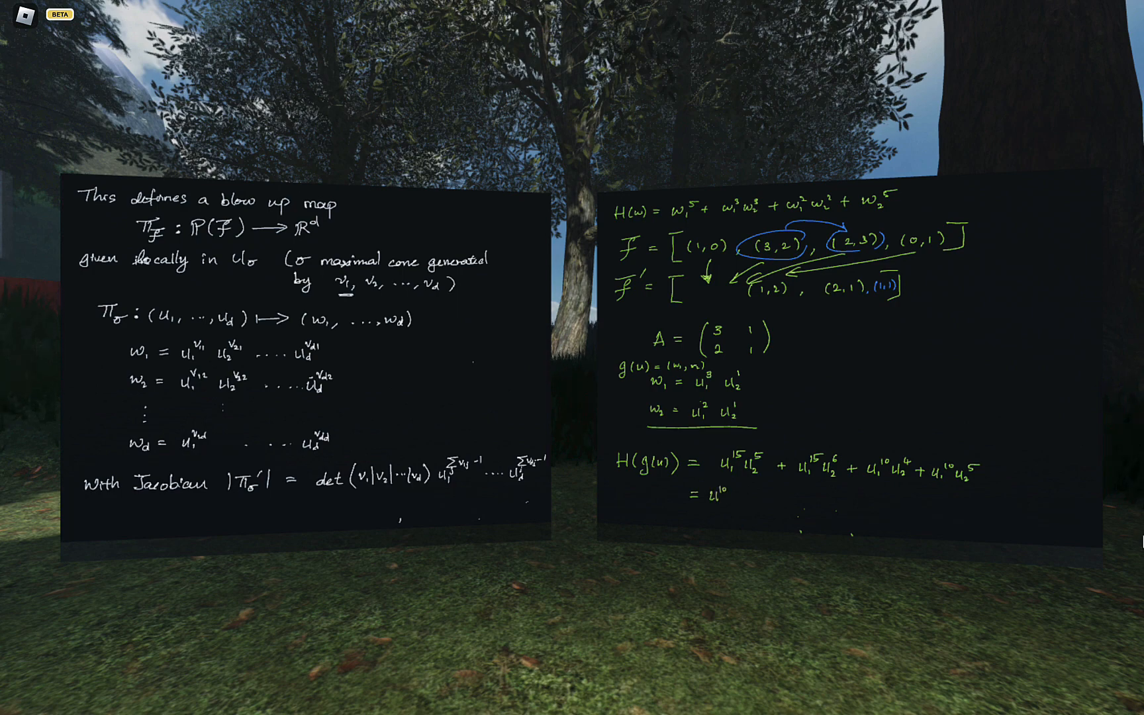
# Add the symbol ι to the H(g(u)) simplification on the right board
pyautogui.write('ι')
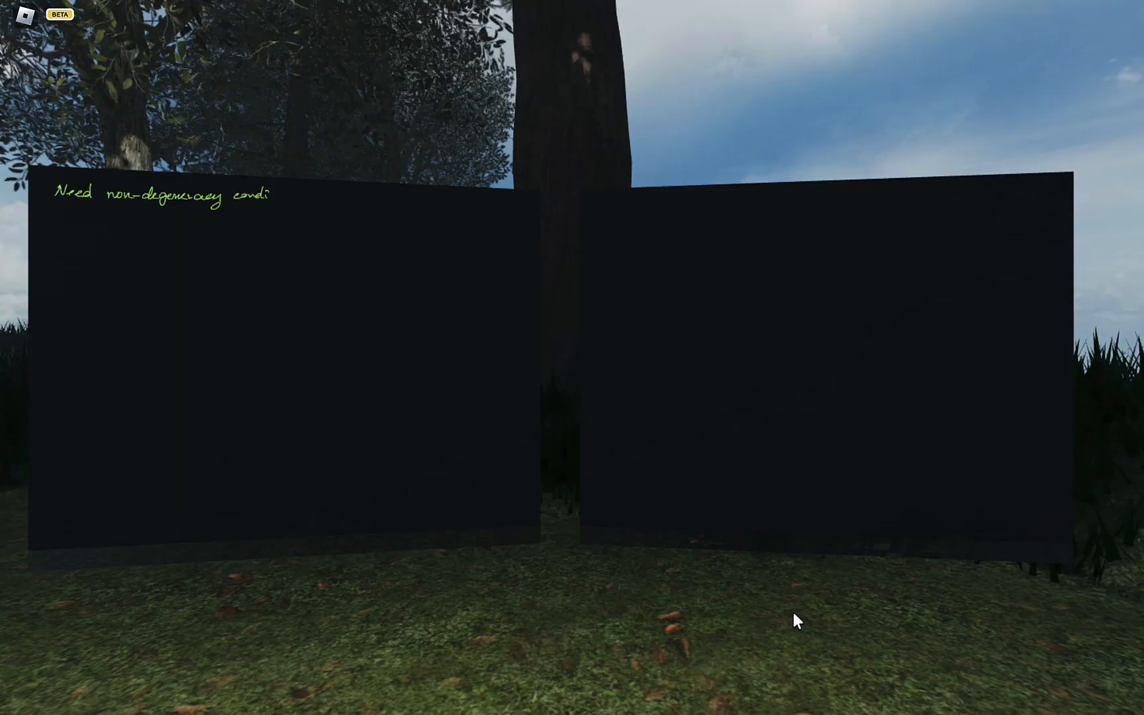
# Complete the heading with 'condition on f.'
pyautogui.write('condition o')
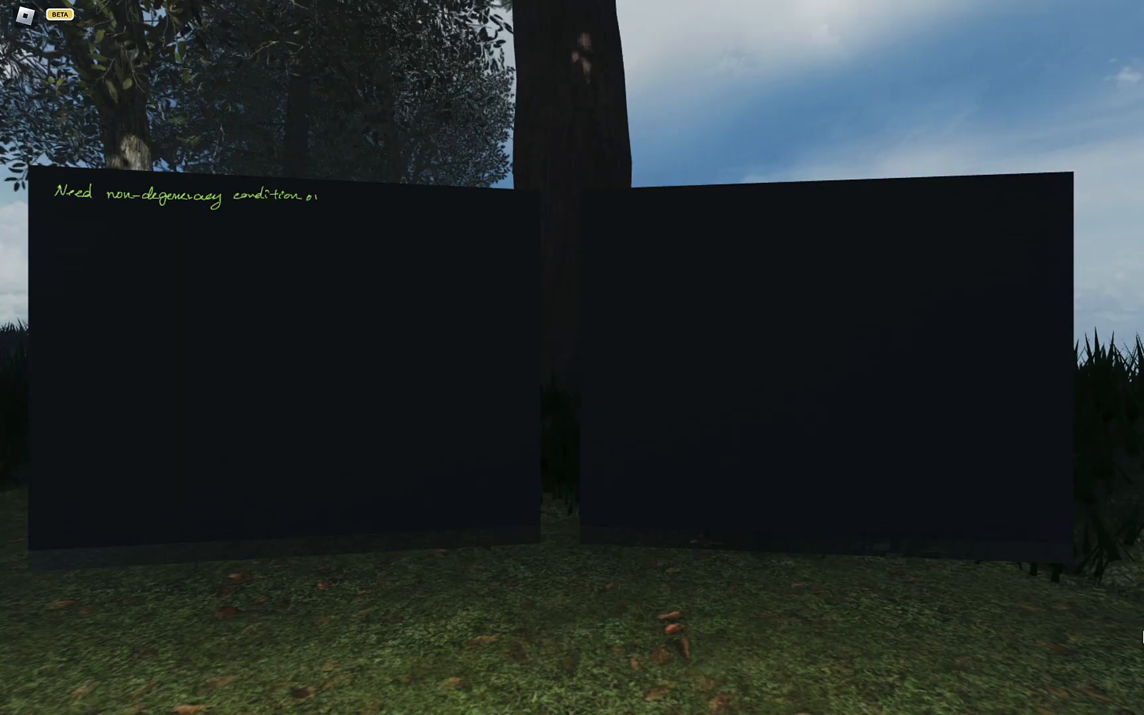
pyautogui.write('n')
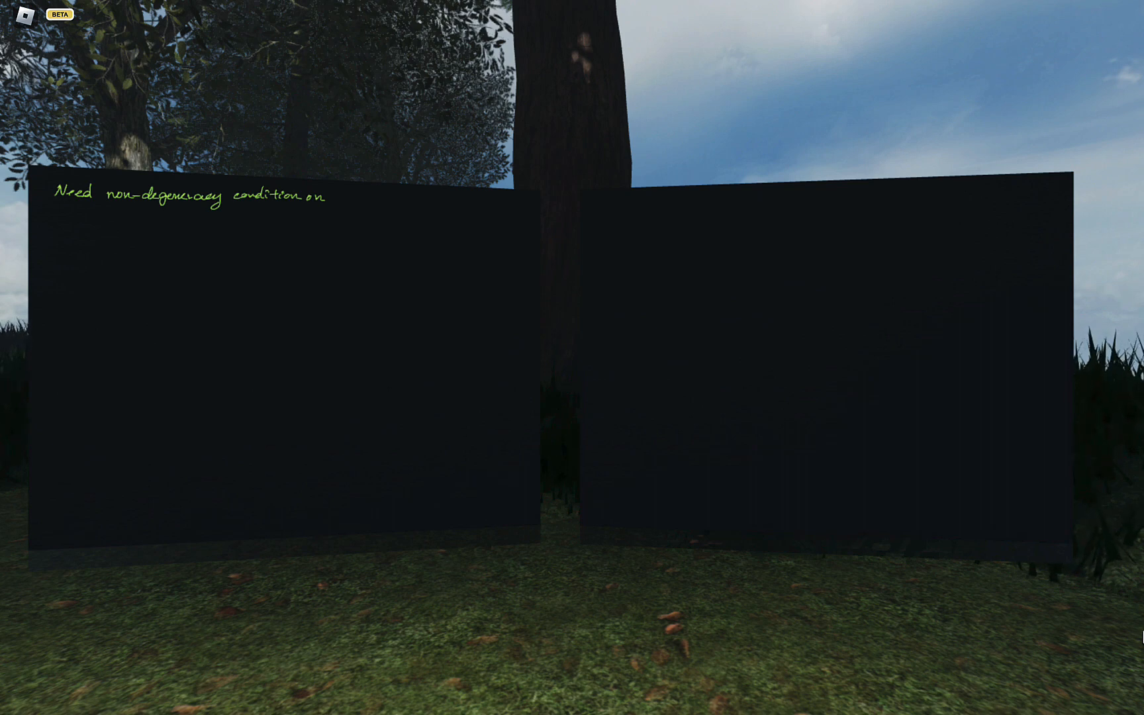
pyautogui.write('f.')
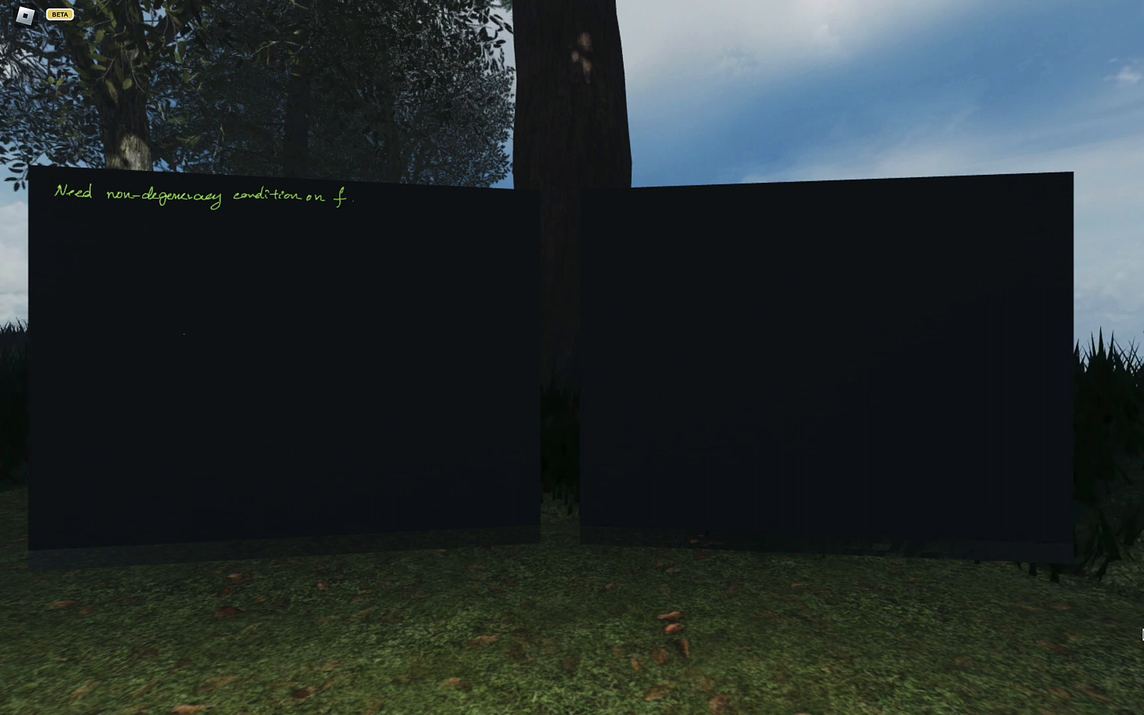
# Write 'f is non-degenerate if its' on the left board
pyautogui.write('f is')
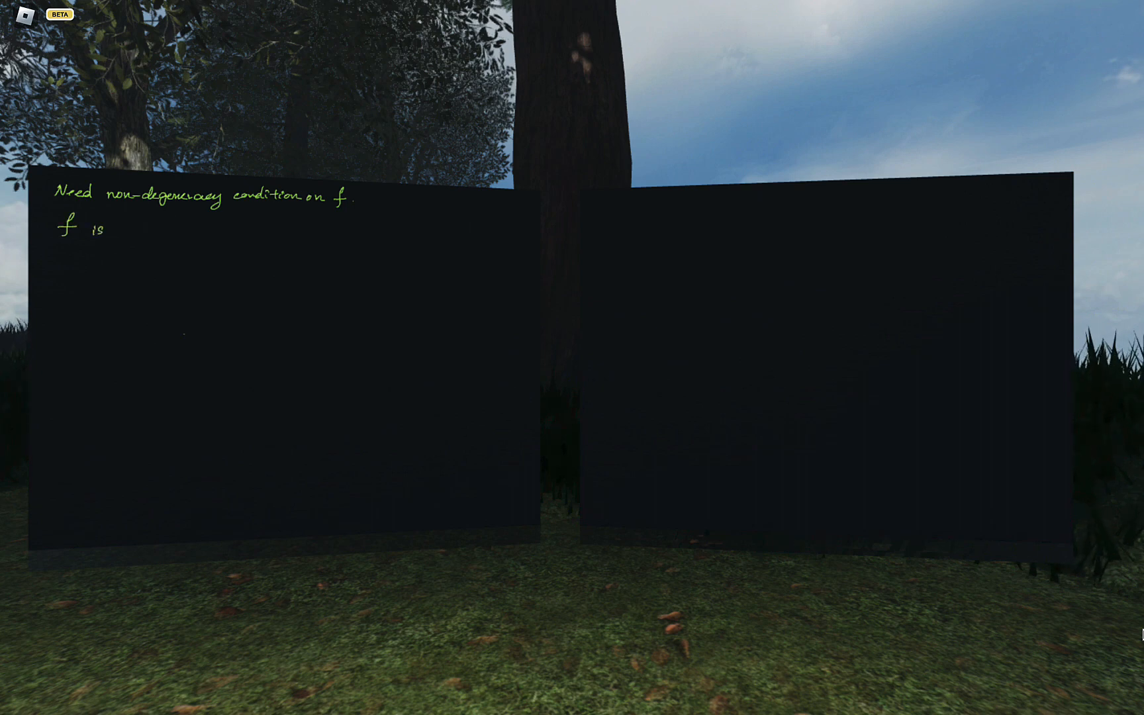
pyautogui.write('non-degenerate')
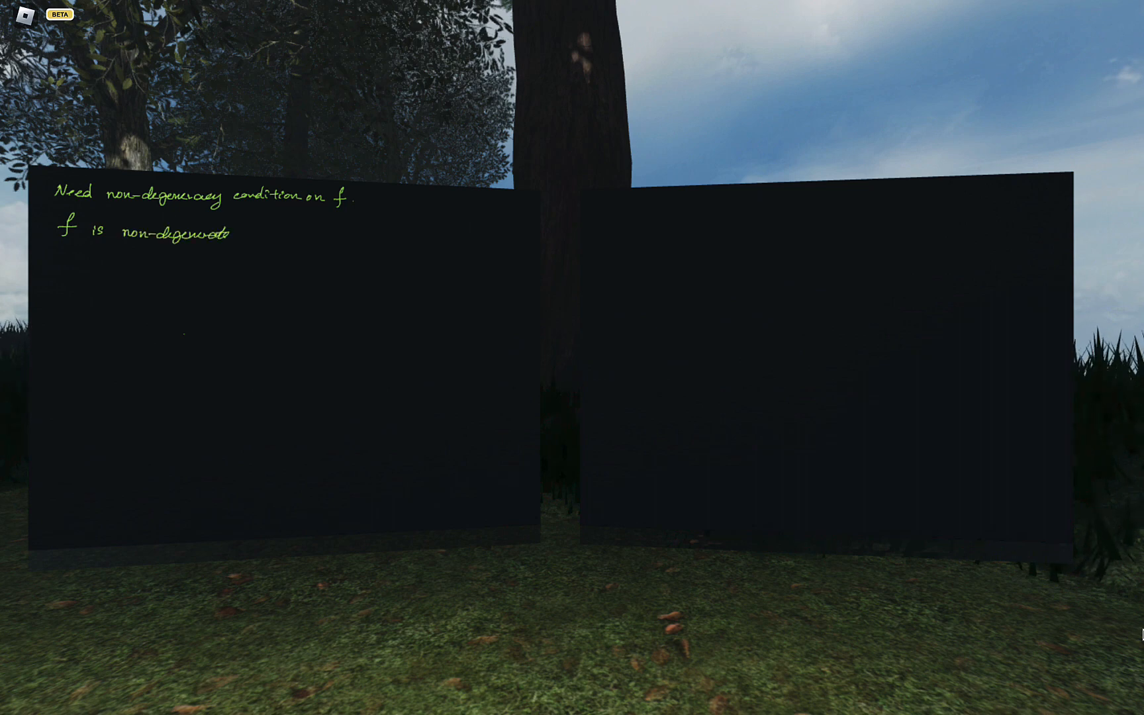
pyautogui.write('if')
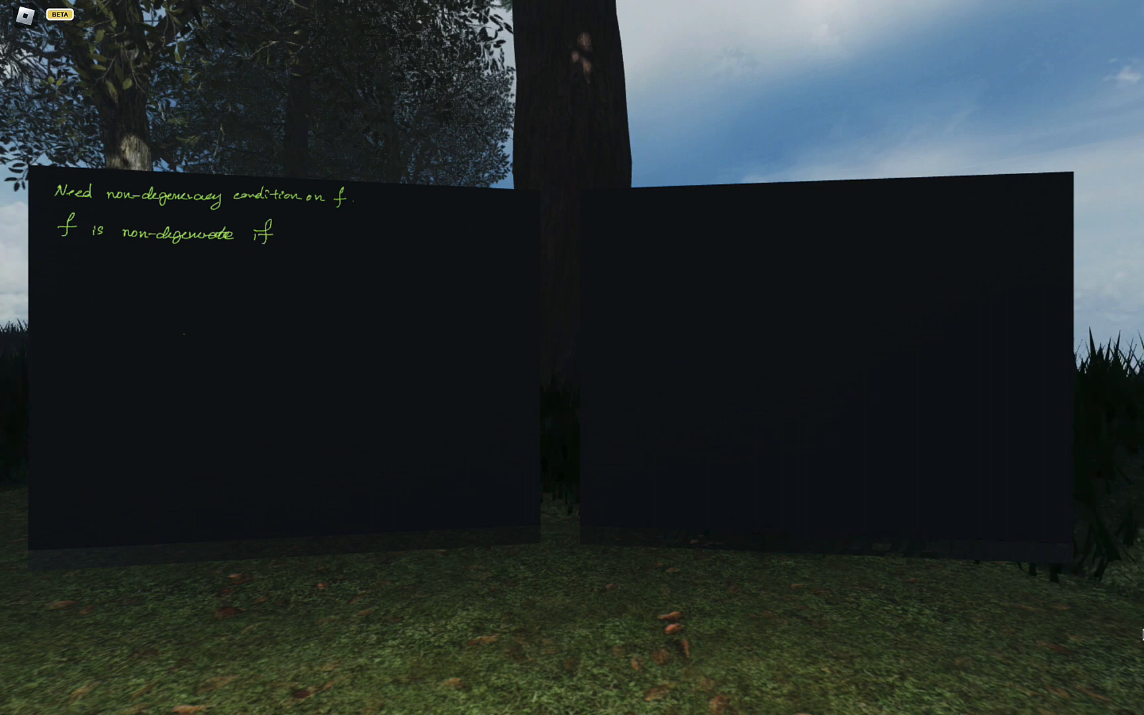
pyautogui.write('its face polynomials fτ')
pyautogui.write('for each')
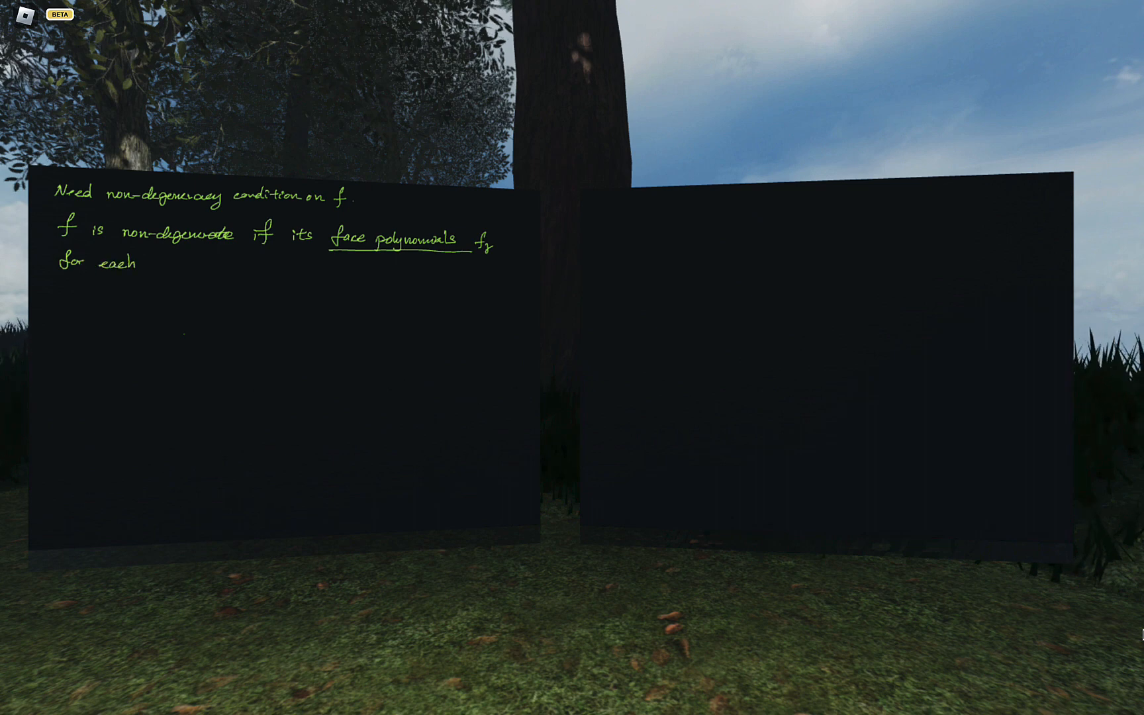
# Continue with 'compact face of P(f)' and start the new line 'γ ='
pyautogui.write('compas')
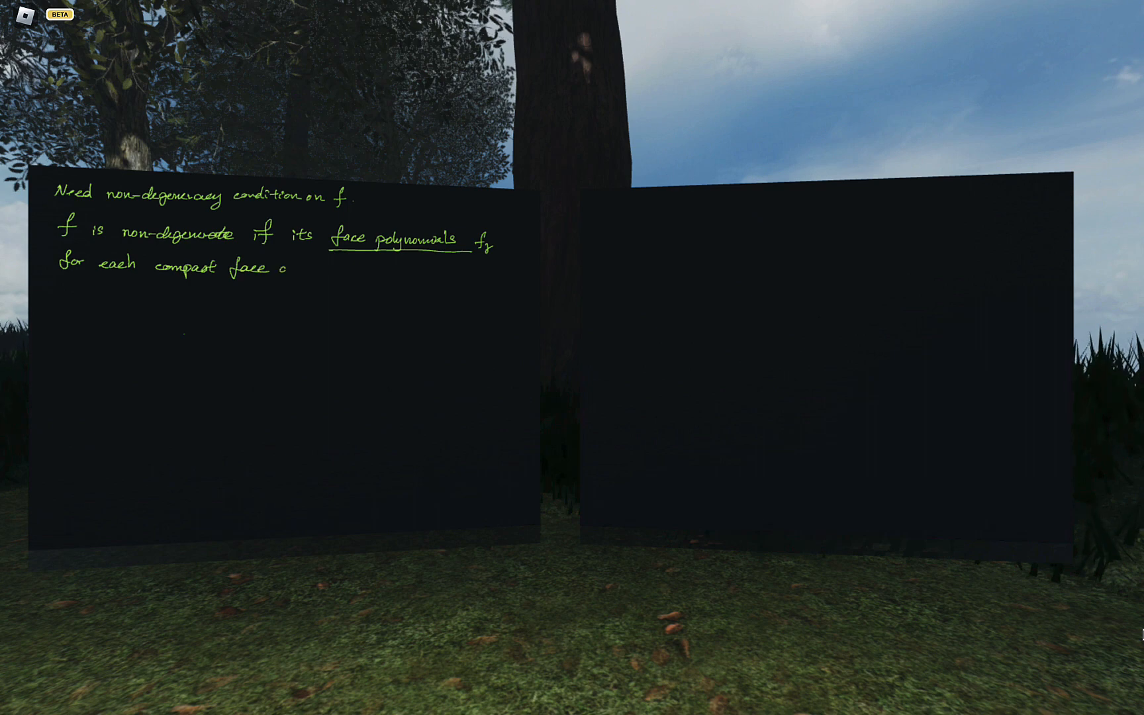
pyautogui.write('of P')
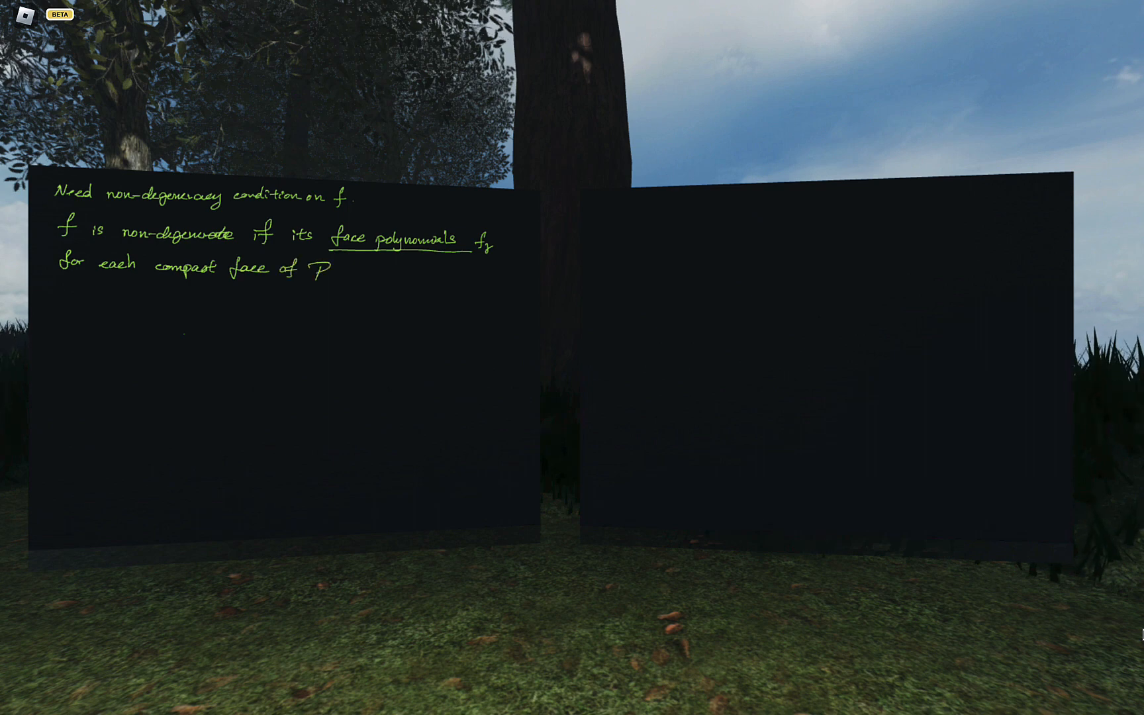
pyautogui.write('(f)')
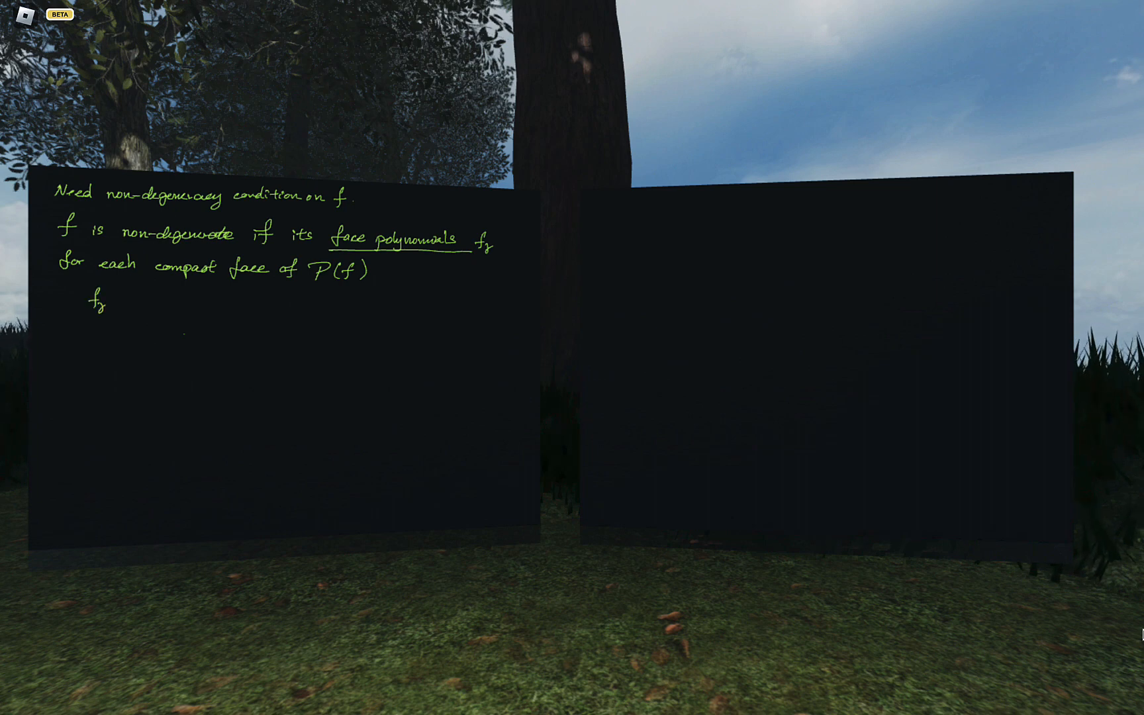
pyautogui.write('γ = {a₁, ..., a_d')
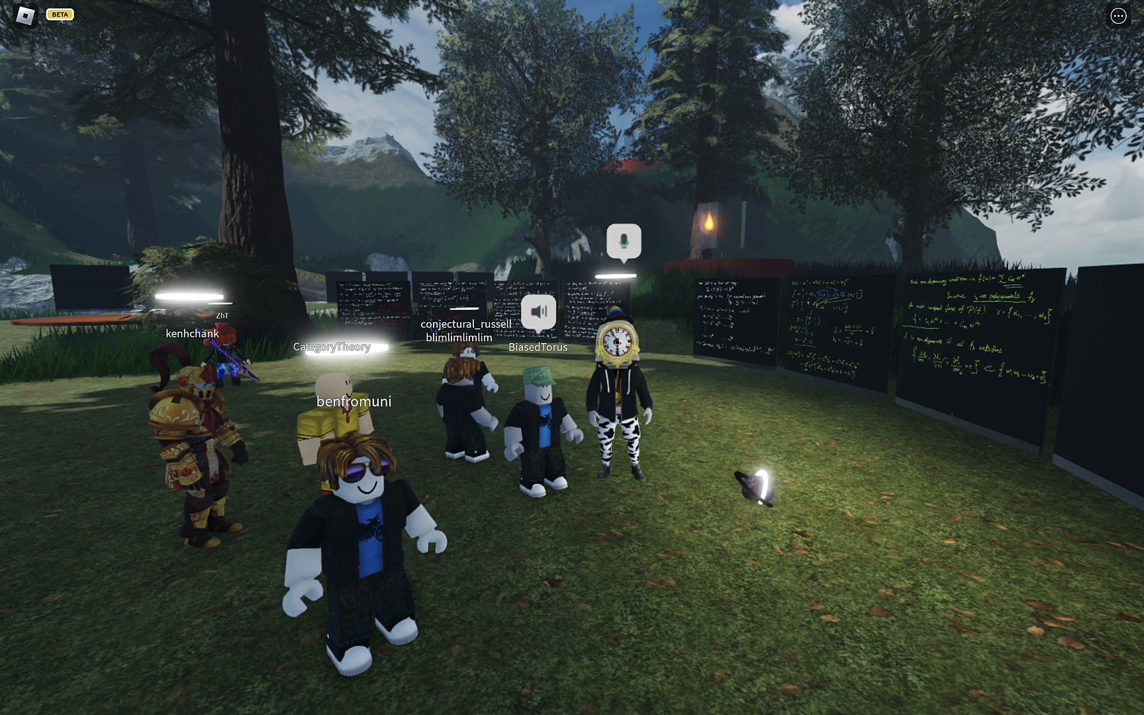
pyautogui.moveTo(540, 314)
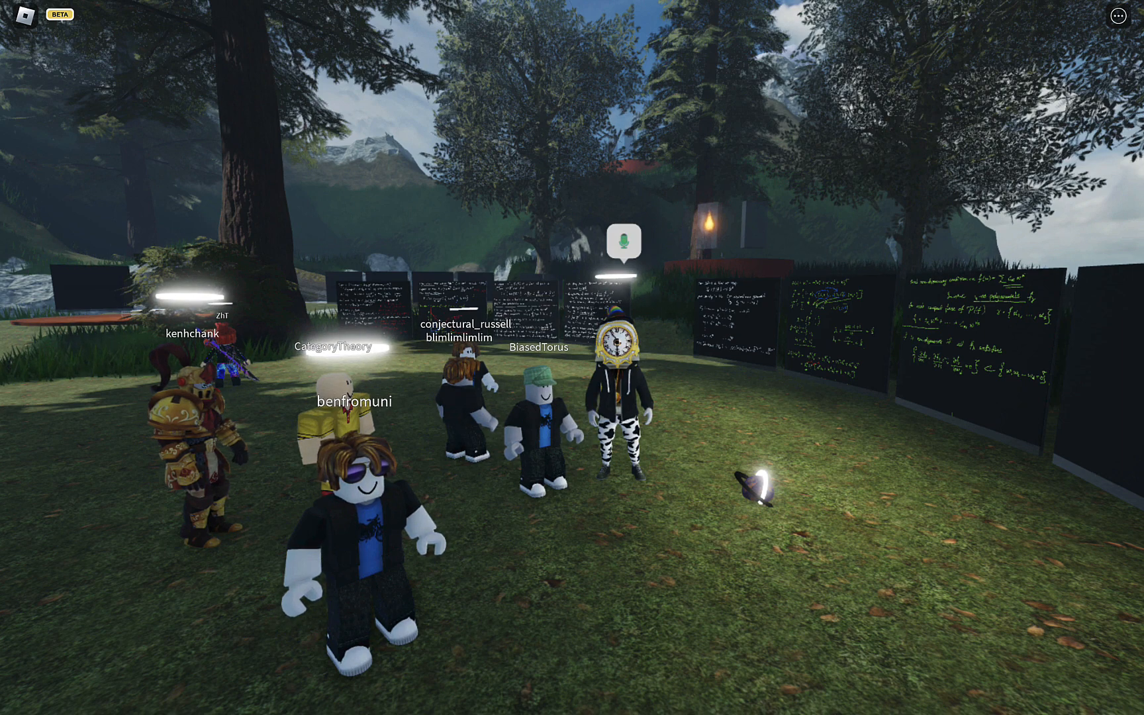